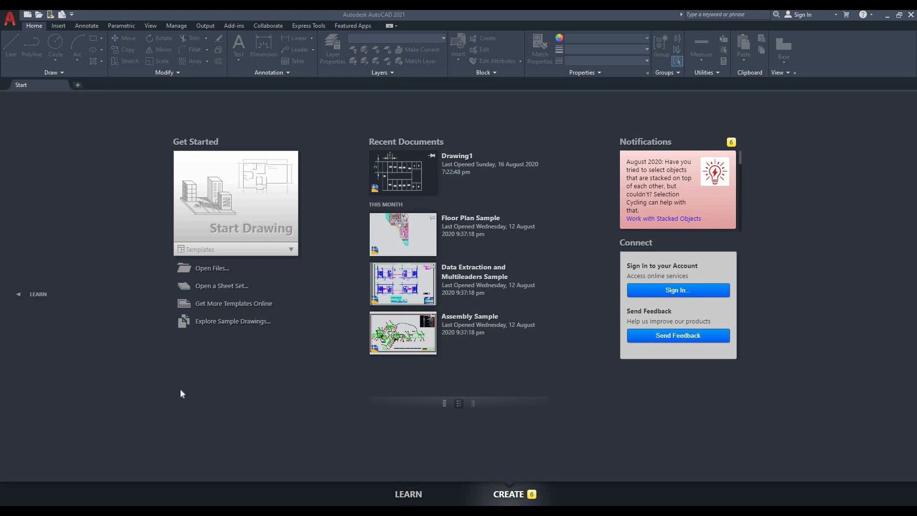
mouse_move(186, 392)
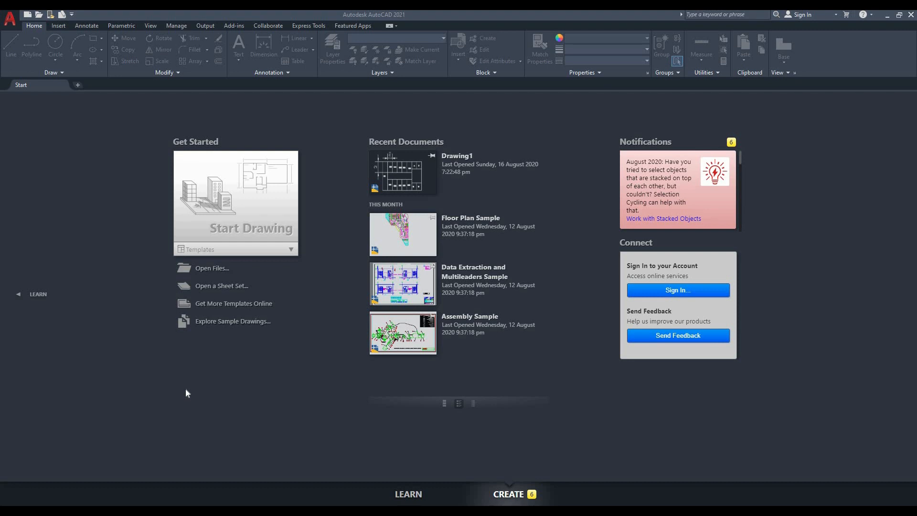
mouse_move(350, 393)
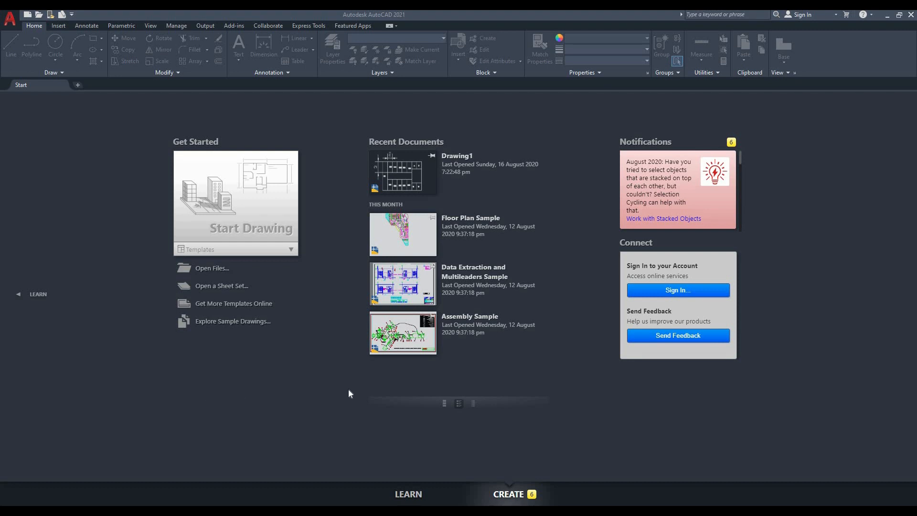
mouse_move(335, 324)
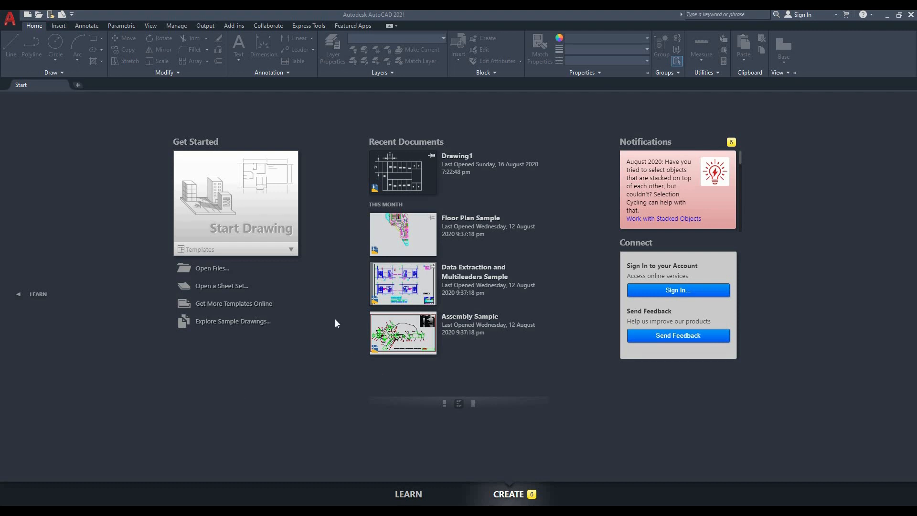
mouse_move(336, 315)
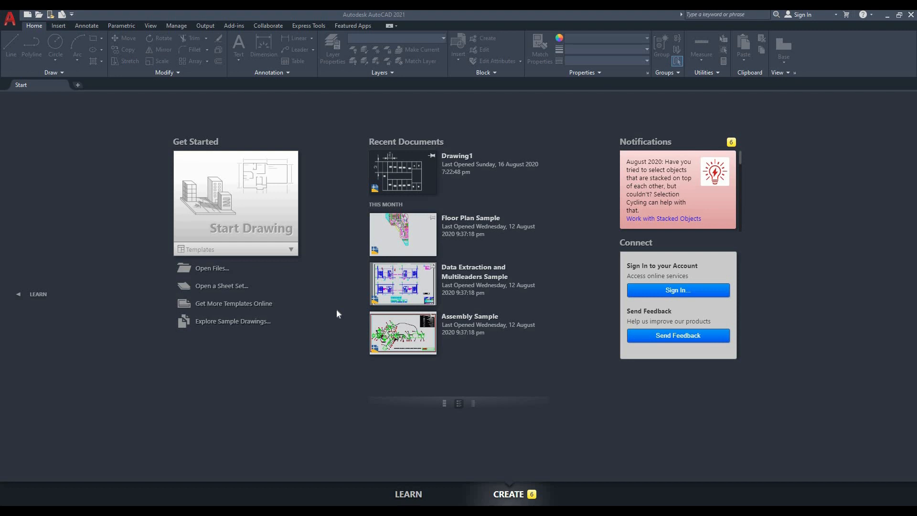
mouse_move(375, 19)
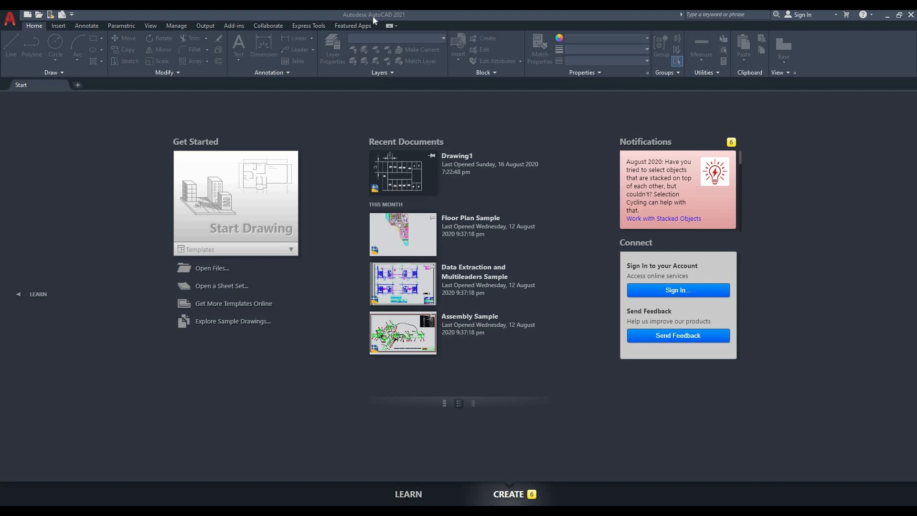
mouse_move(403, 22)
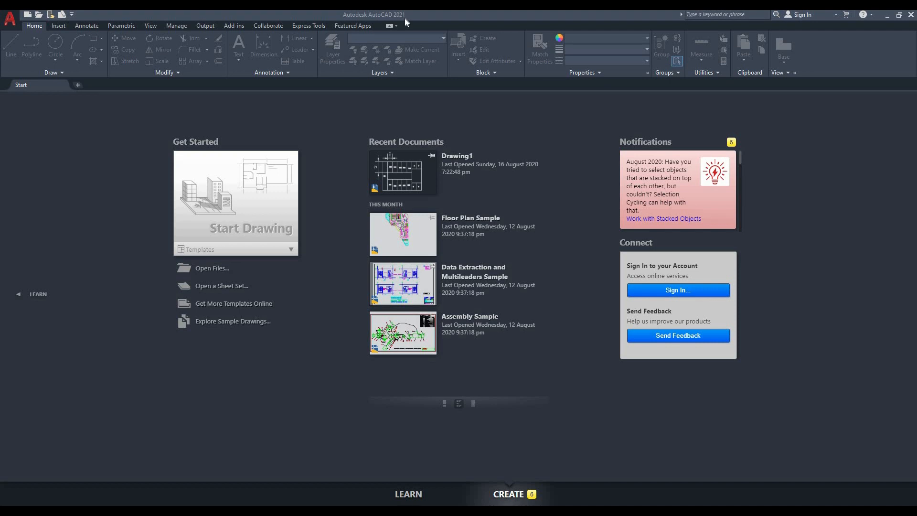
mouse_move(581, 233)
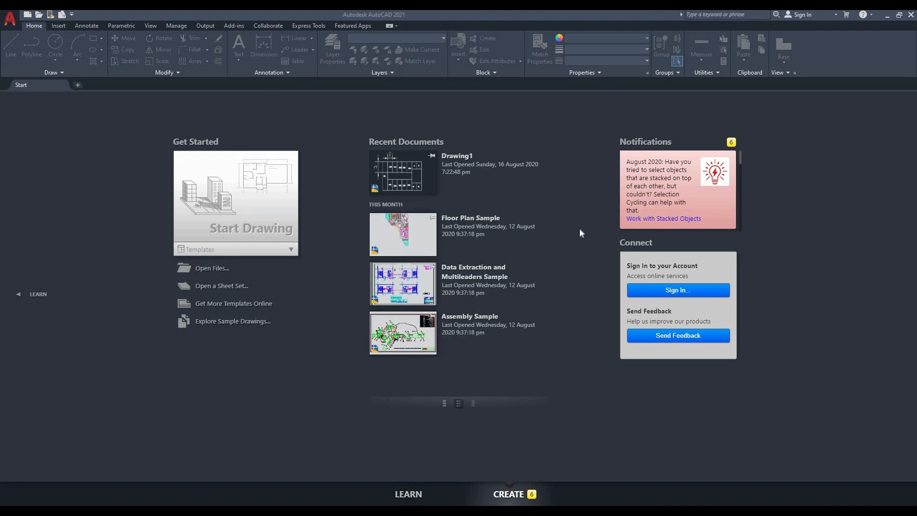
mouse_move(319, 234)
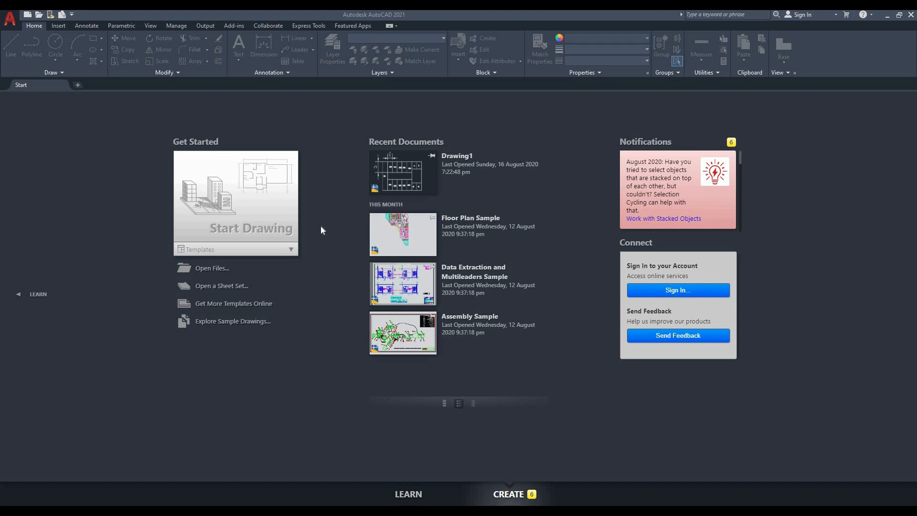
mouse_move(237, 195)
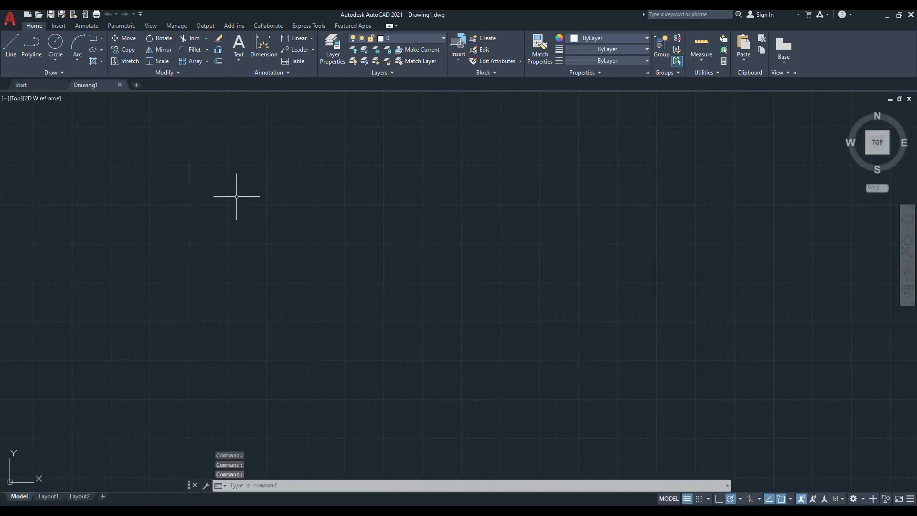
mouse_move(239, 198)
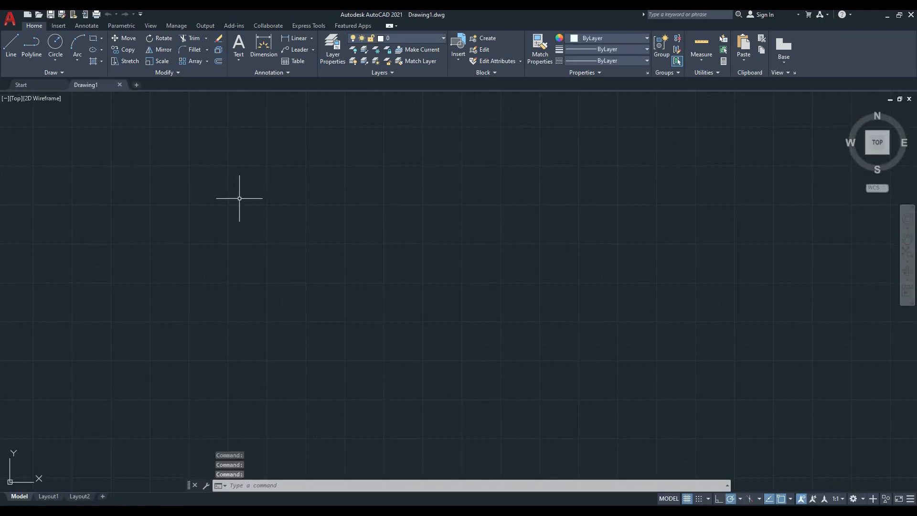
mouse_move(246, 204)
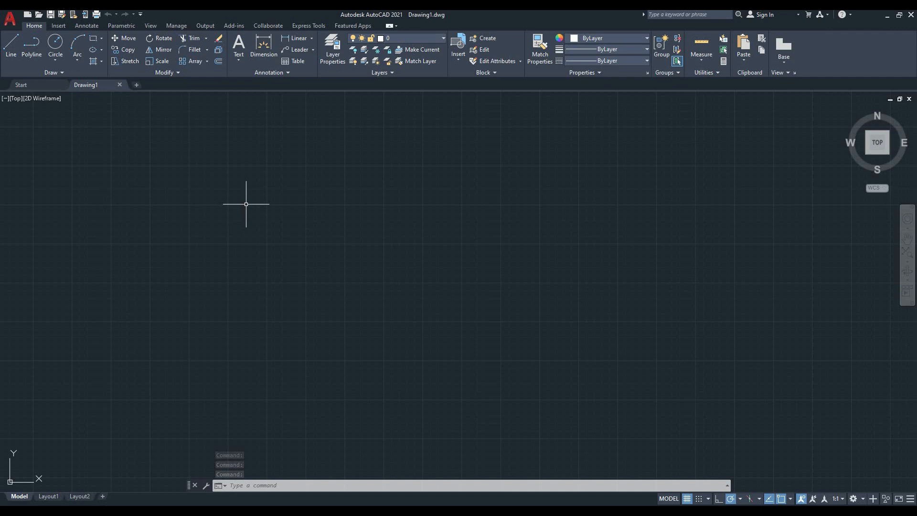
mouse_move(420, 253)
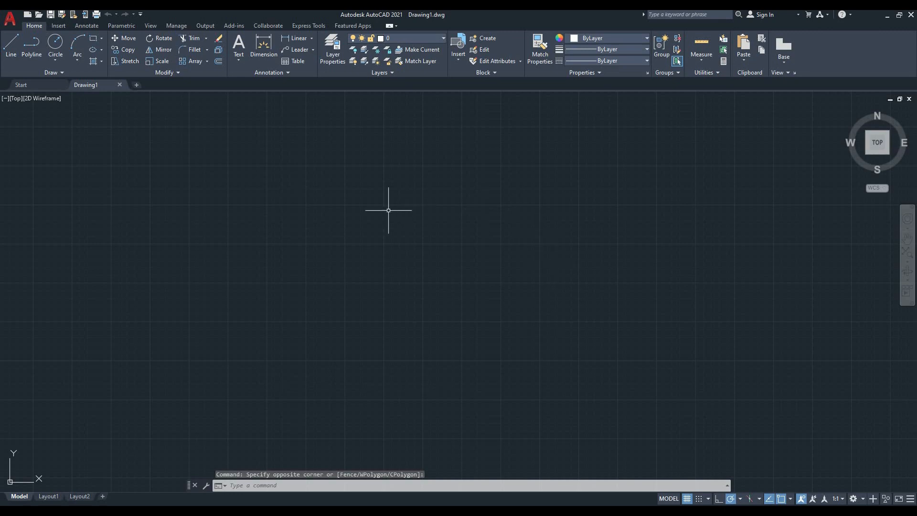
mouse_move(429, 199)
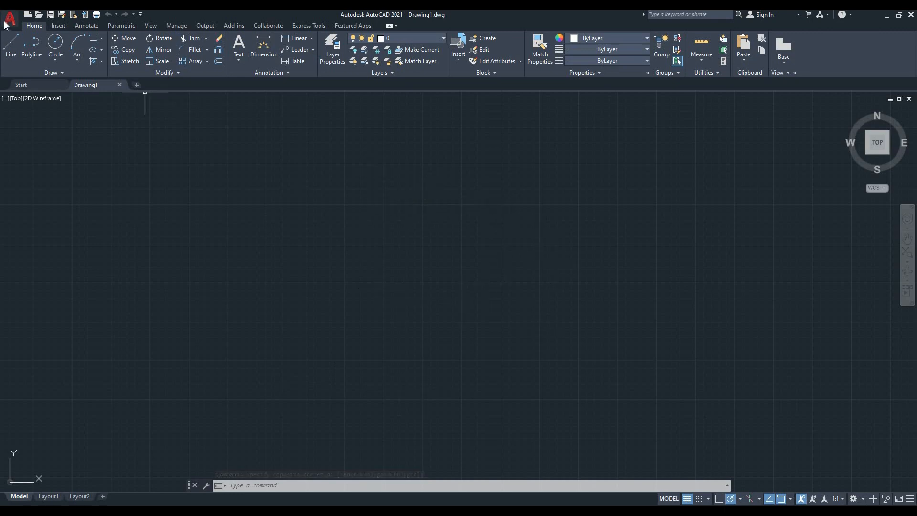
click(8, 14)
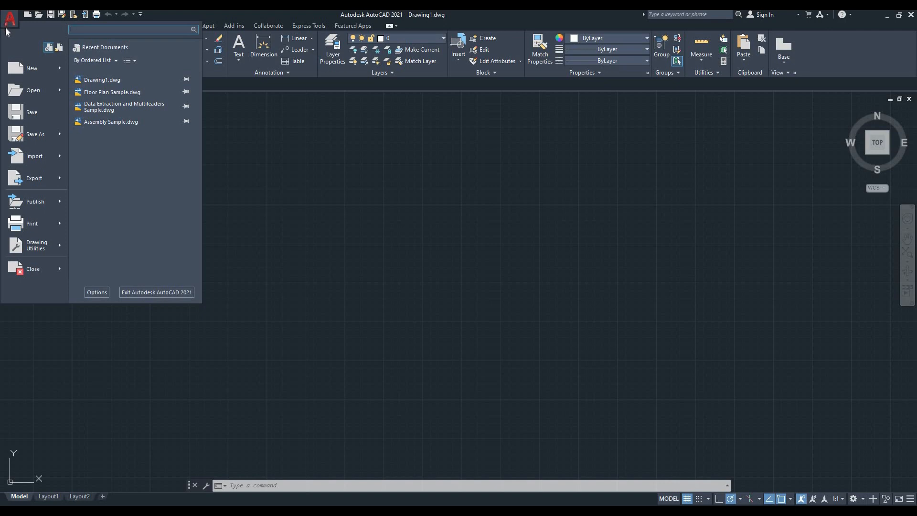
mouse_move(22, 157)
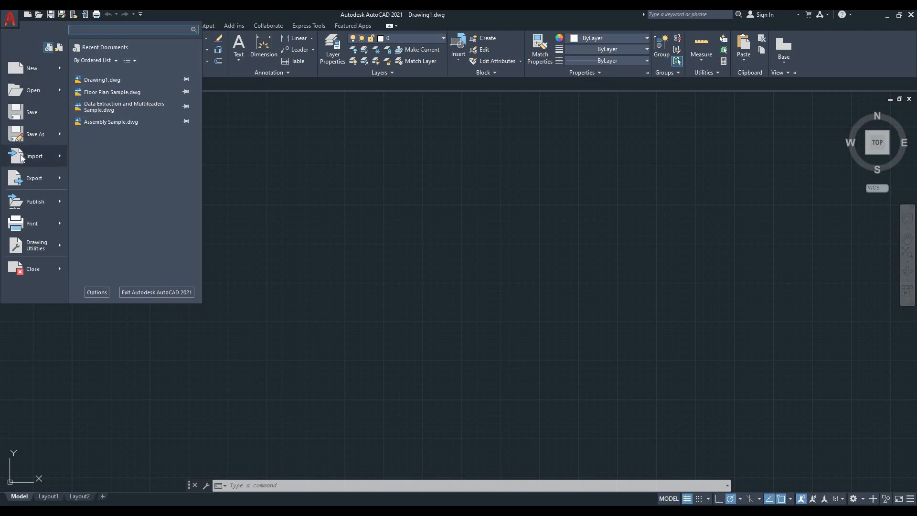
mouse_move(33, 209)
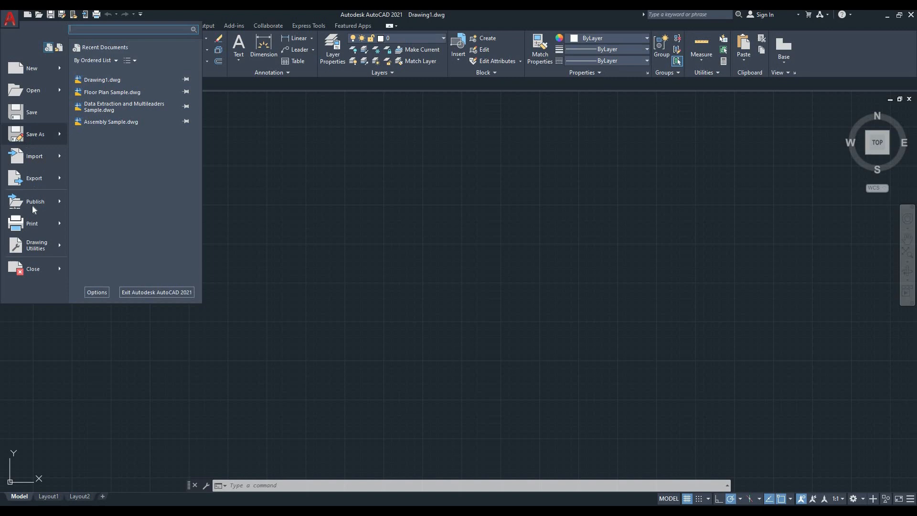
mouse_move(31, 68)
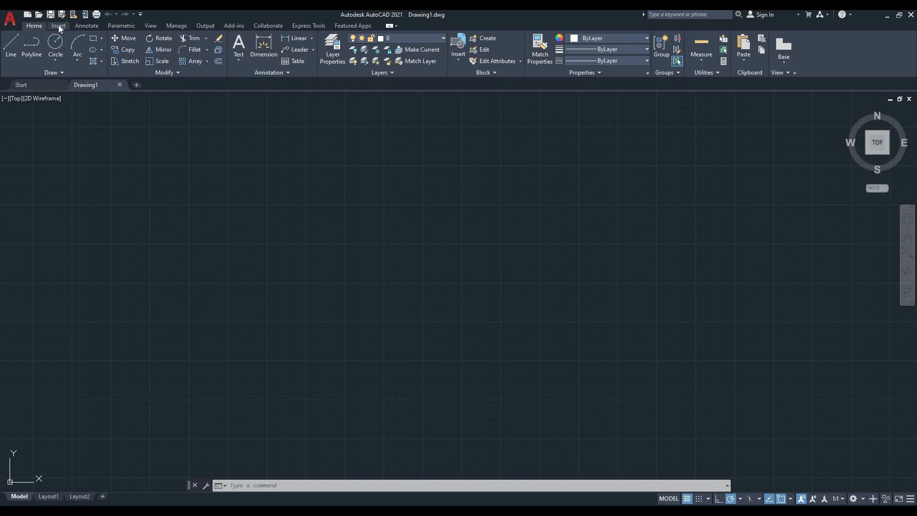
mouse_move(67, 31)
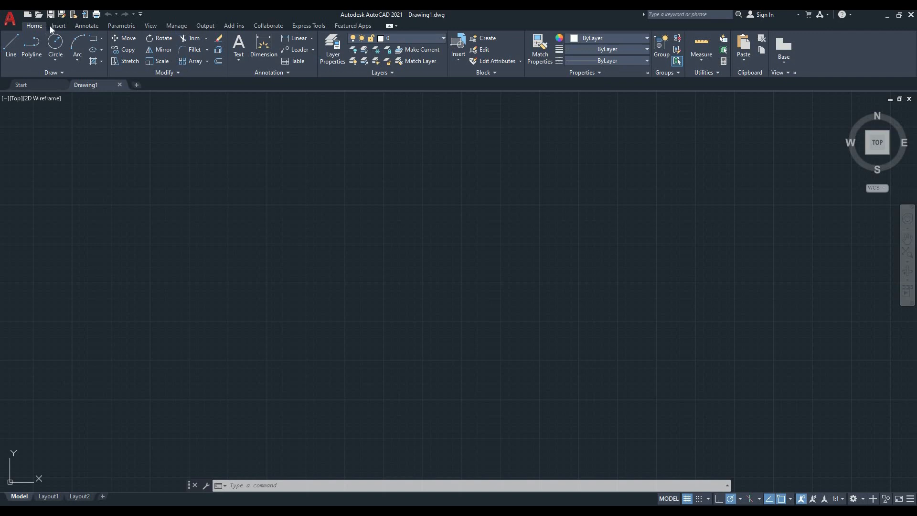
click(57, 25)
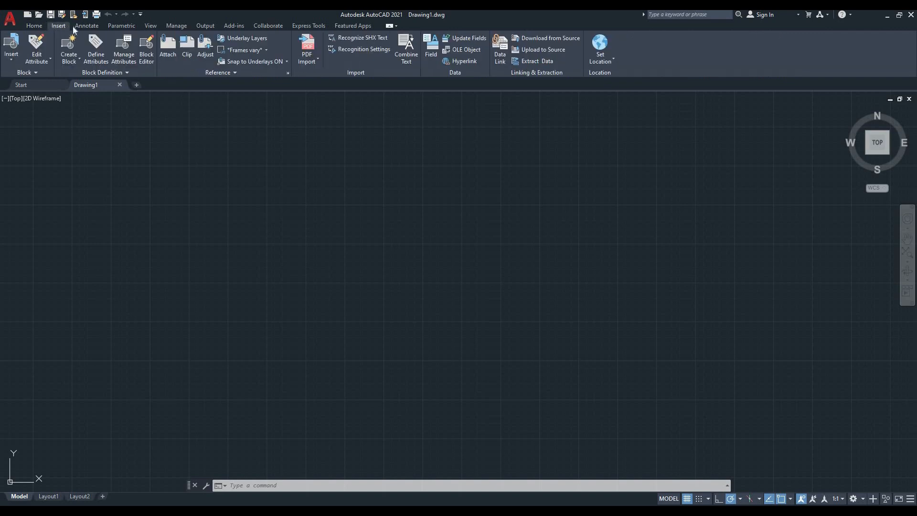
click(121, 25)
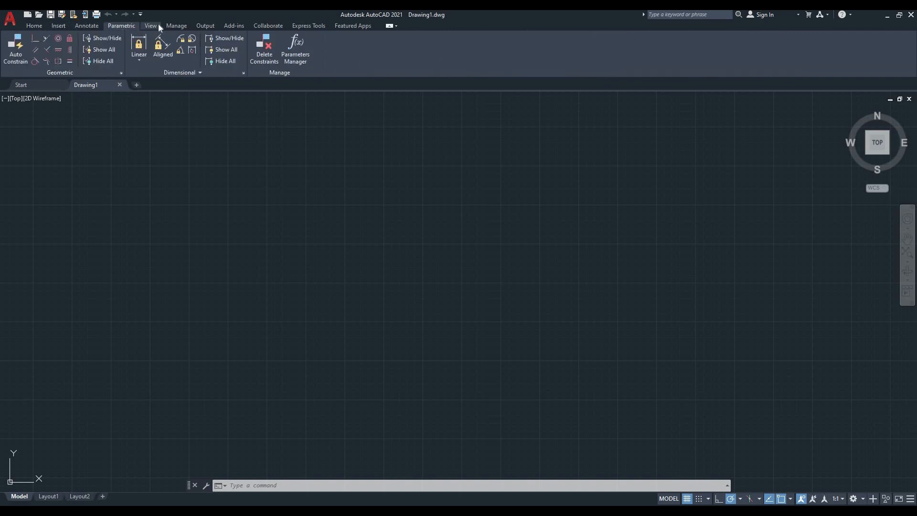
click(150, 25)
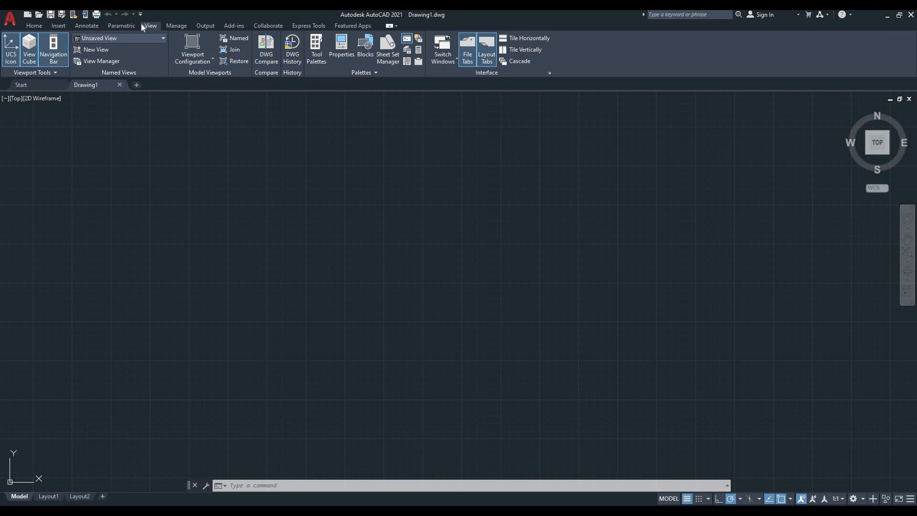
mouse_move(34, 26)
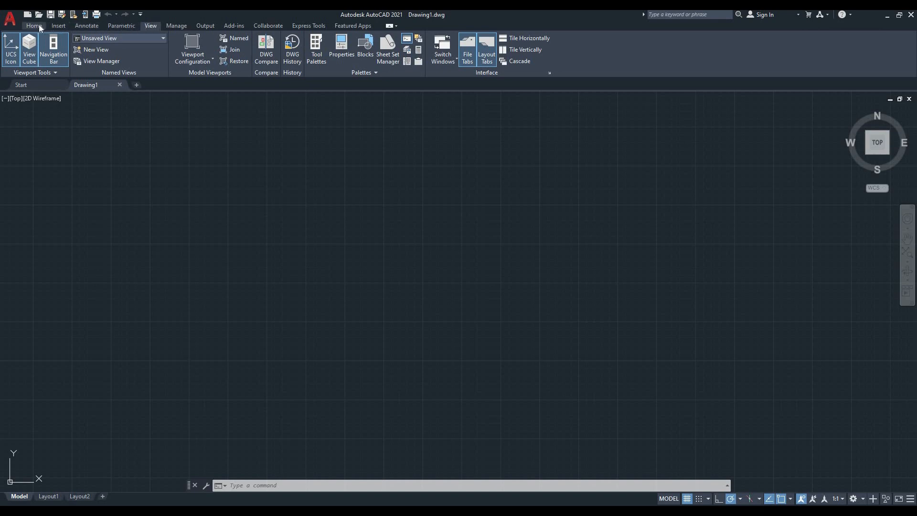
click(34, 26)
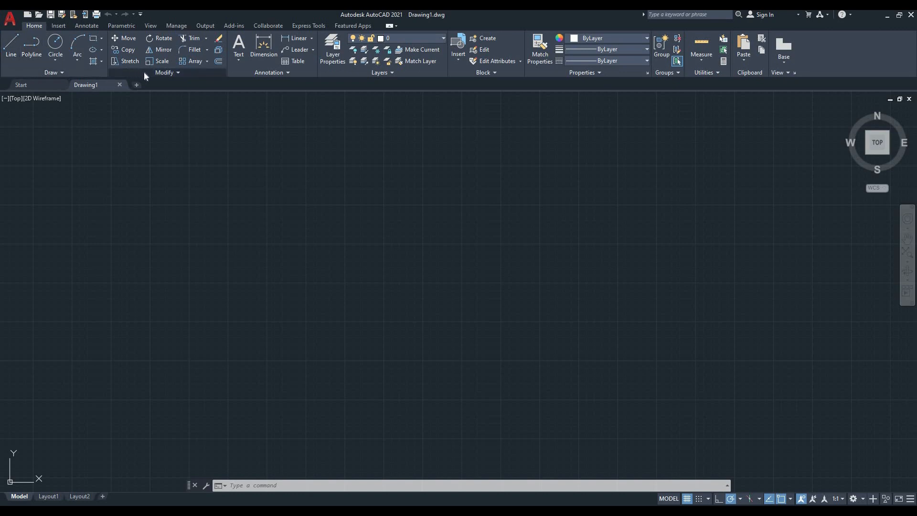
mouse_move(270, 77)
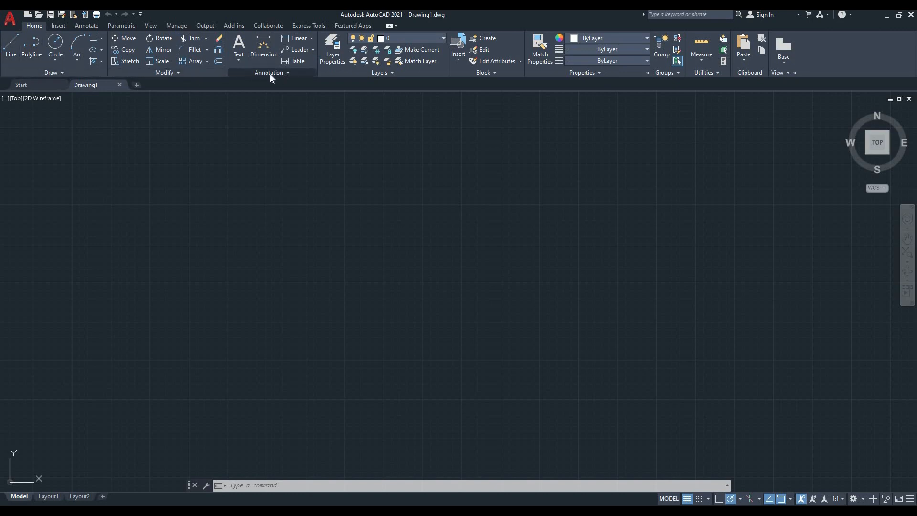
mouse_move(233, 86)
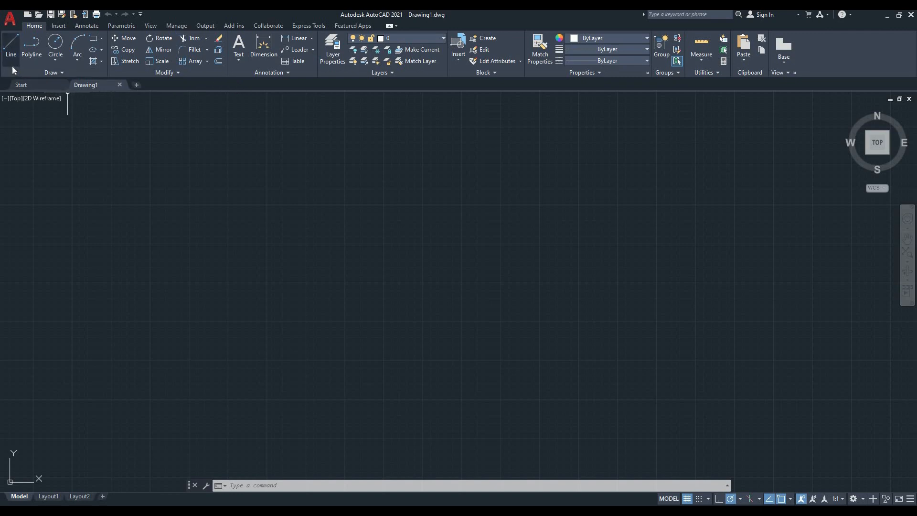
mouse_move(32, 47)
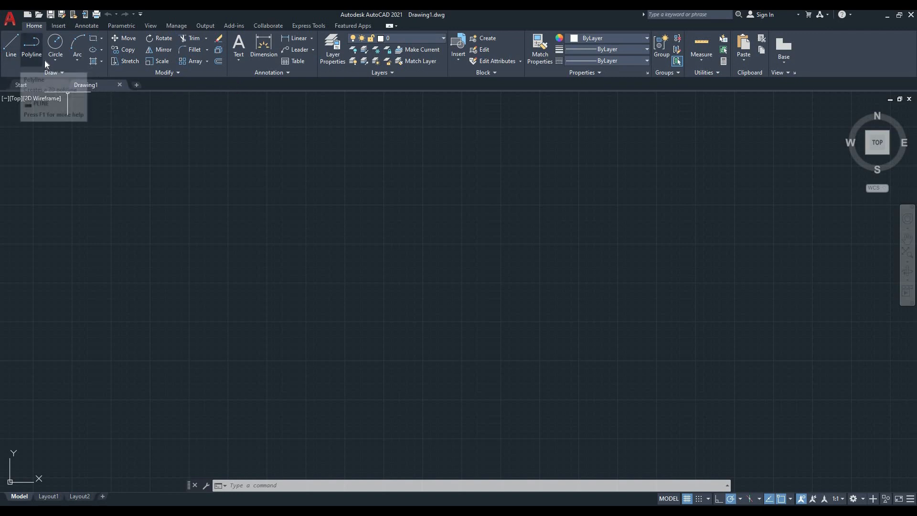
mouse_move(70, 61)
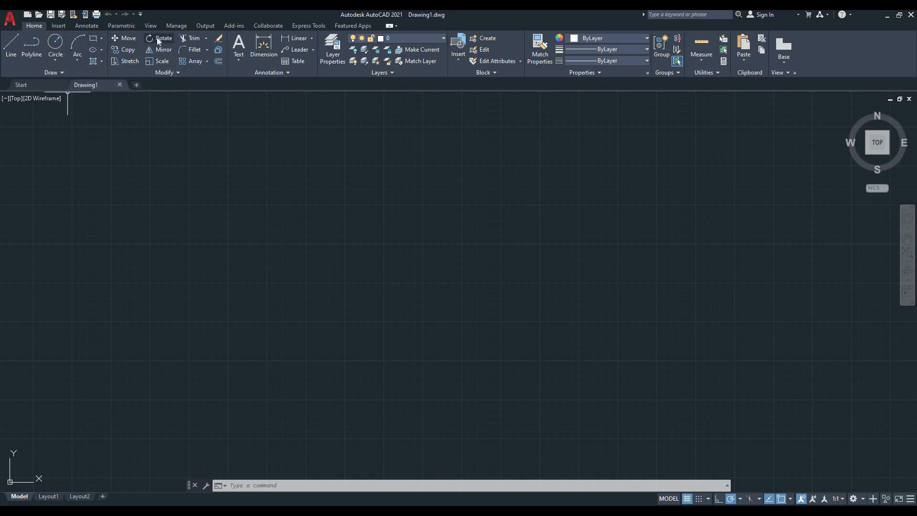
mouse_move(221, 132)
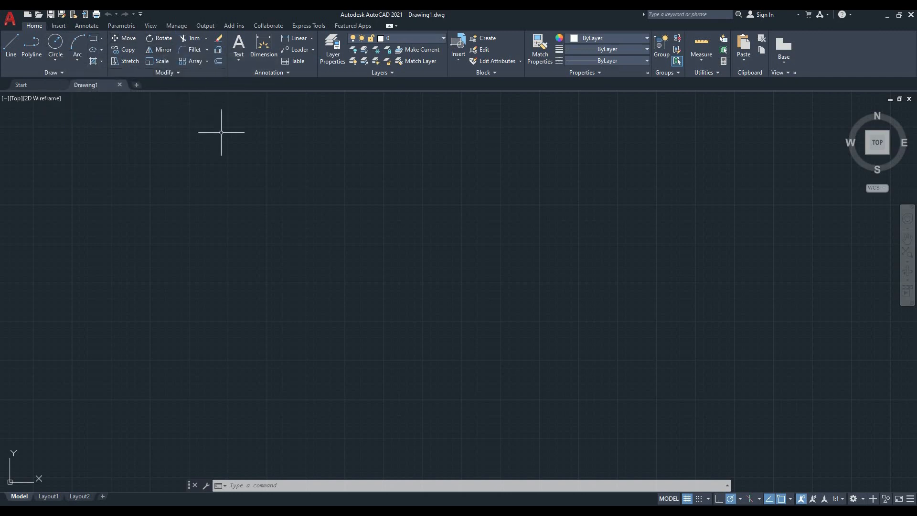
mouse_move(757, 498)
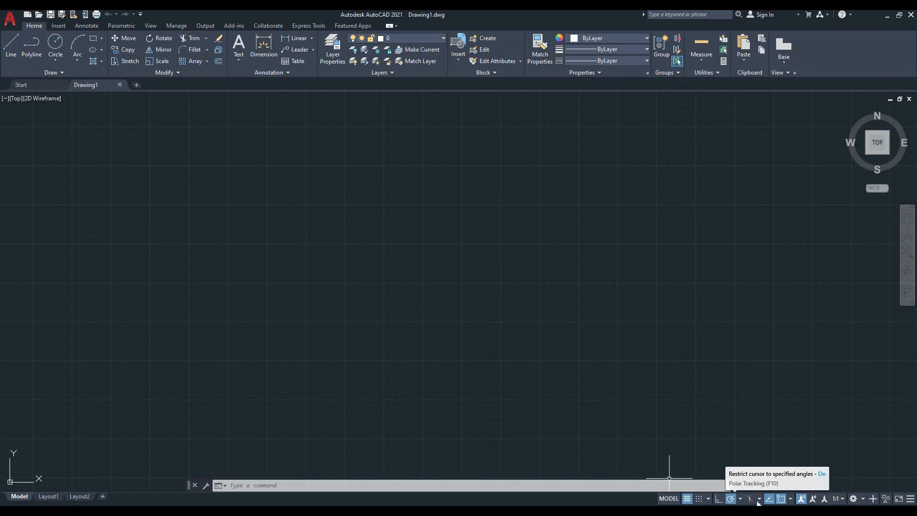
mouse_move(791, 501)
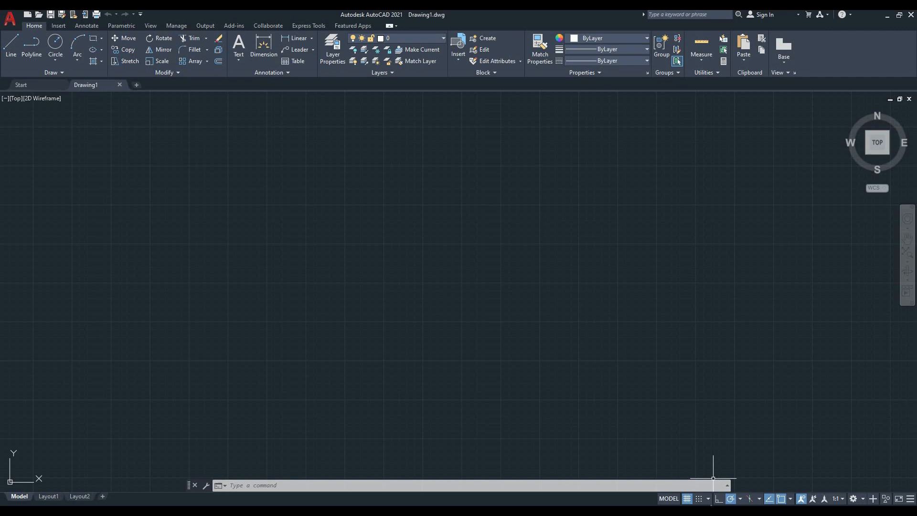
mouse_move(743, 488)
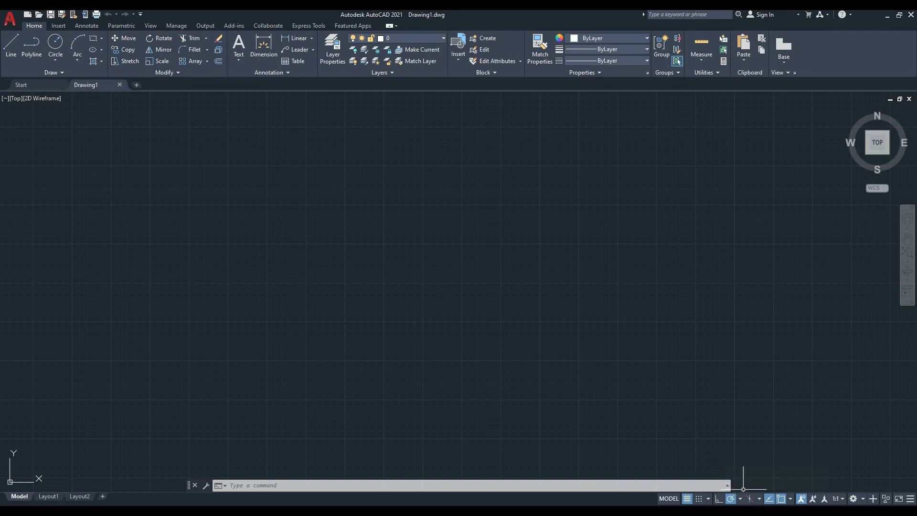
mouse_move(687, 433)
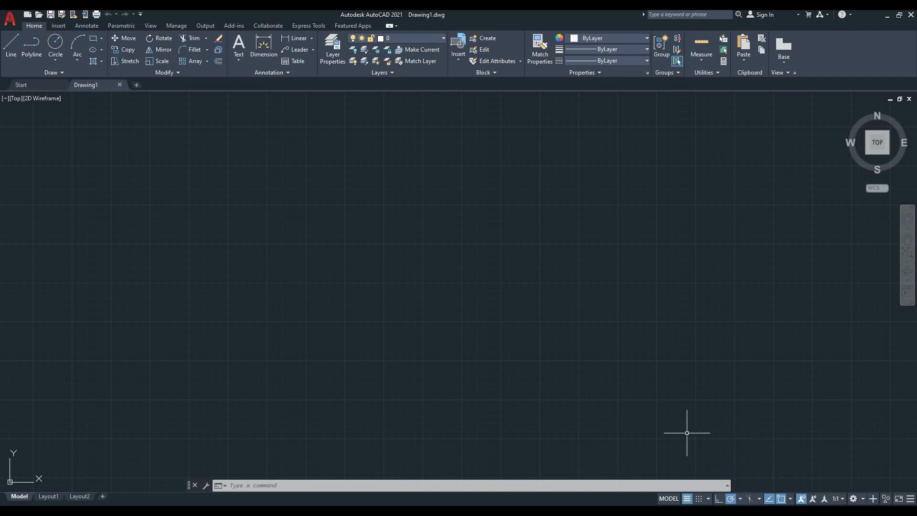
mouse_move(605, 408)
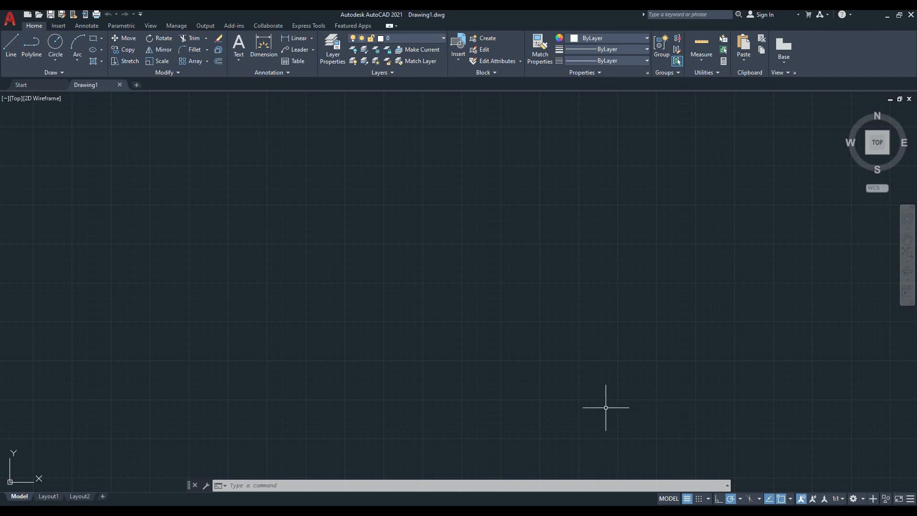
mouse_move(418, 400)
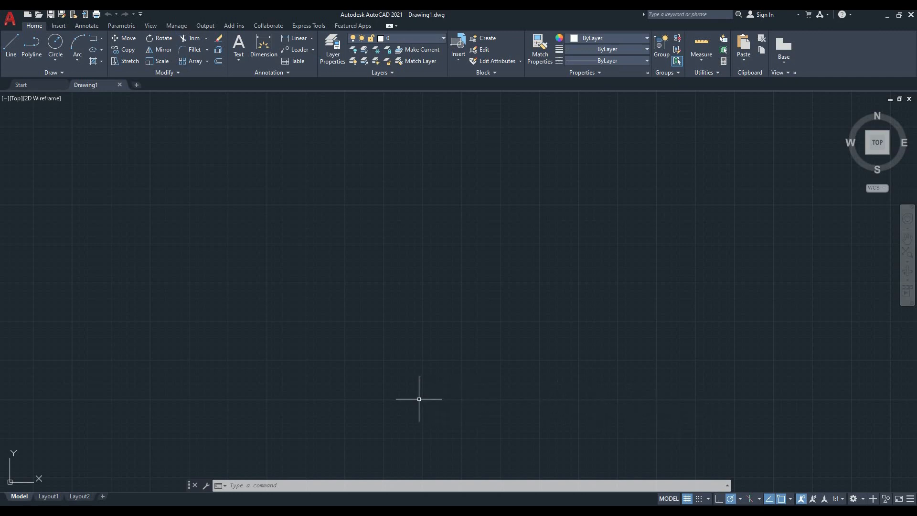
mouse_move(308, 442)
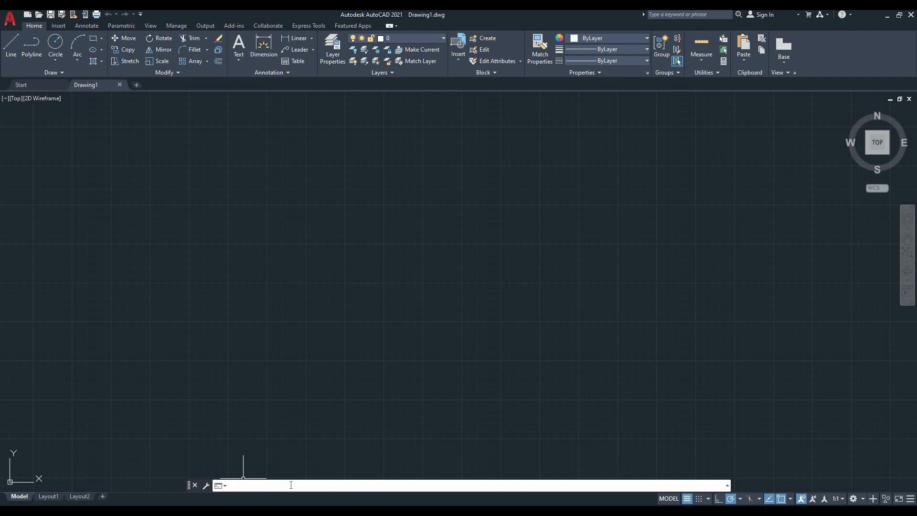
mouse_move(305, 456)
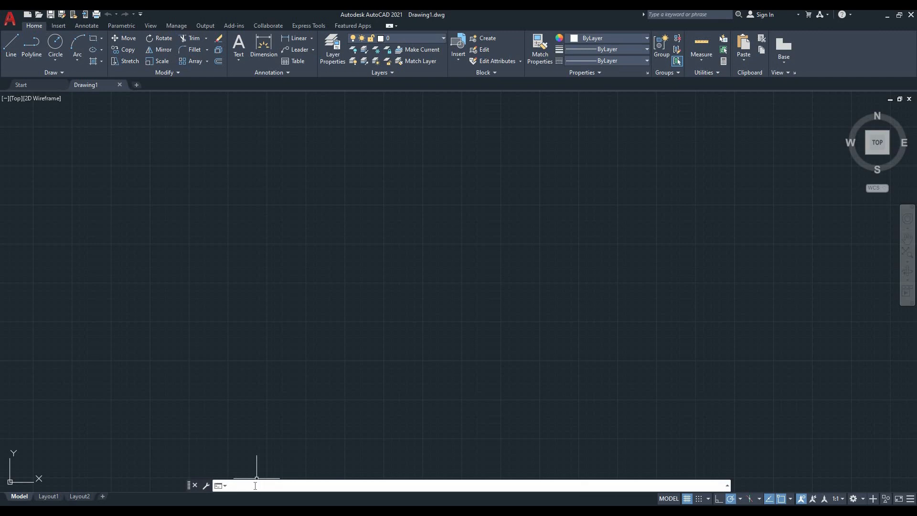
mouse_move(231, 431)
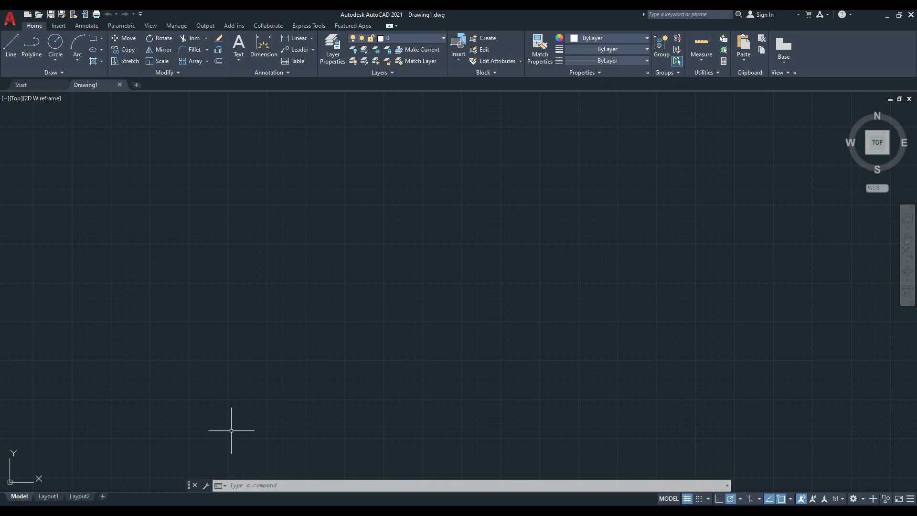
mouse_move(61, 108)
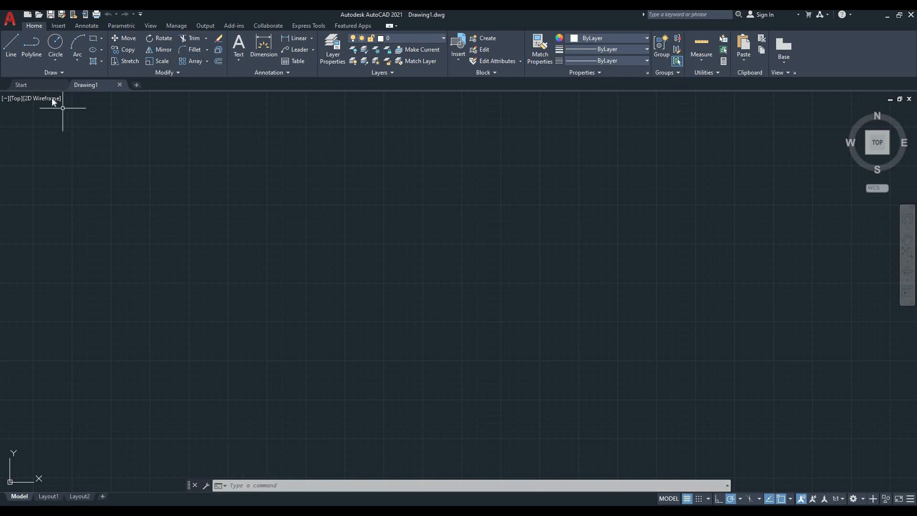
Step: Start LINE (via tool, 'lin' and 'L') and begin a four-sided shape and a separate bent line
click(10, 47)
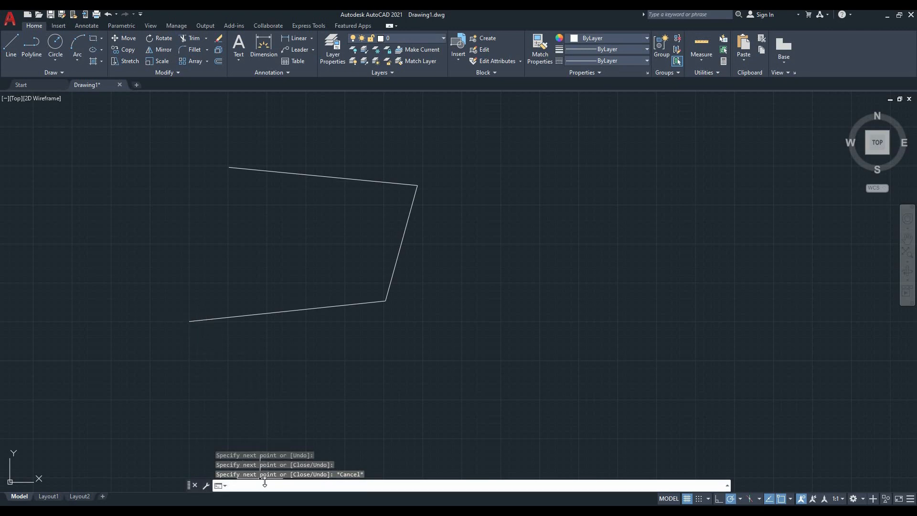
text(lin)
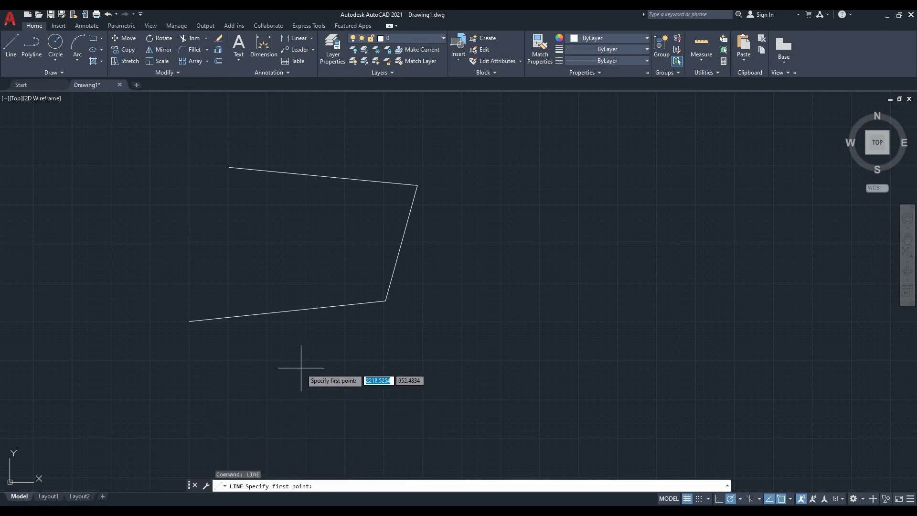
click(438, 279)
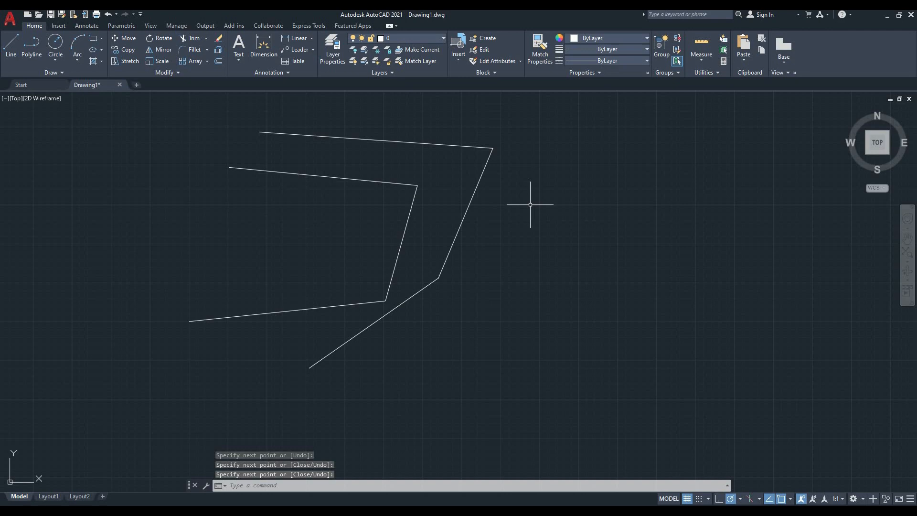
text(LINE Specify first point:)
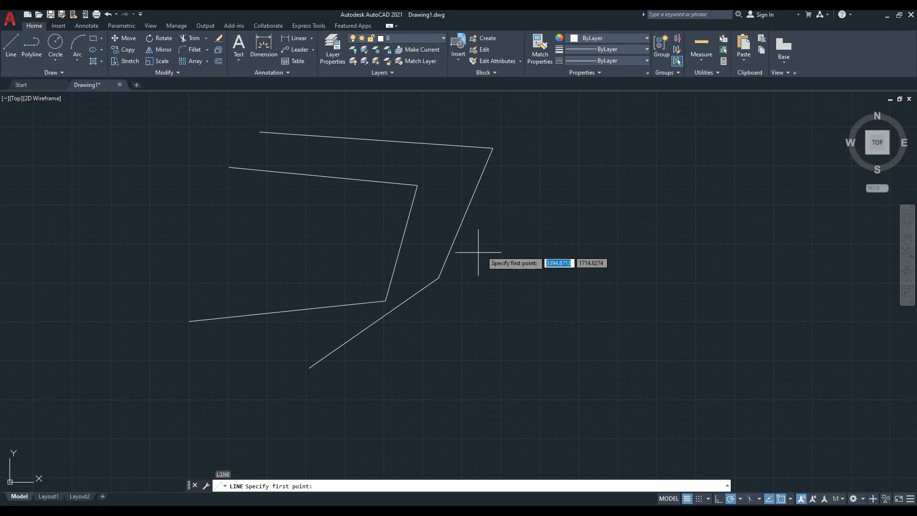
click(189, 321)
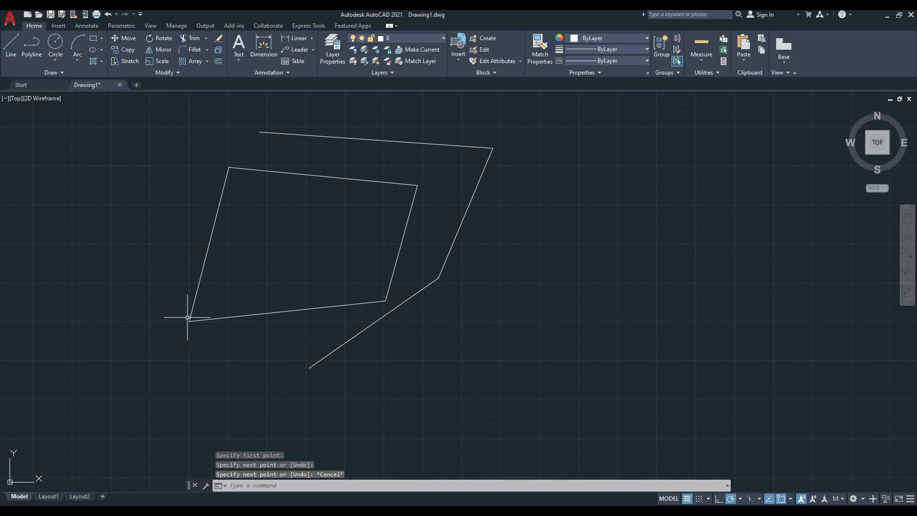
mouse_move(310, 288)
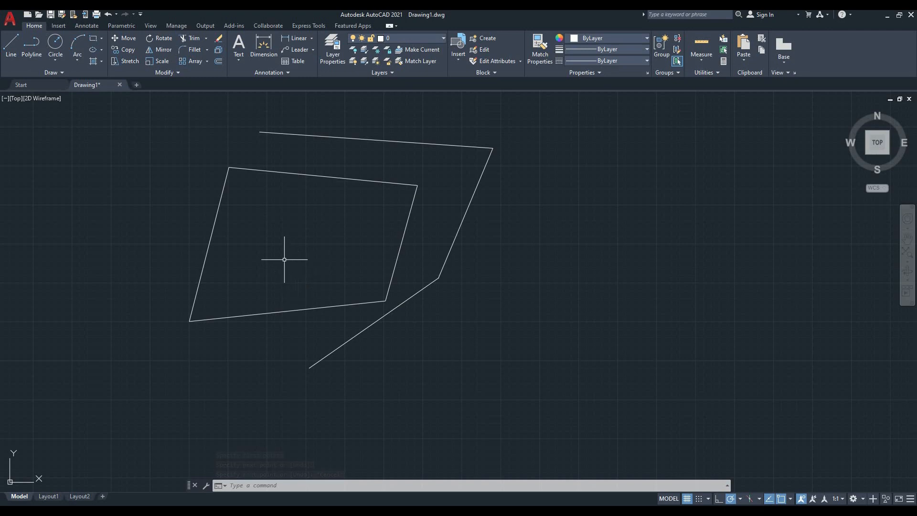
mouse_move(268, 222)
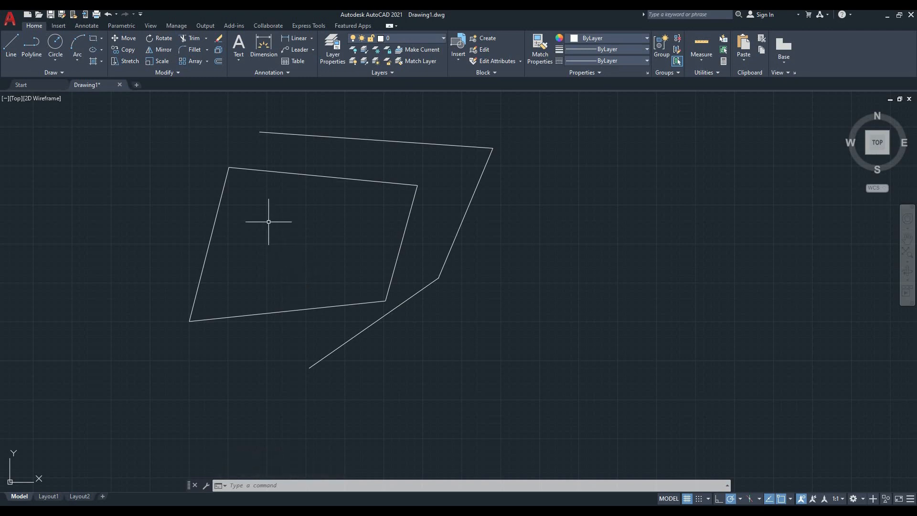
mouse_move(239, 44)
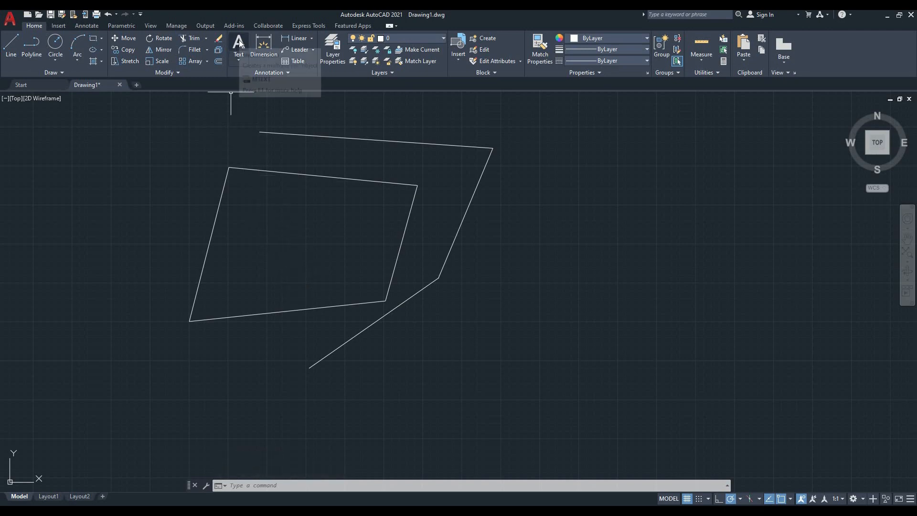
mouse_move(238, 47)
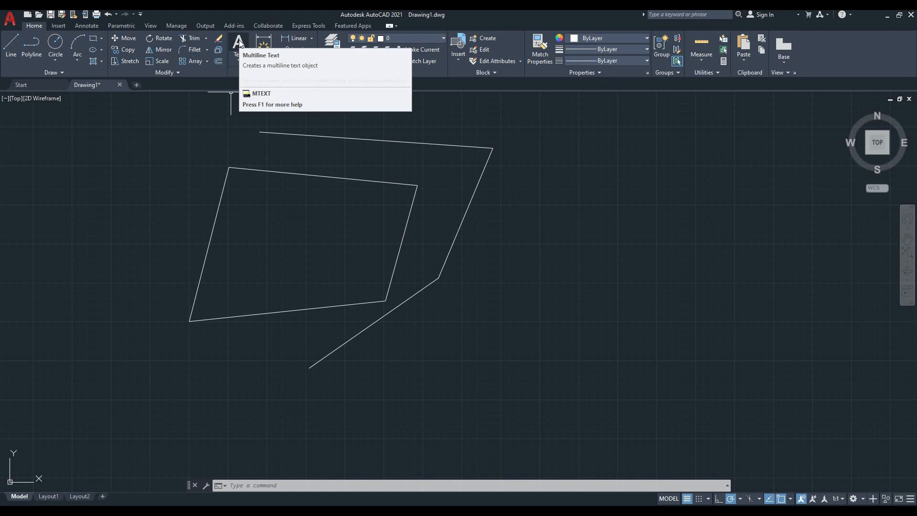
mouse_move(239, 44)
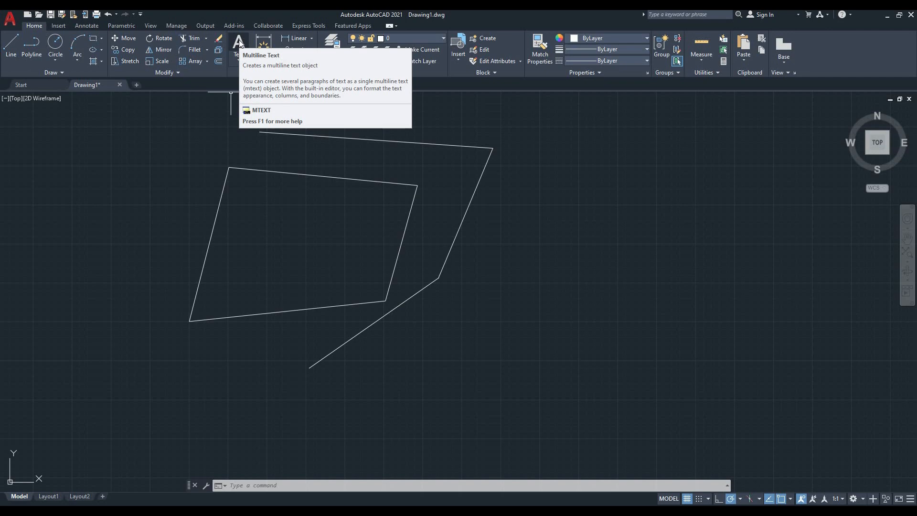
mouse_move(579, 240)
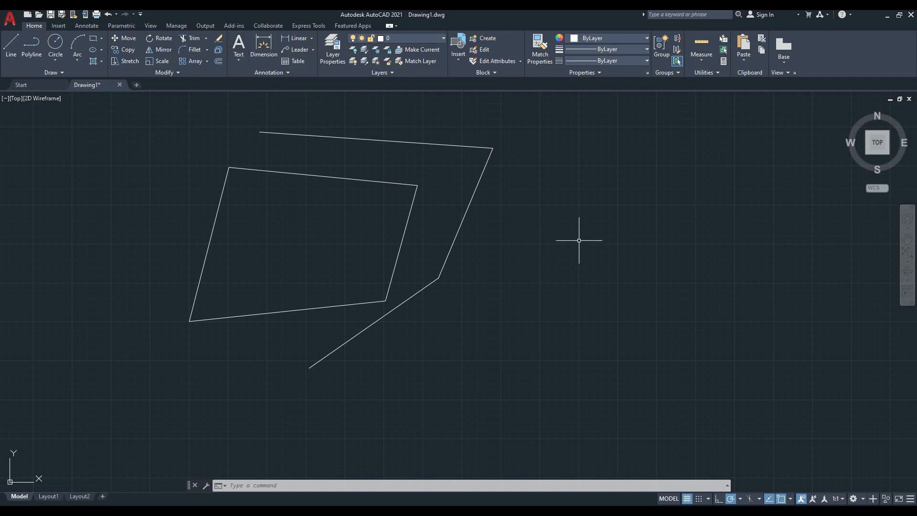
Step: Enter 'mt' at the command line, bringing up the MTEXT suggestions without placing text
text(mt)
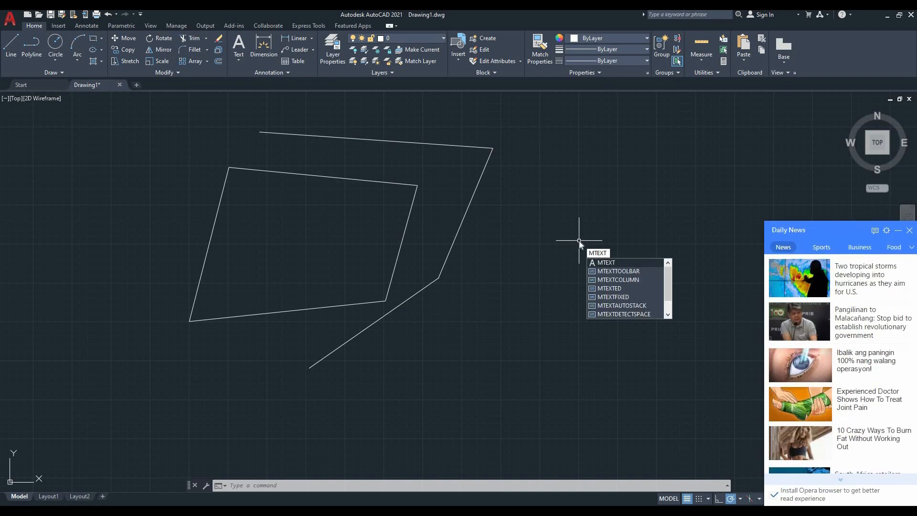
mouse_move(671, 225)
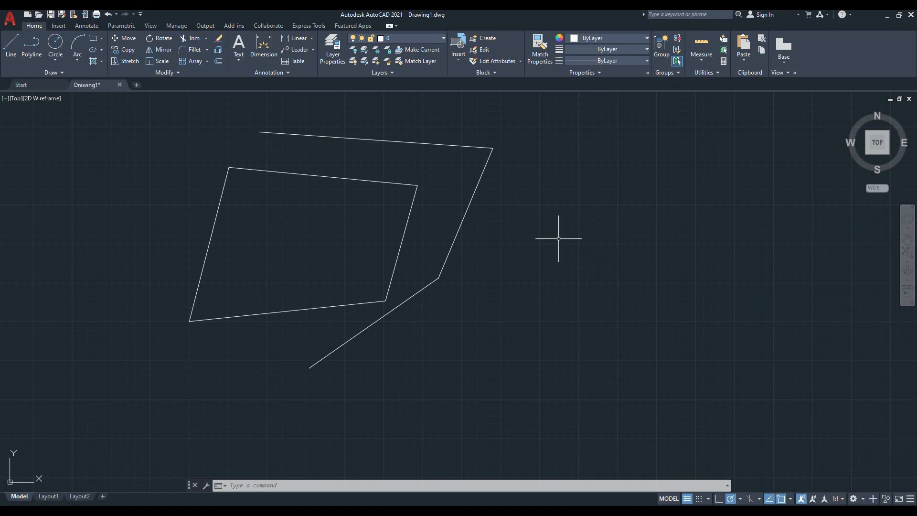
mouse_move(550, 248)
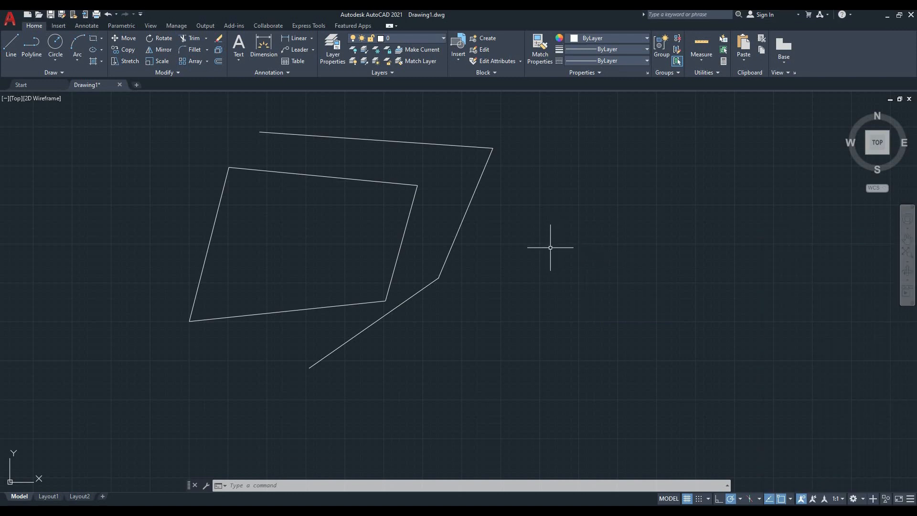
mouse_move(499, 250)
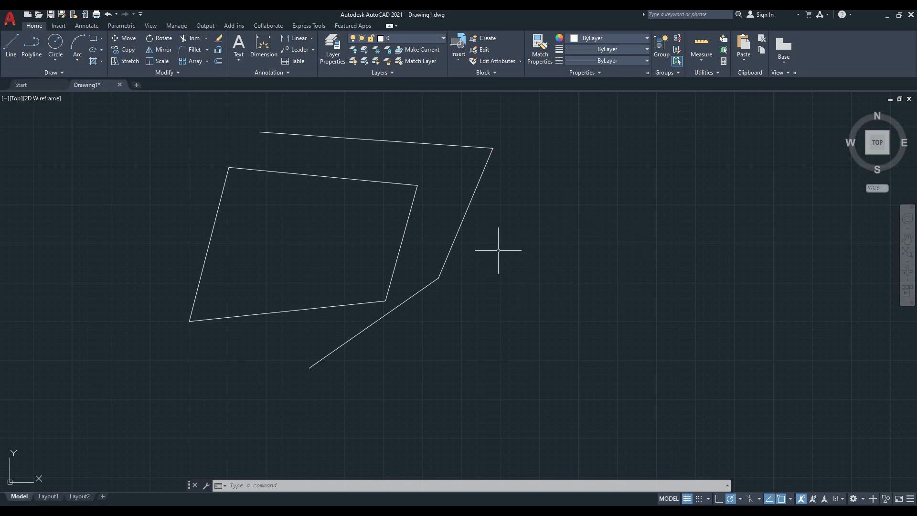
mouse_move(524, 245)
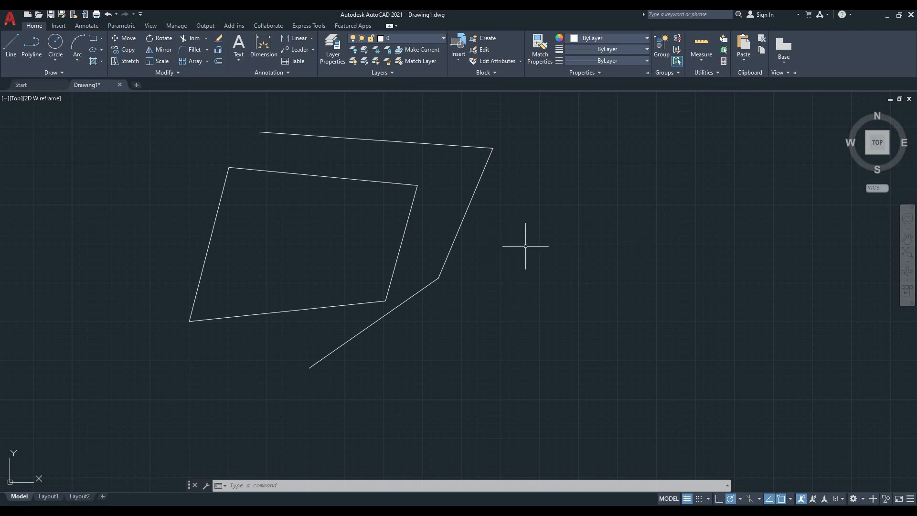
mouse_move(520, 242)
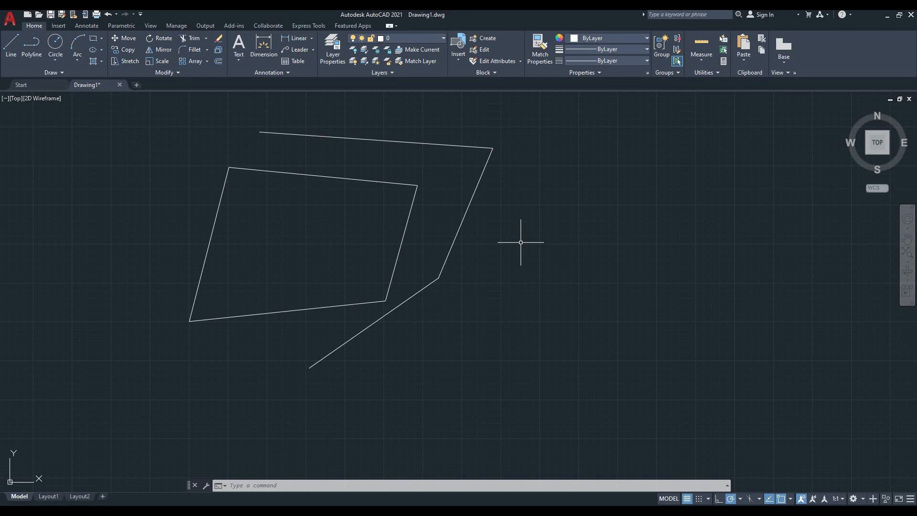
mouse_move(534, 241)
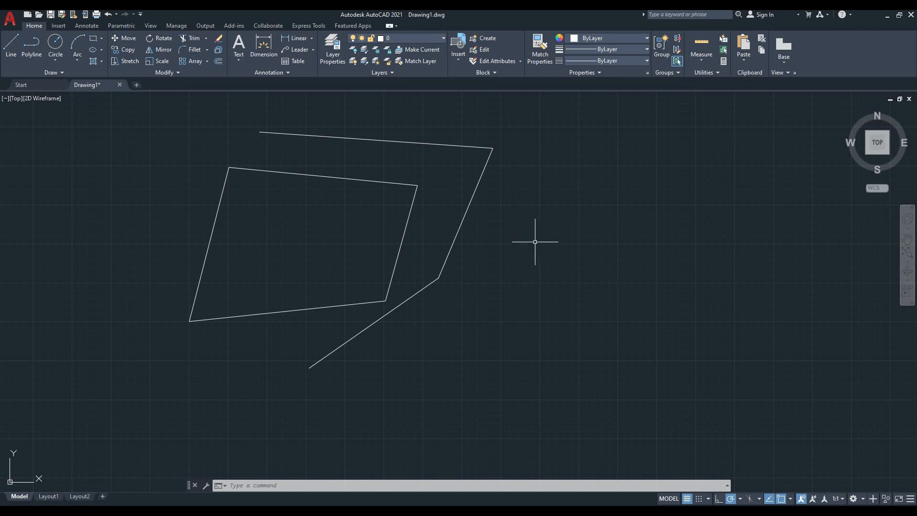
mouse_move(472, 208)
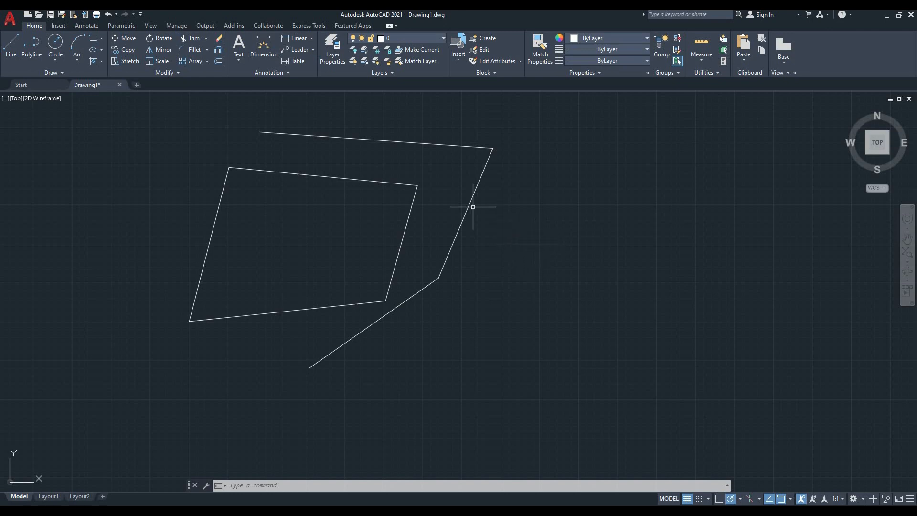
mouse_move(297, 147)
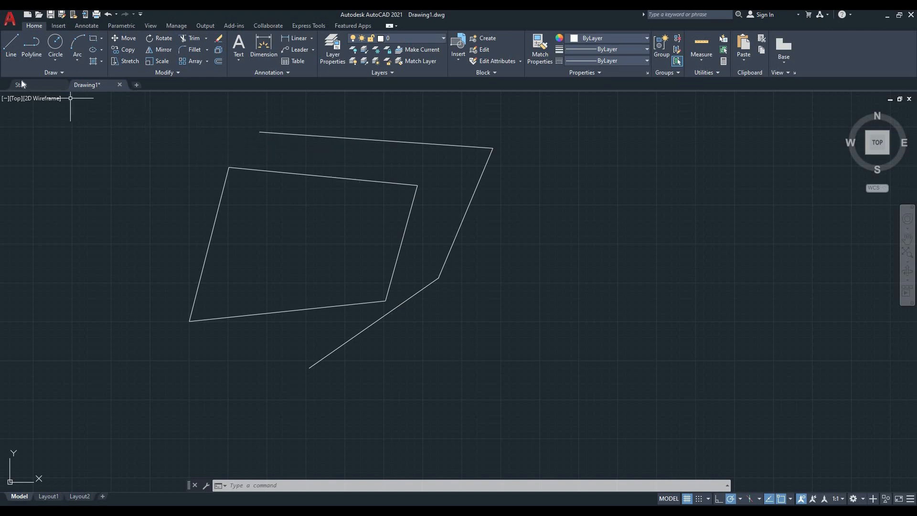
Step: Start a new line from the Home tab, hovering over endpoints without picking a point
click(10, 47)
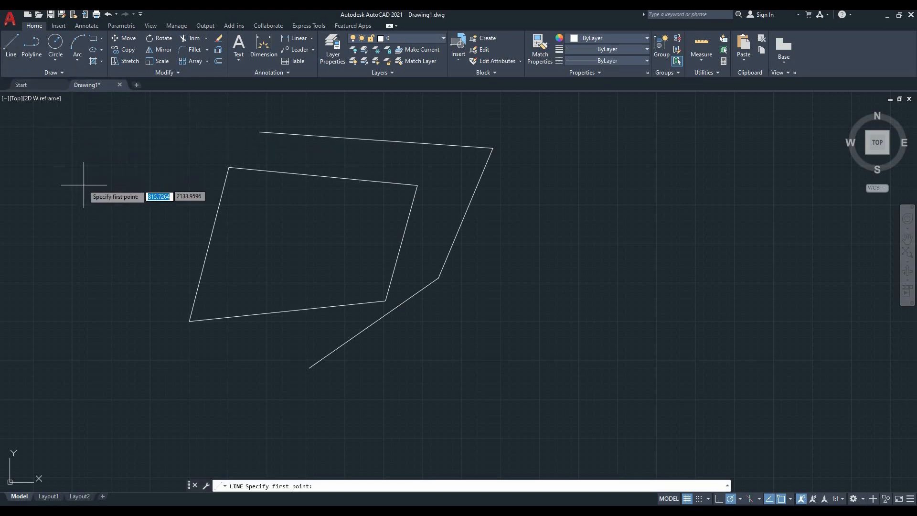
mouse_move(116, 220)
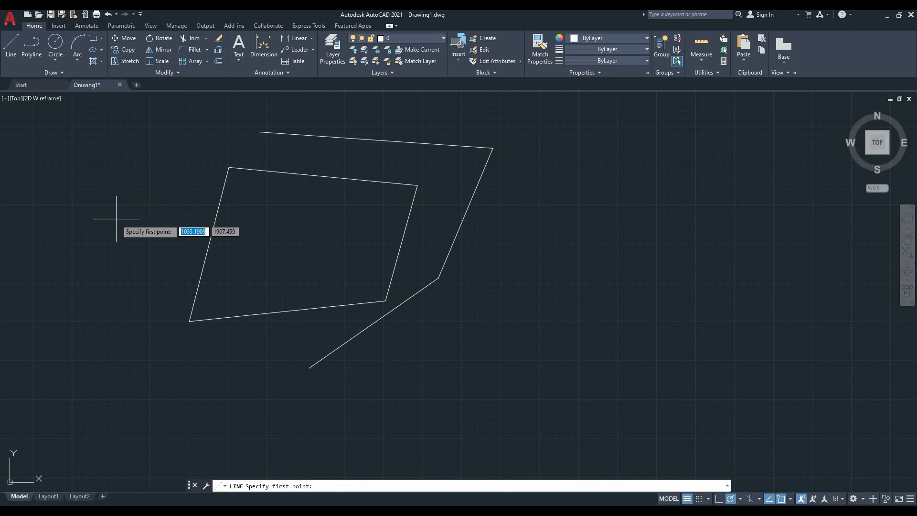
mouse_move(111, 223)
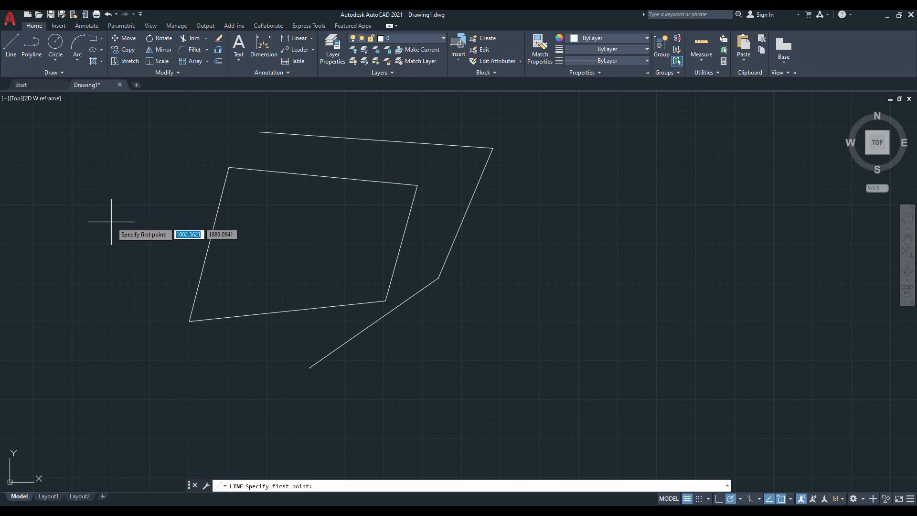
mouse_move(234, 308)
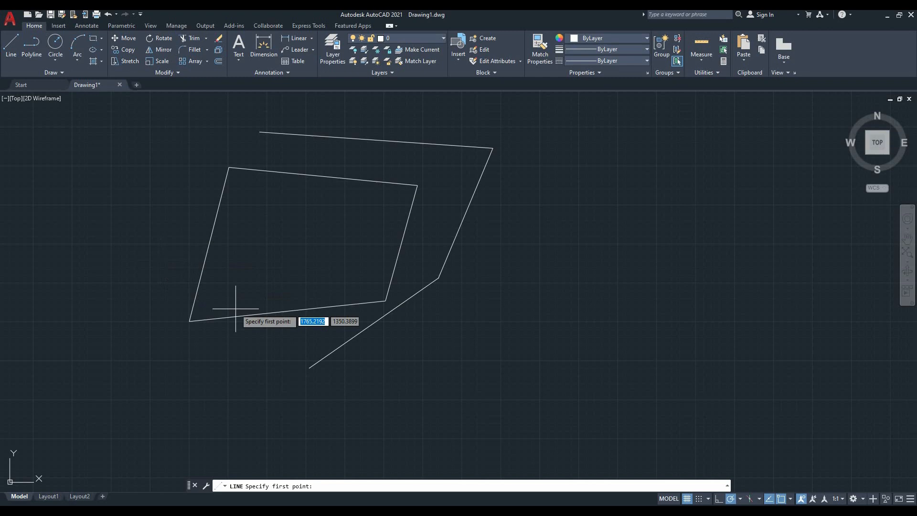
mouse_move(332, 355)
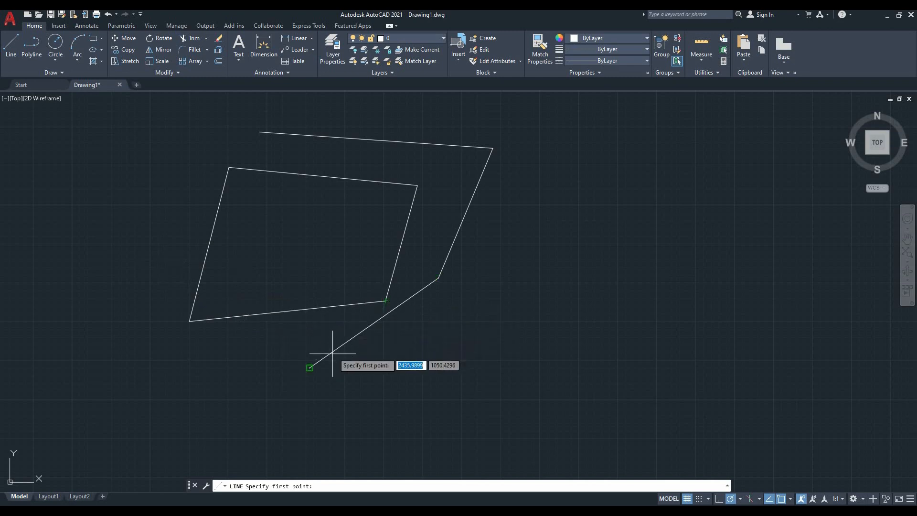
mouse_move(536, 251)
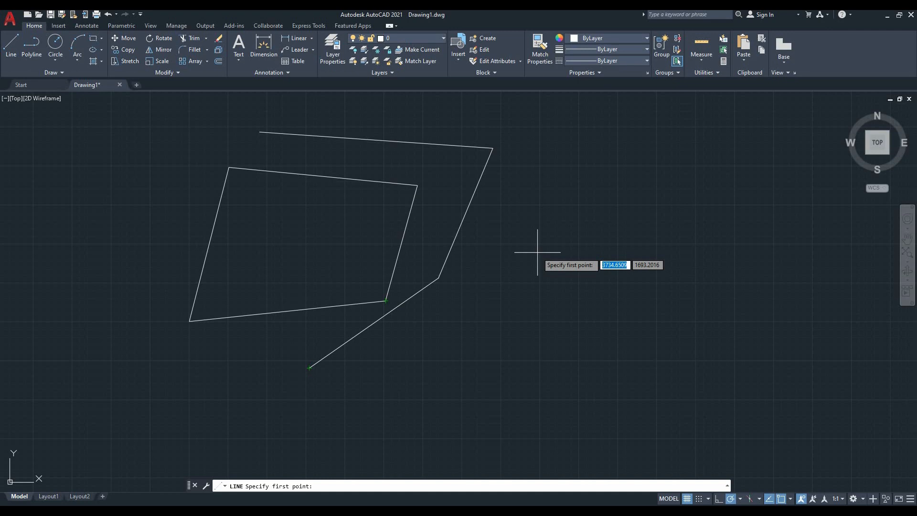
mouse_move(515, 242)
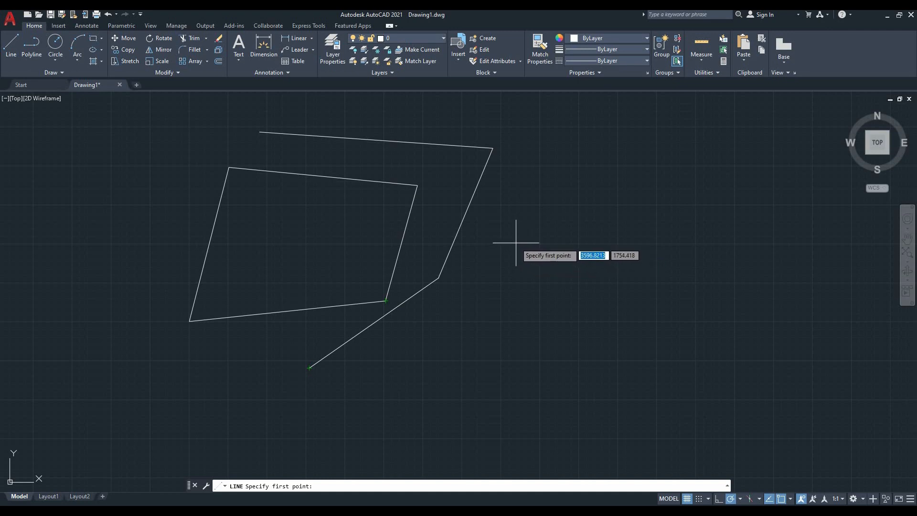
mouse_move(525, 233)
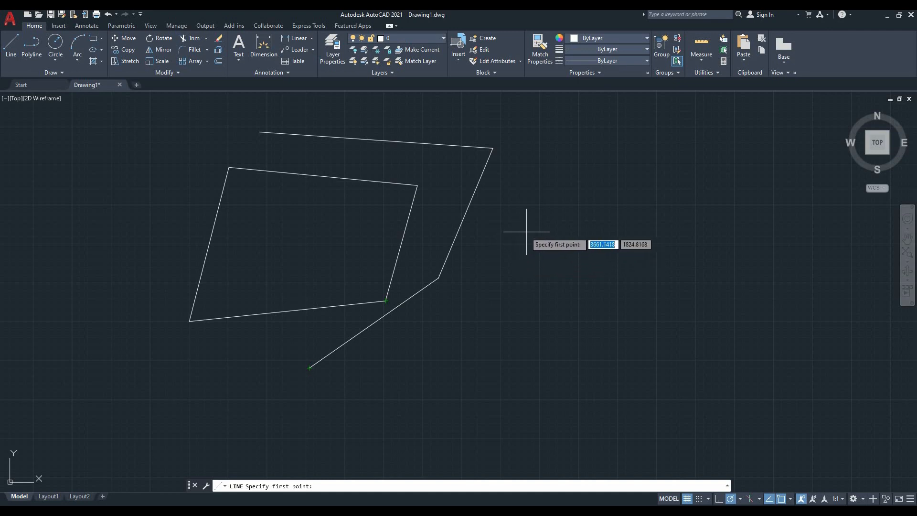
mouse_move(517, 227)
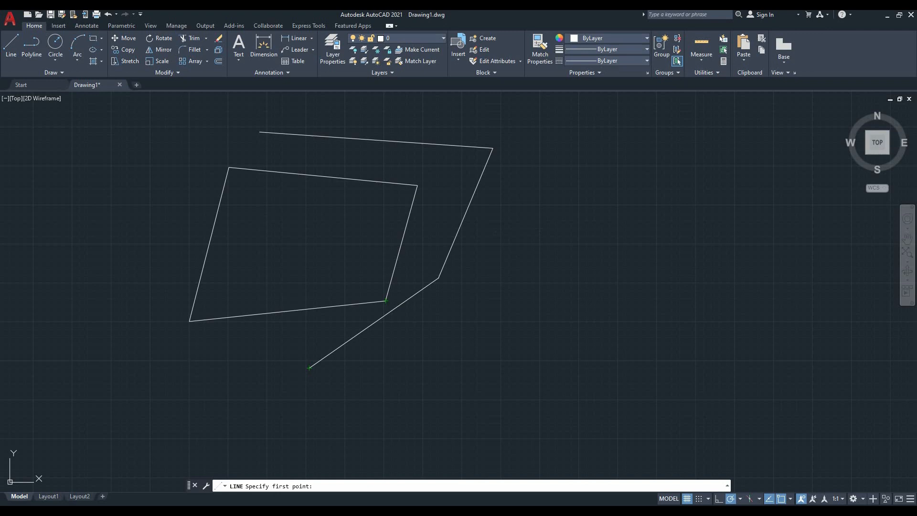
mouse_move(518, 227)
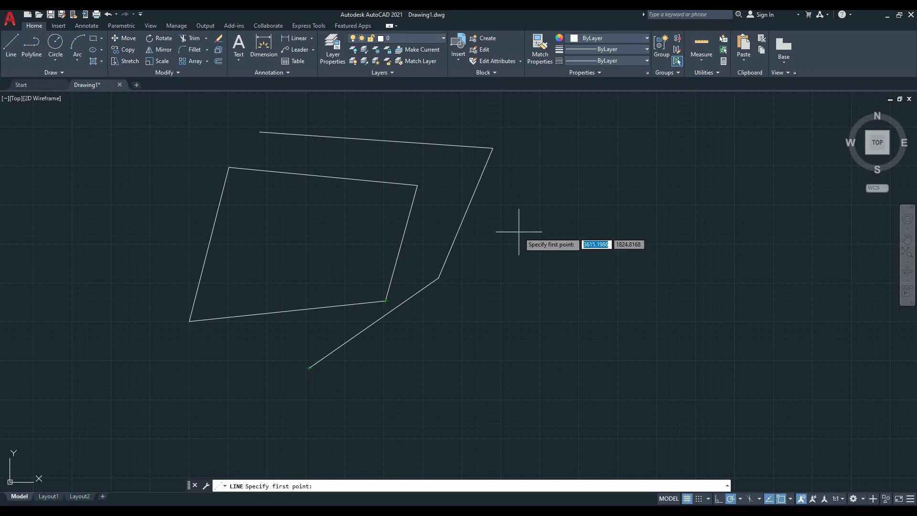
mouse_move(518, 230)
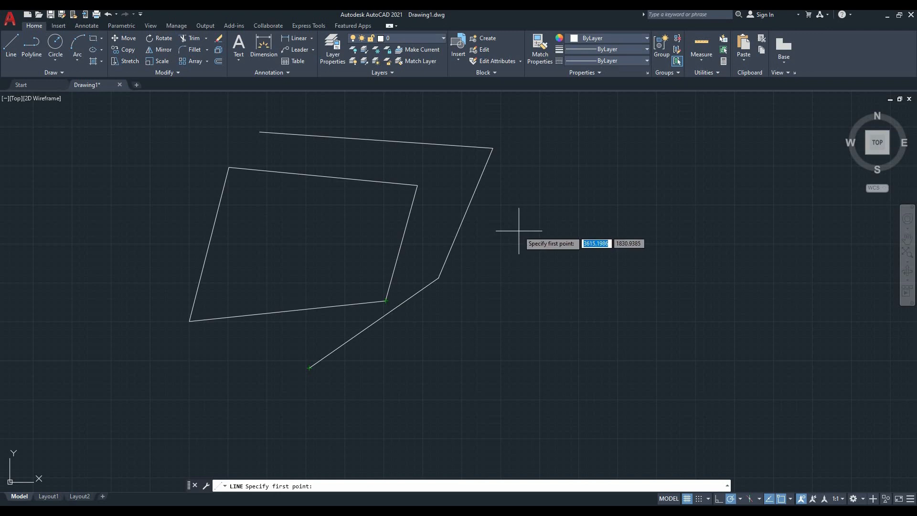
mouse_move(518, 227)
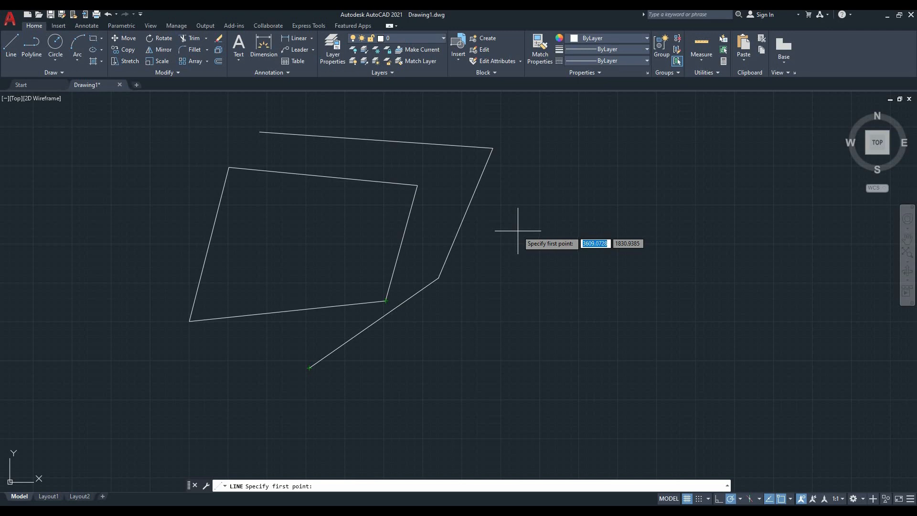
mouse_move(517, 228)
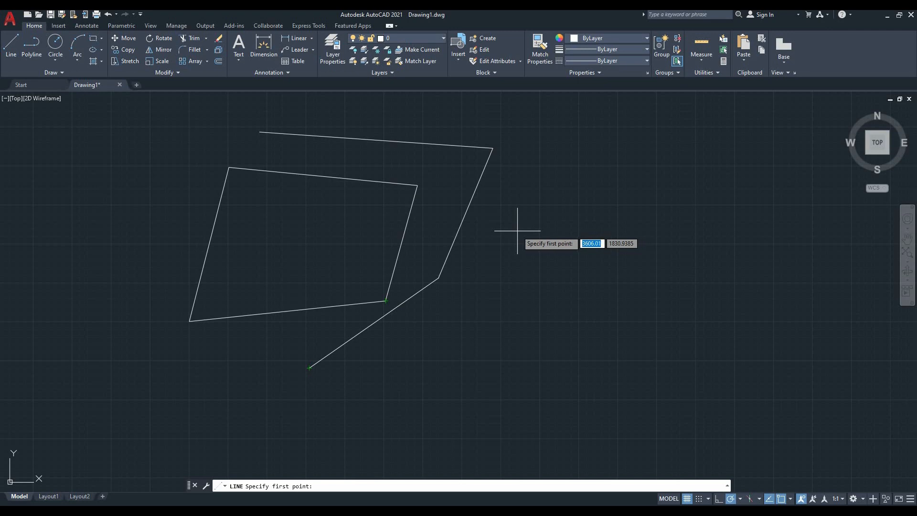
mouse_move(519, 228)
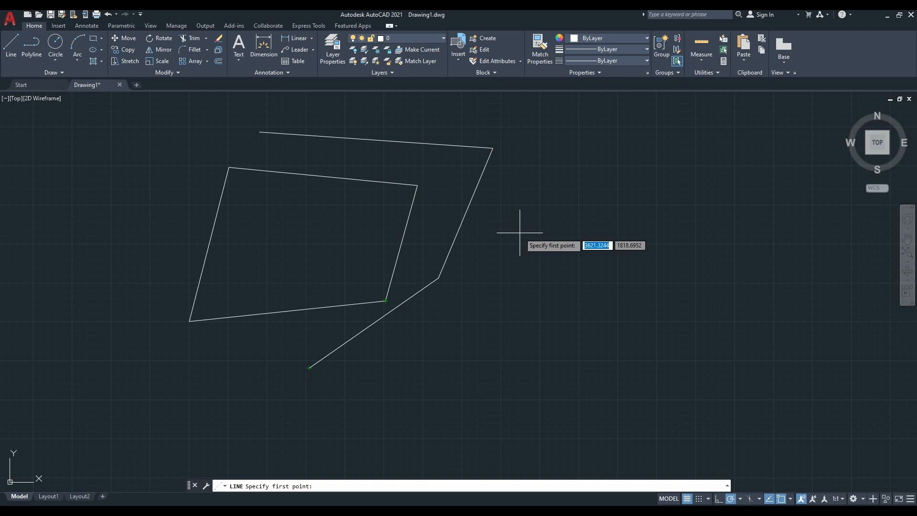
Step: Cancel the unstarted line so no geometry is added
key(Escape)
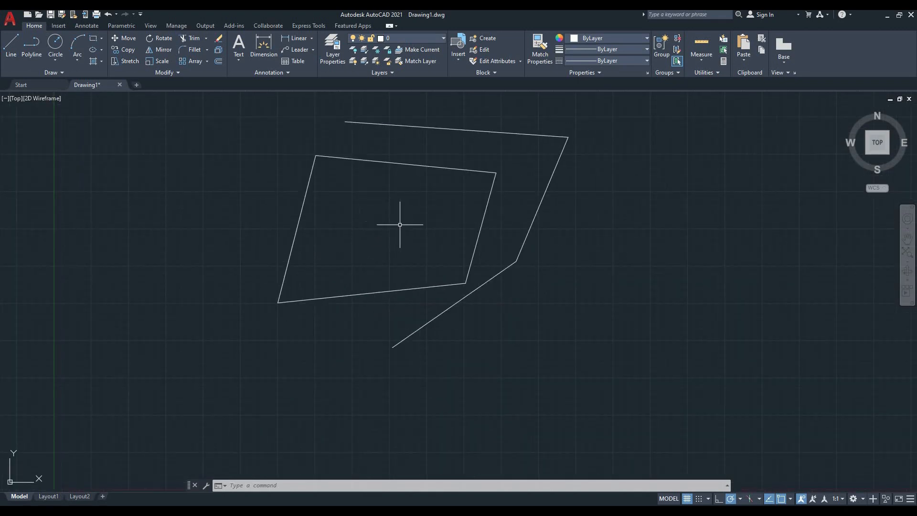
mouse_move(403, 220)
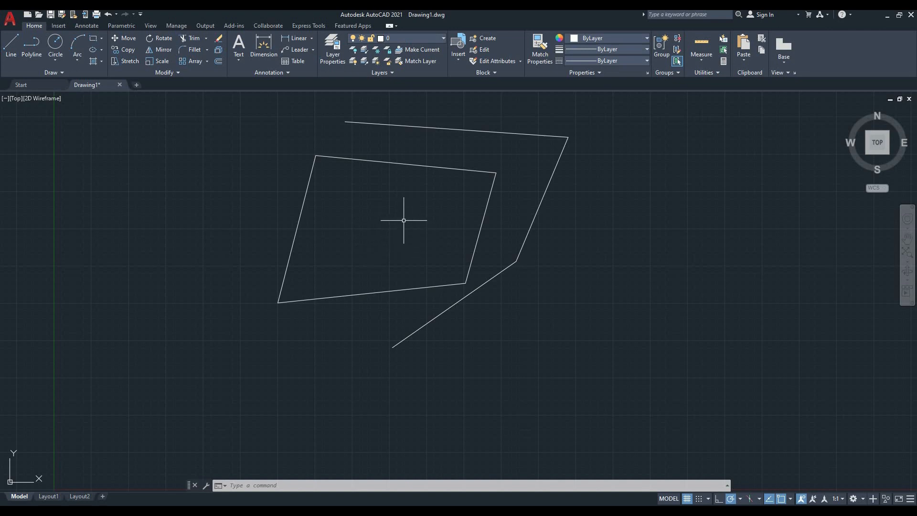
mouse_move(402, 220)
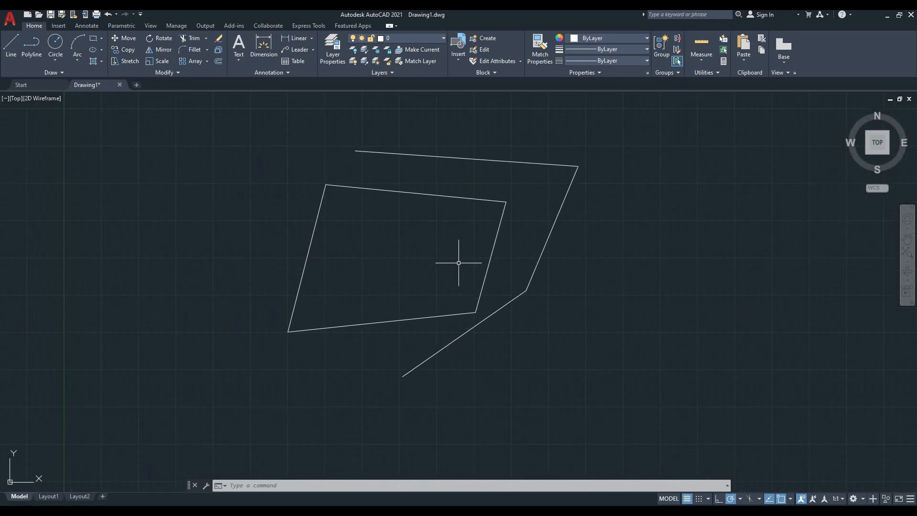
Step: Select the slanted right-hand line and erase the geometry via the right-click menu
click(460, 263)
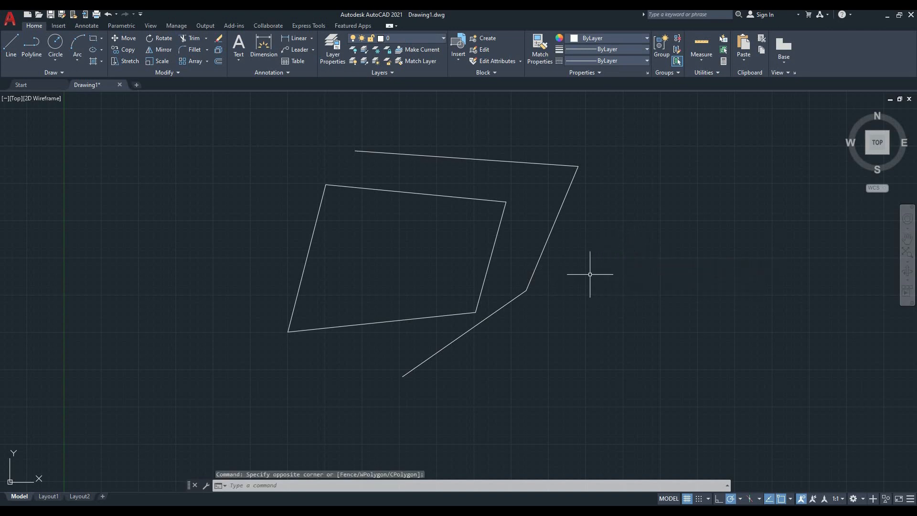
click(550, 228)
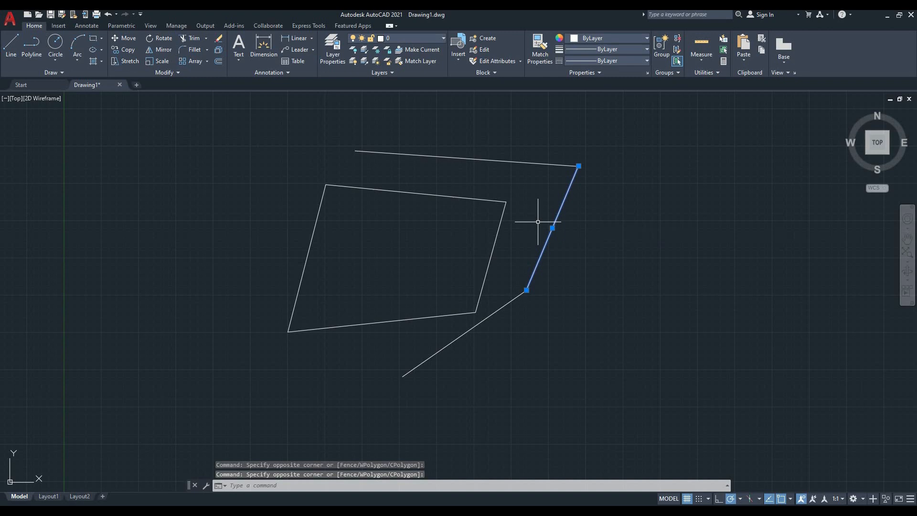
key(Escape)
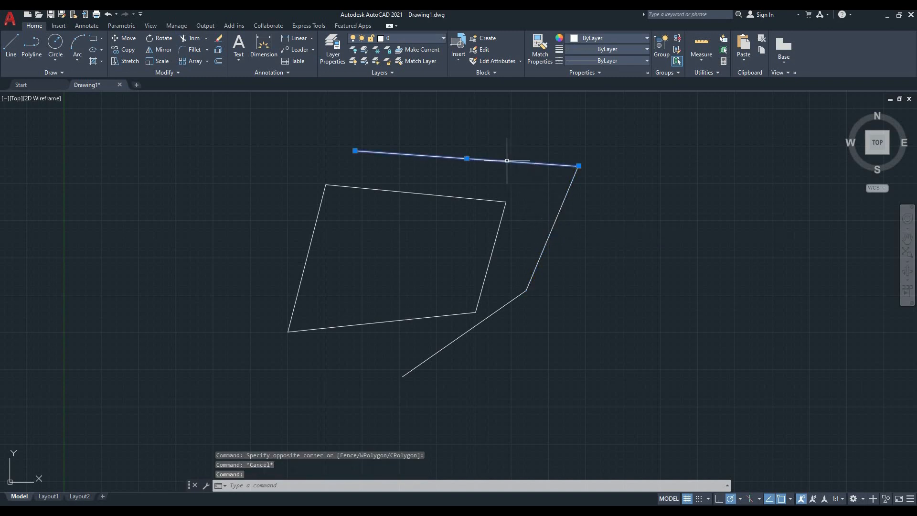
mouse_move(557, 205)
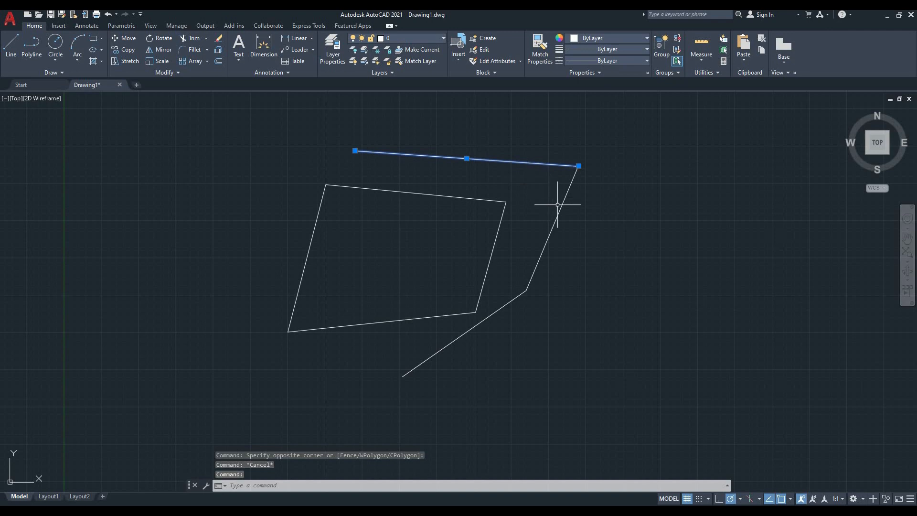
click(555, 204)
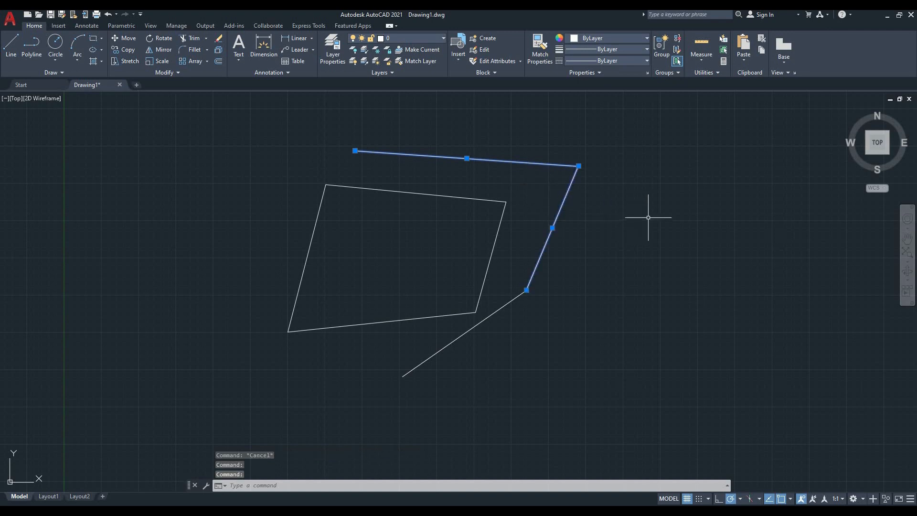
right_click(647, 218)
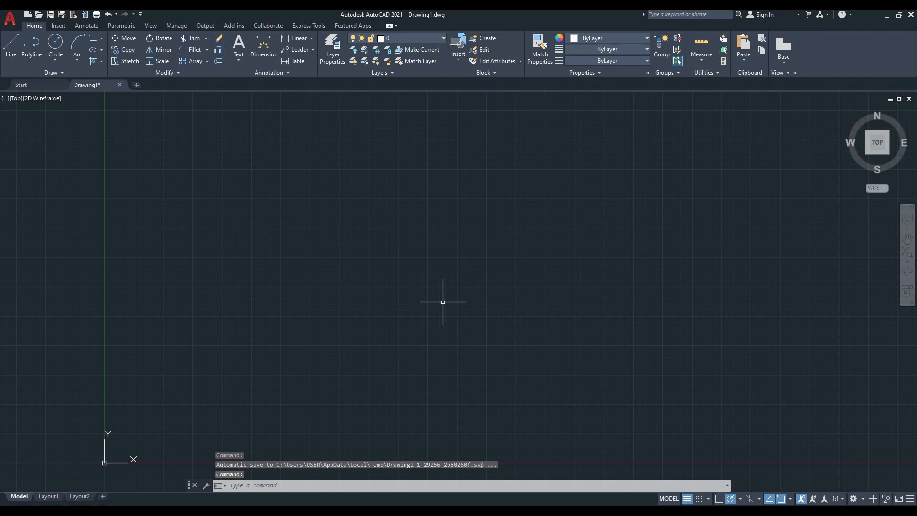
mouse_move(20, 66)
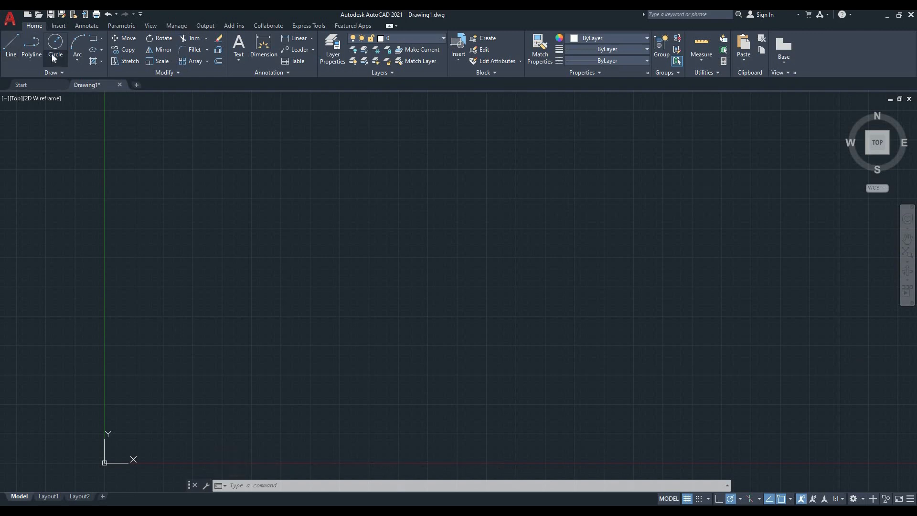
mouse_move(82, 71)
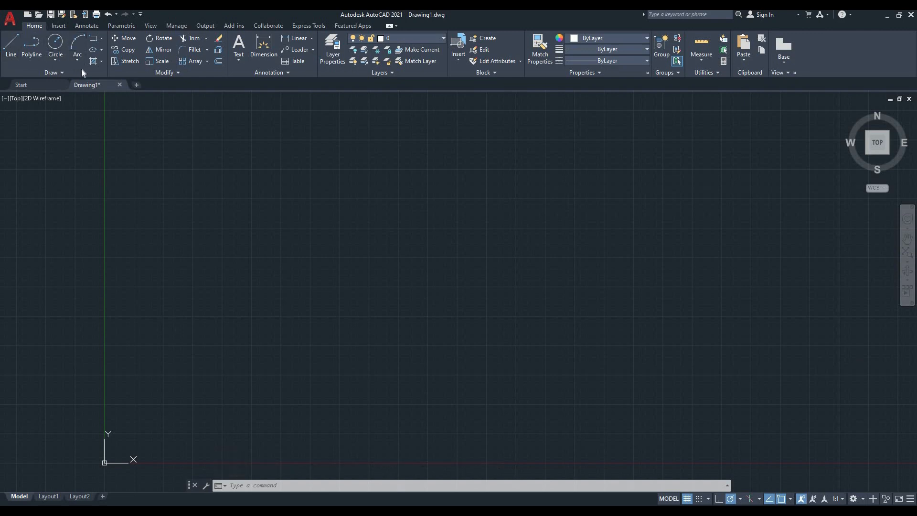
mouse_move(134, 76)
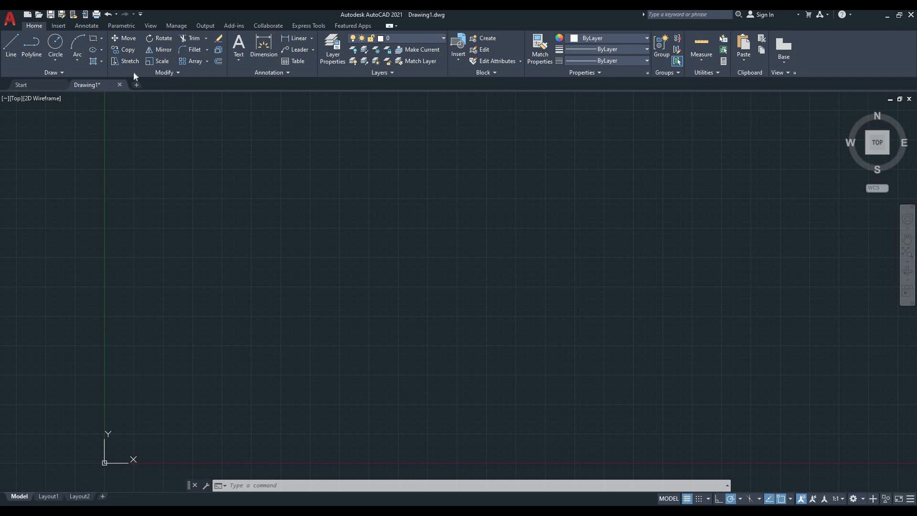
mouse_move(183, 191)
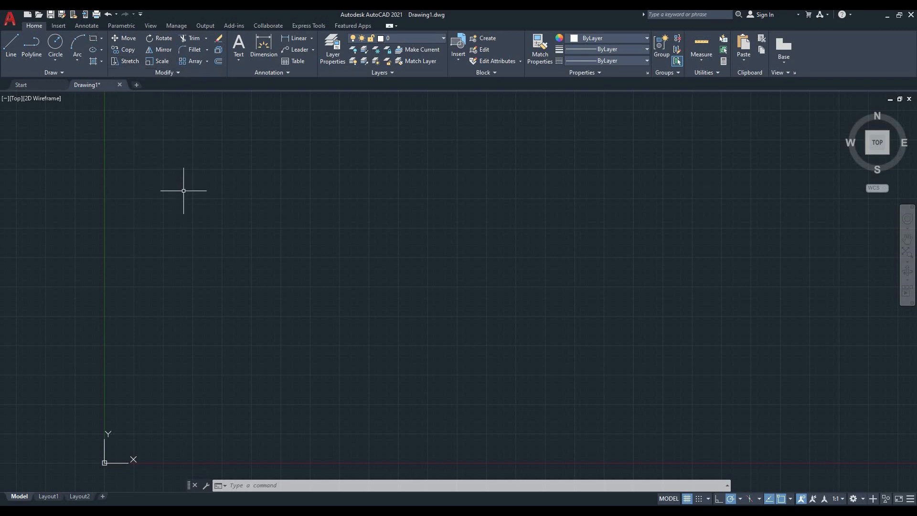
mouse_move(10, 42)
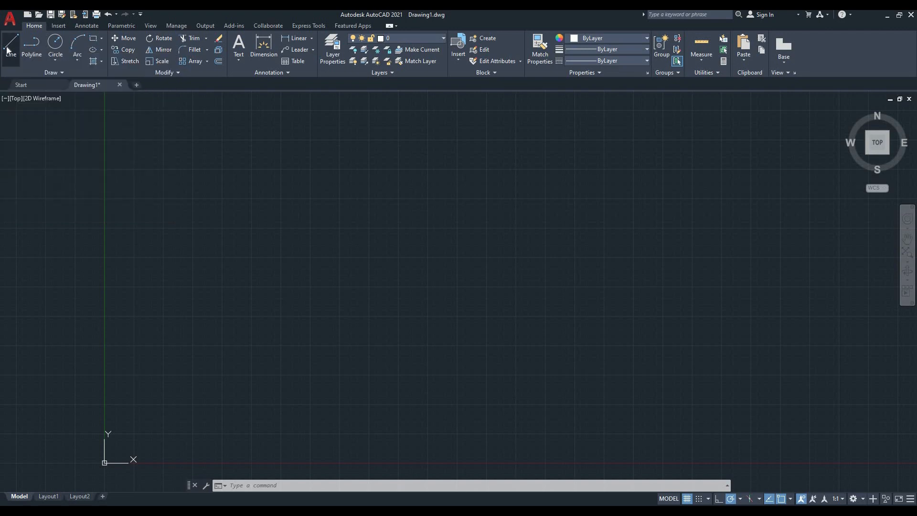
Step: Start the Line tool, cancel it, then restart LINE with the 'L' alias on the empty canvas
click(10, 44)
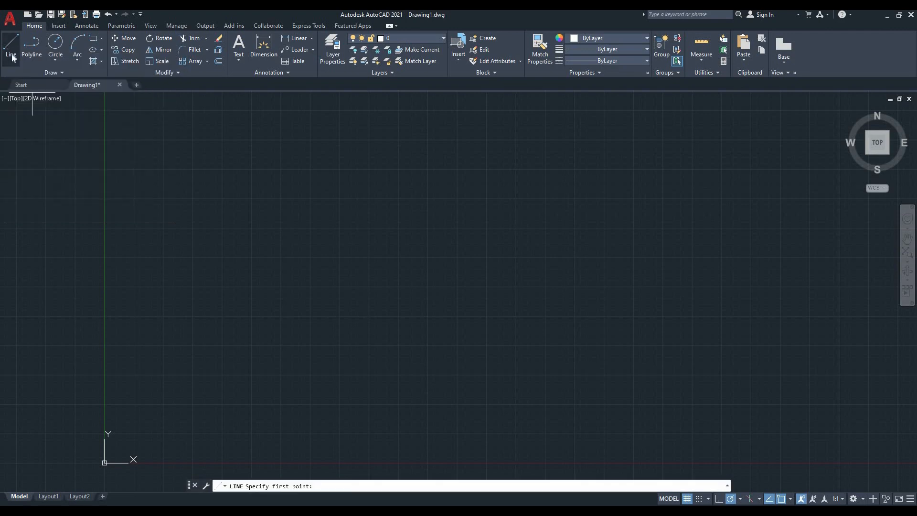
mouse_move(34, 92)
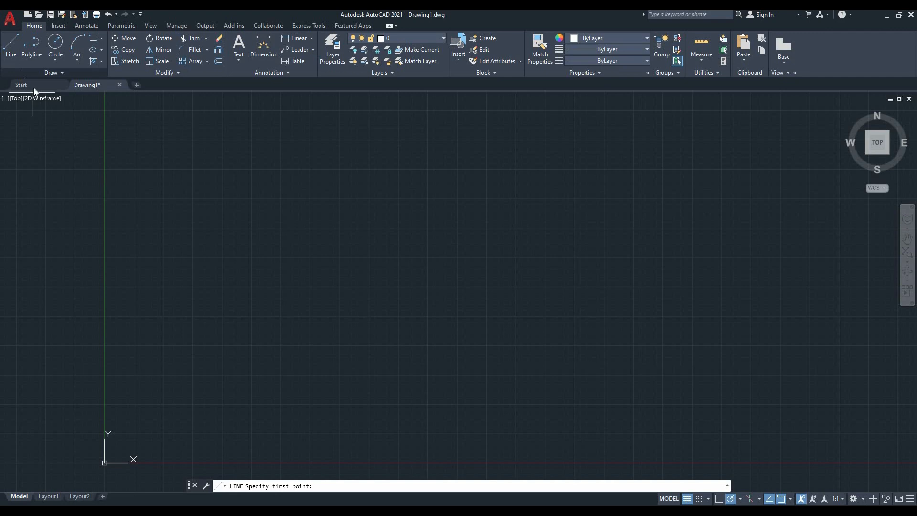
mouse_move(268, 235)
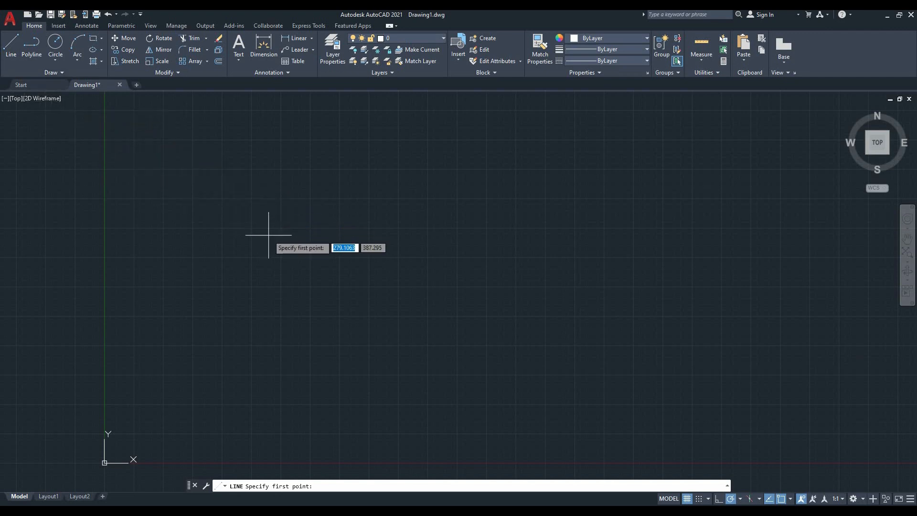
mouse_move(285, 289)
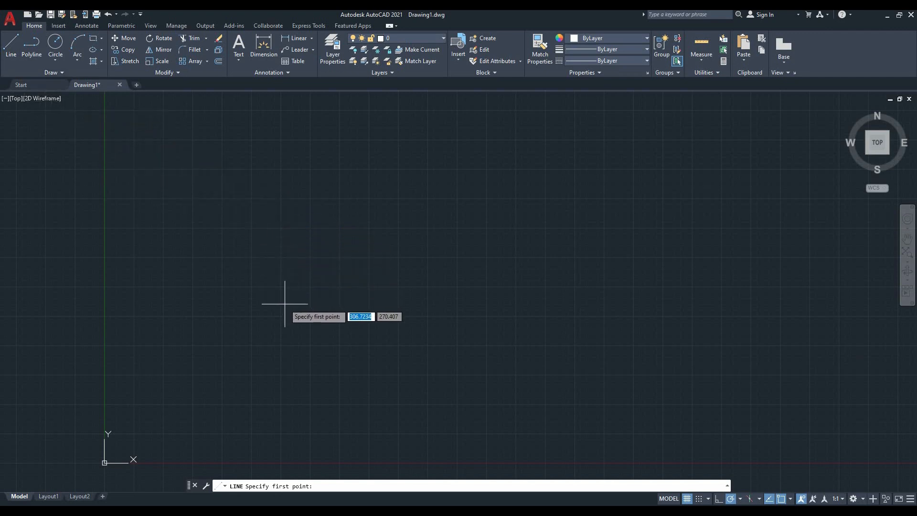
key(Escape)
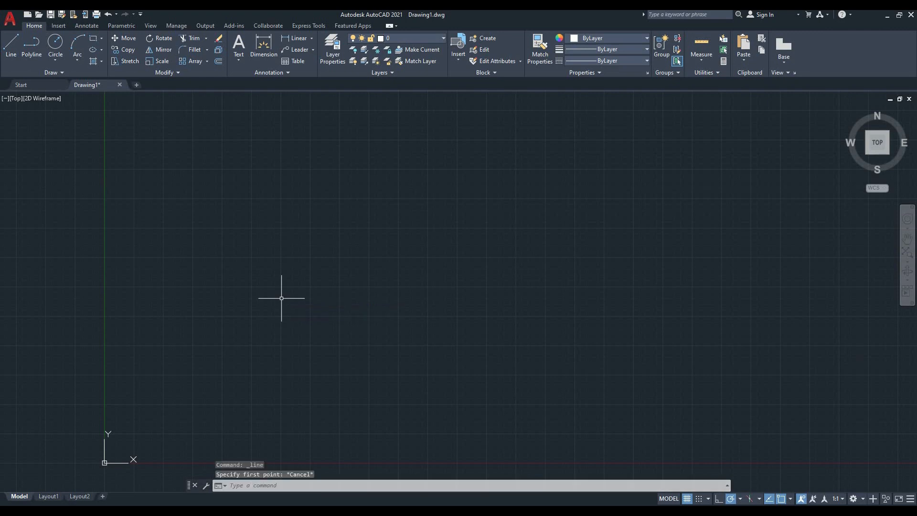
text(LINE Specify first point:)
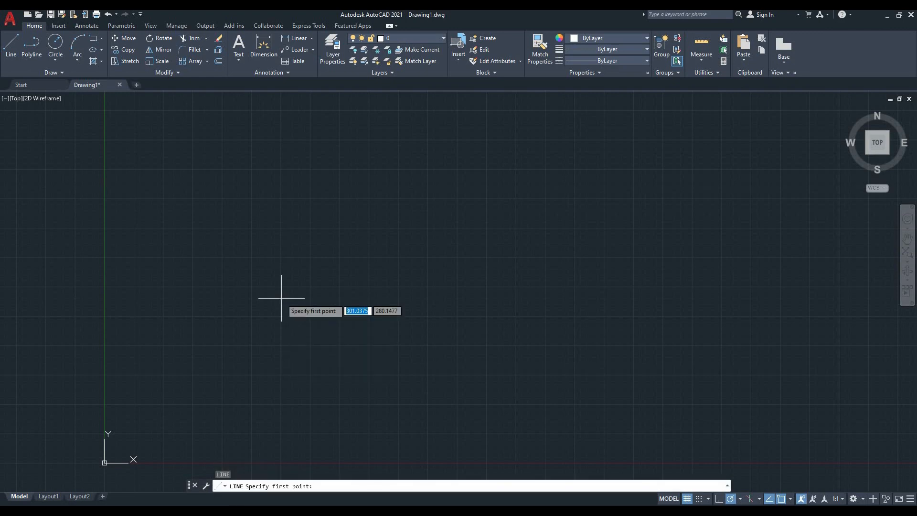
mouse_move(281, 288)
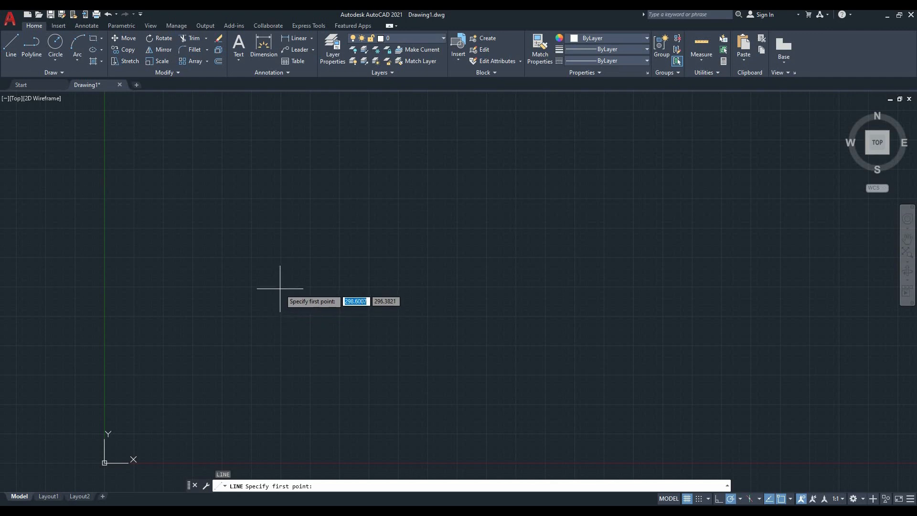
mouse_move(281, 287)
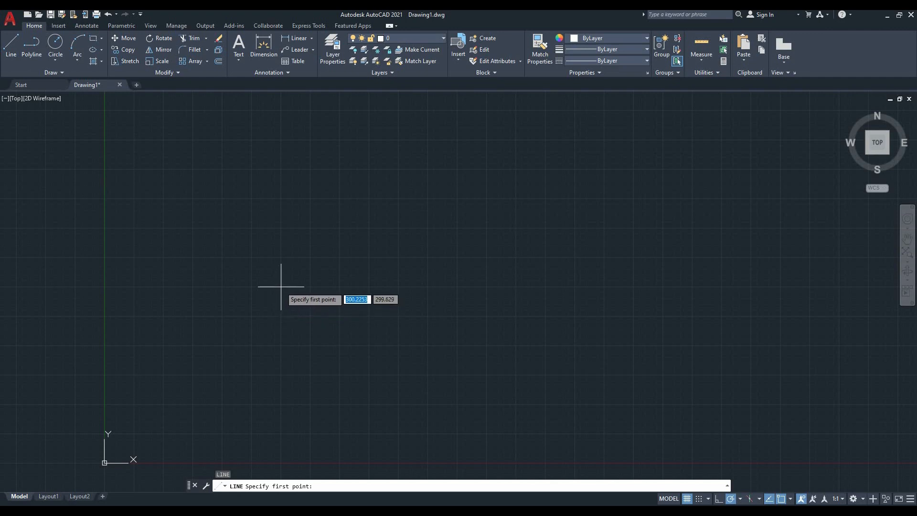
mouse_move(276, 290)
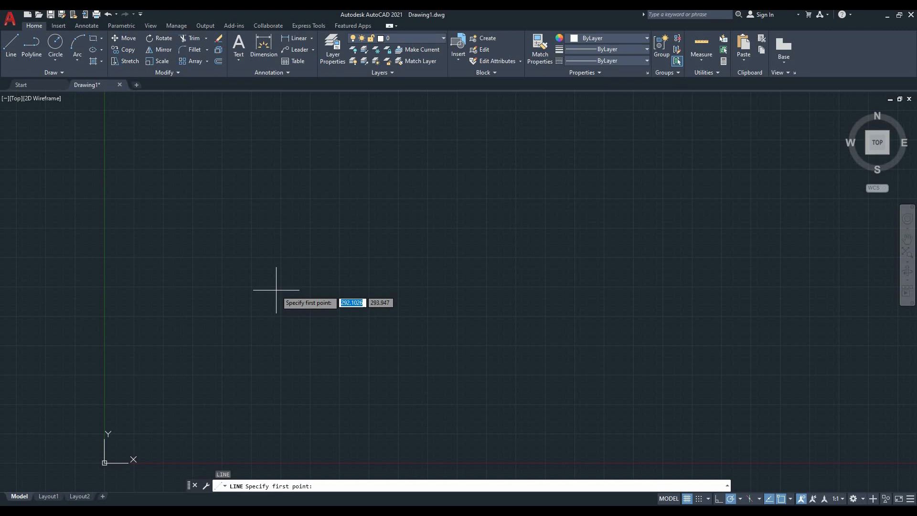
mouse_move(236, 468)
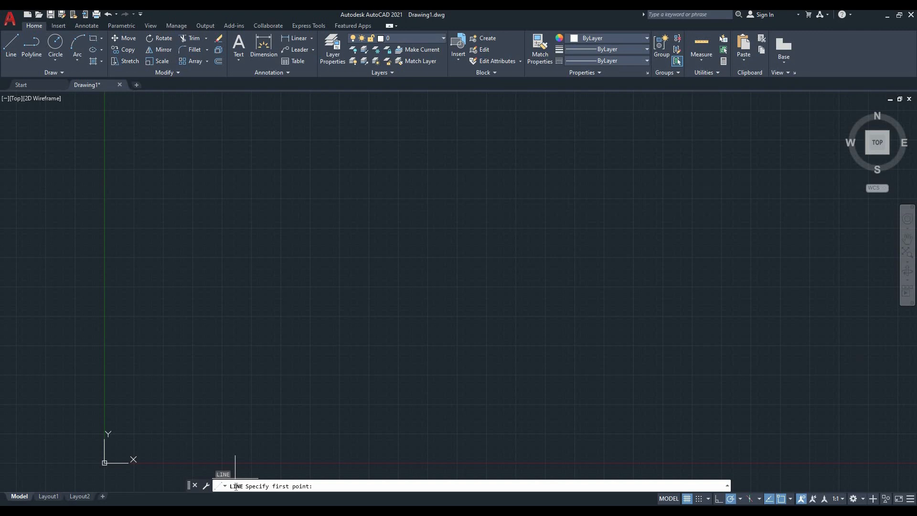
mouse_move(261, 283)
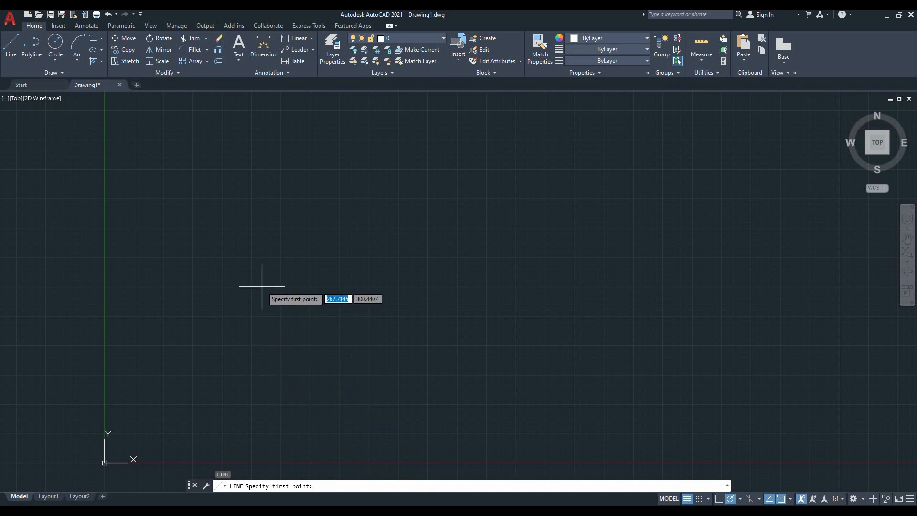
mouse_move(260, 281)
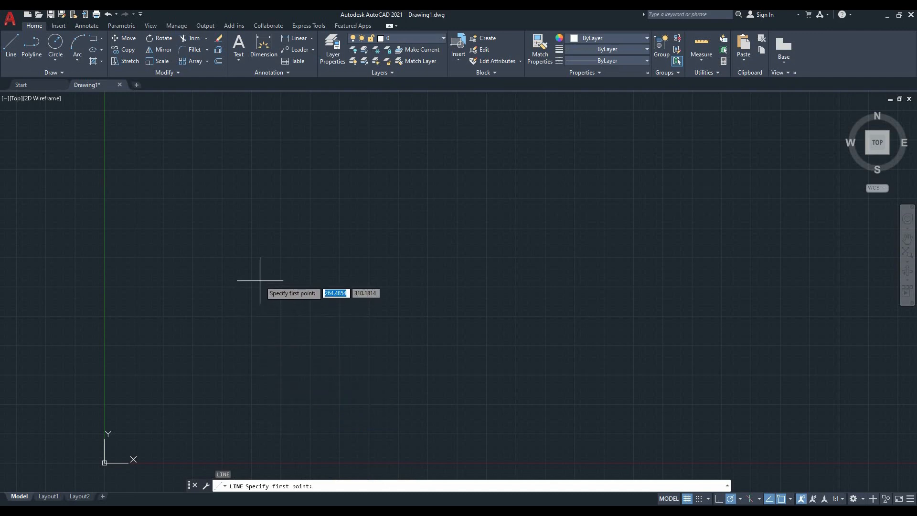
mouse_move(242, 309)
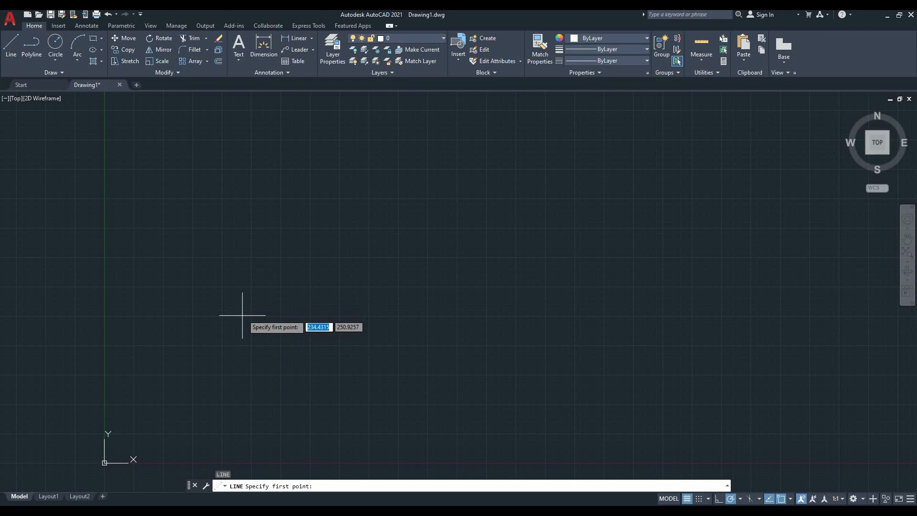
mouse_move(192, 345)
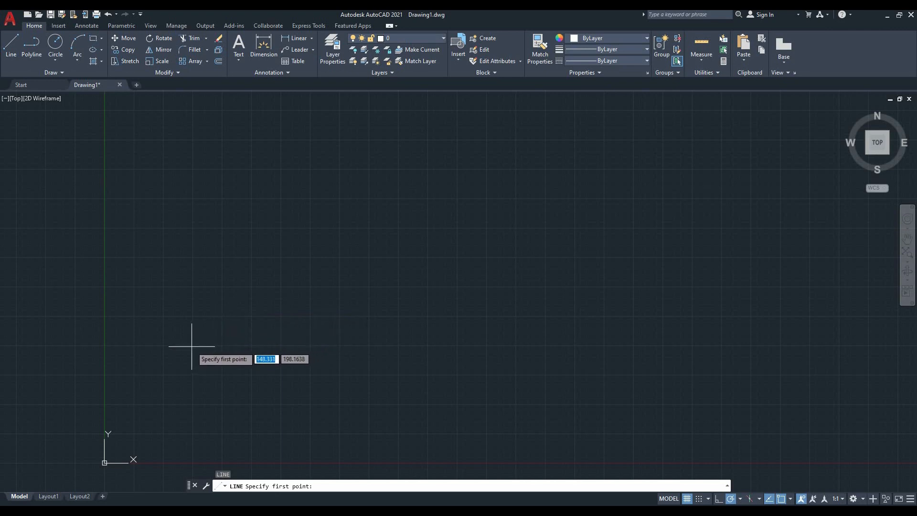
mouse_move(191, 342)
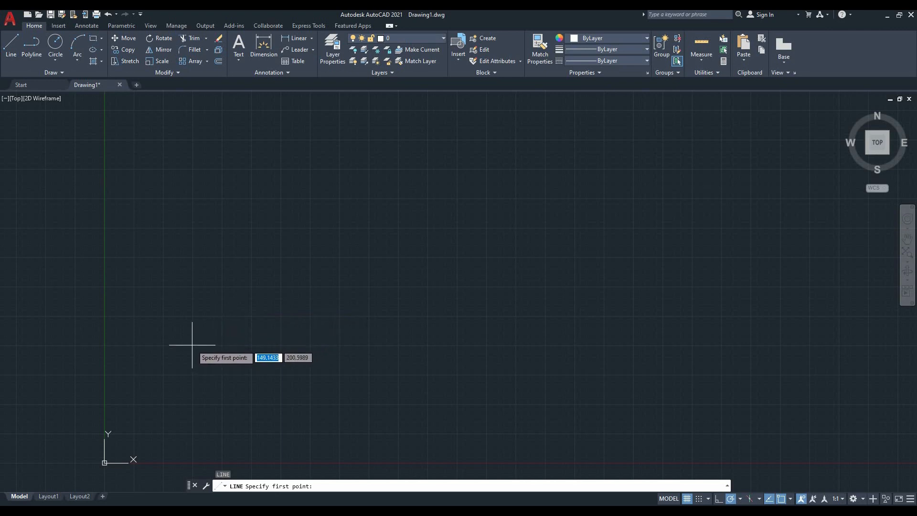
mouse_move(192, 344)
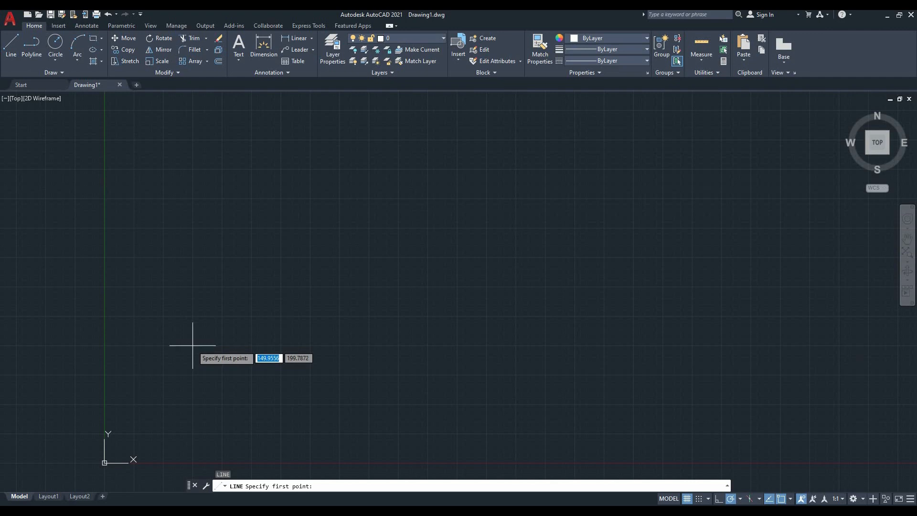
Step: Place the first corner of the tilted four-sided shape left of the drawing centre
click(192, 344)
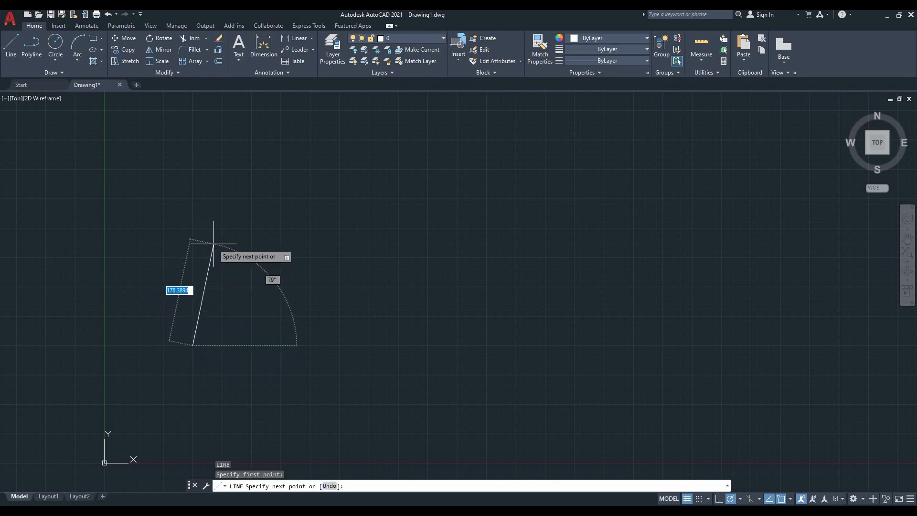
mouse_move(251, 254)
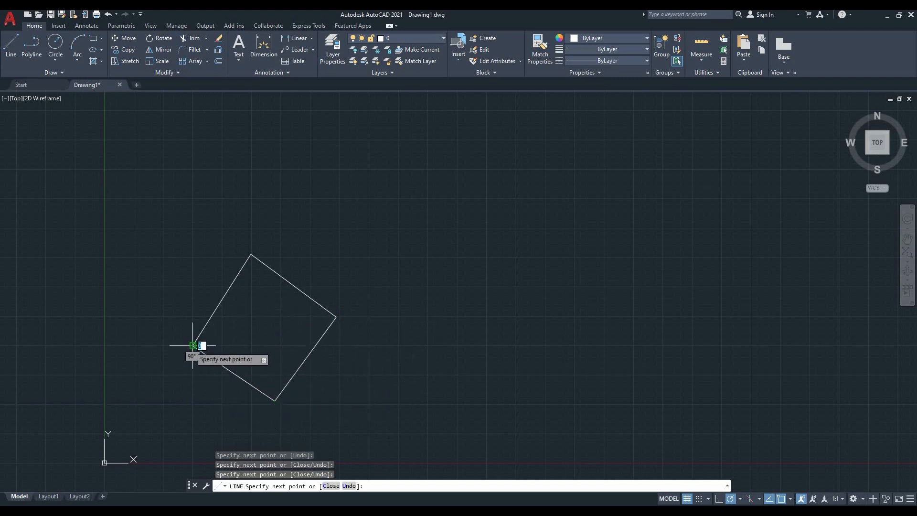
mouse_move(165, 290)
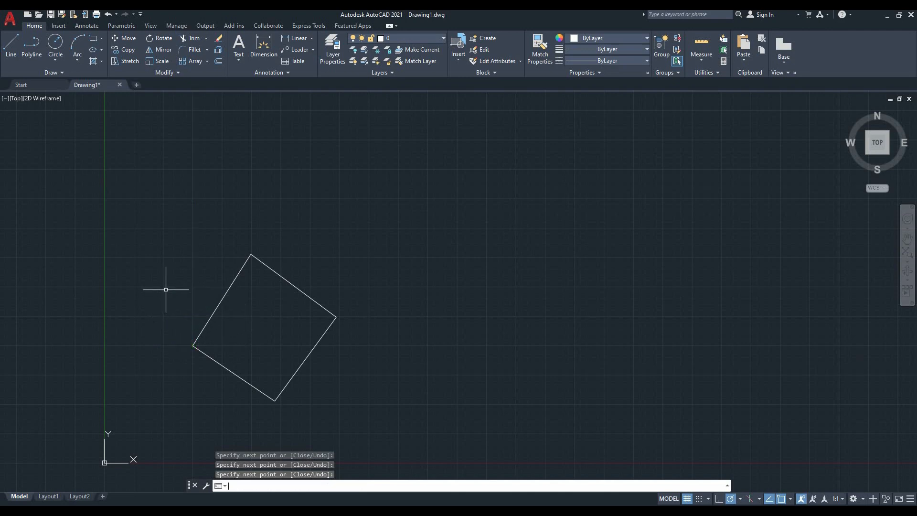
mouse_move(234, 269)
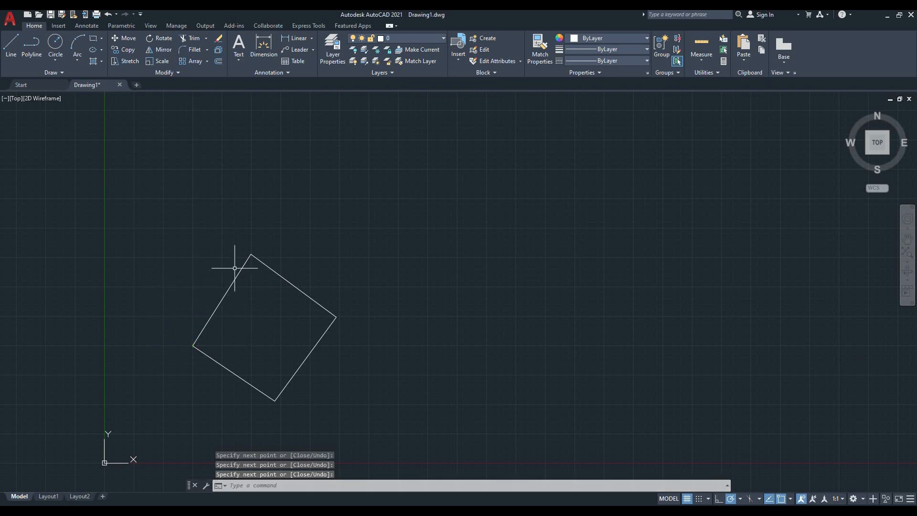
mouse_move(349, 254)
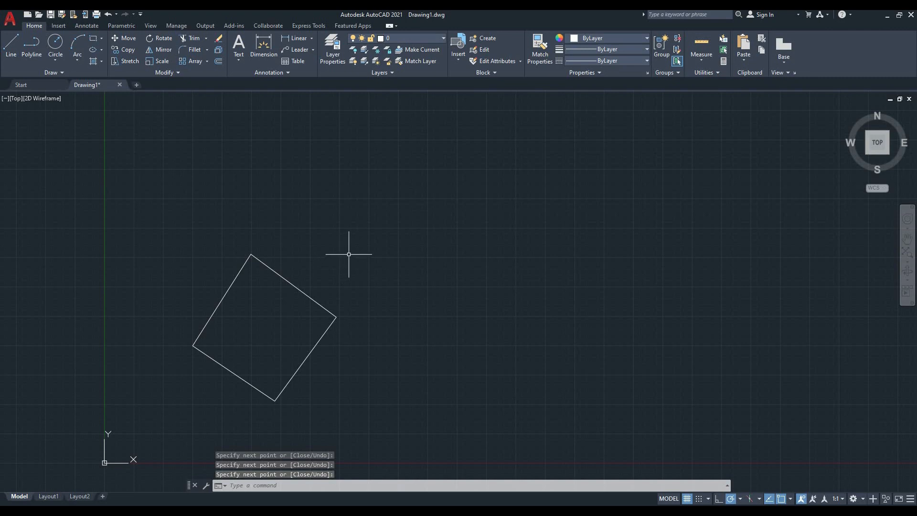
mouse_move(361, 305)
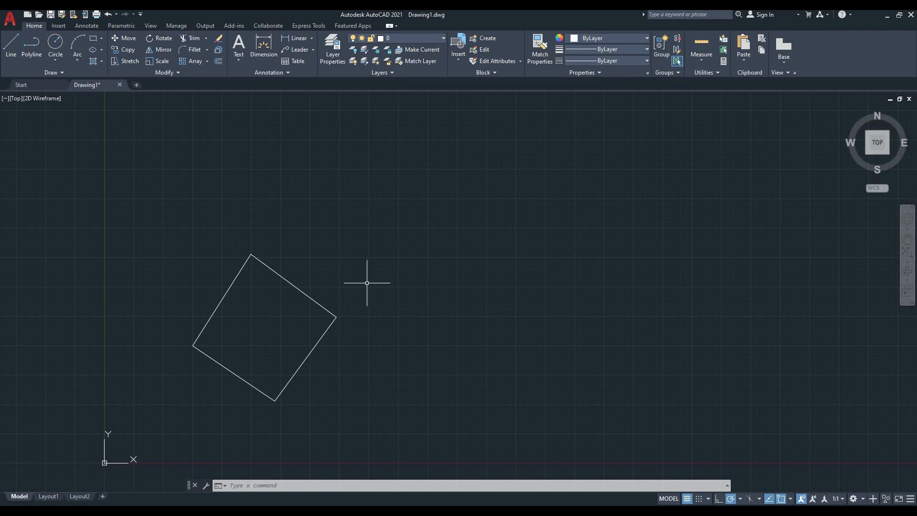
mouse_move(357, 277)
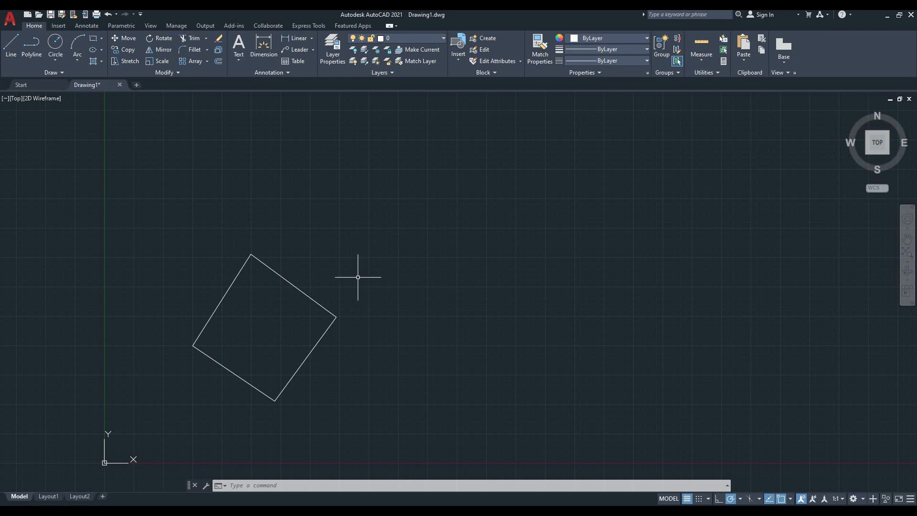
mouse_move(354, 273)
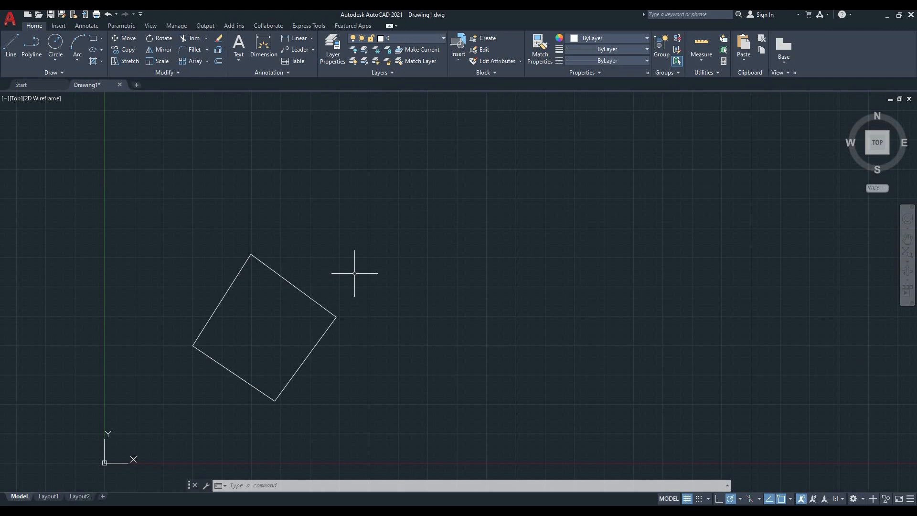
Step: Draw a three-segment zigzag line beside the four-sided shape, then start another line
click(9, 47)
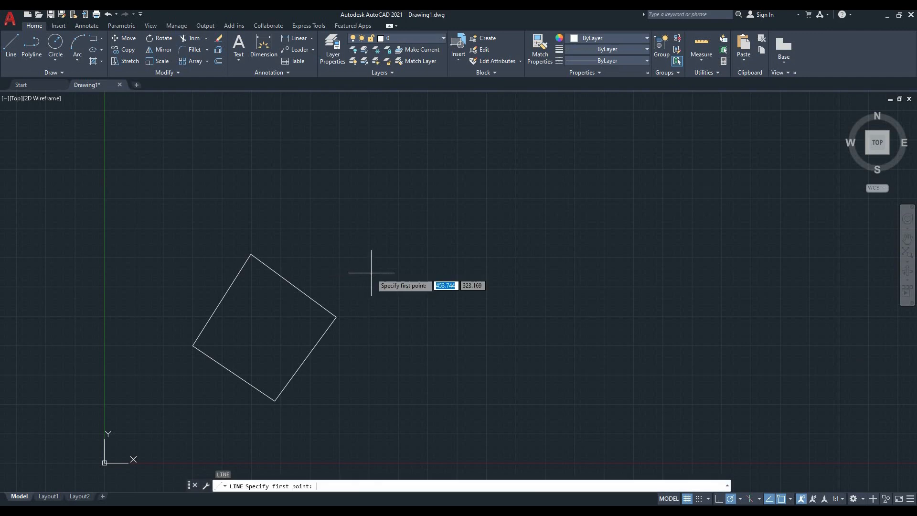
mouse_move(324, 205)
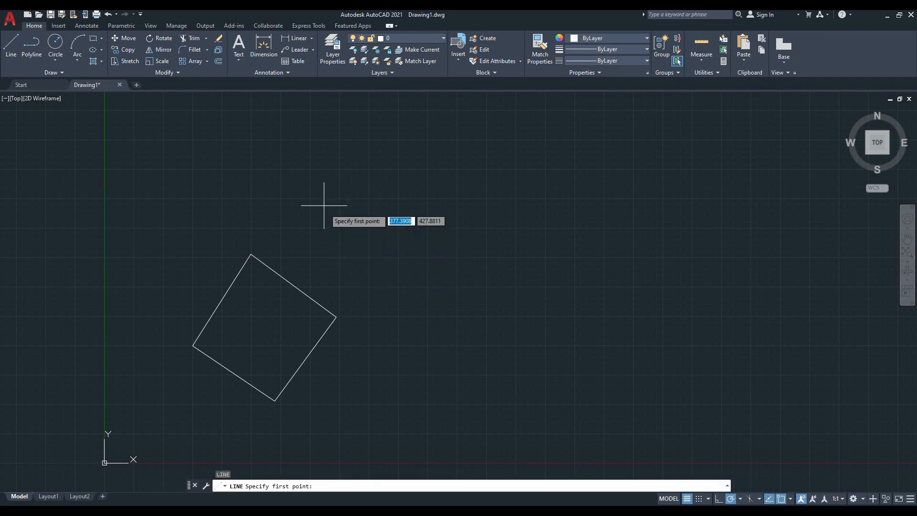
click(324, 207)
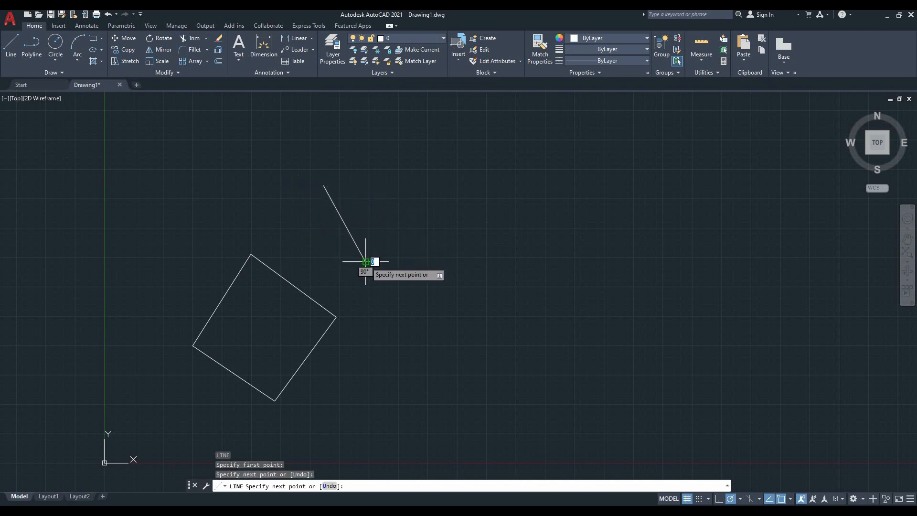
click(366, 262)
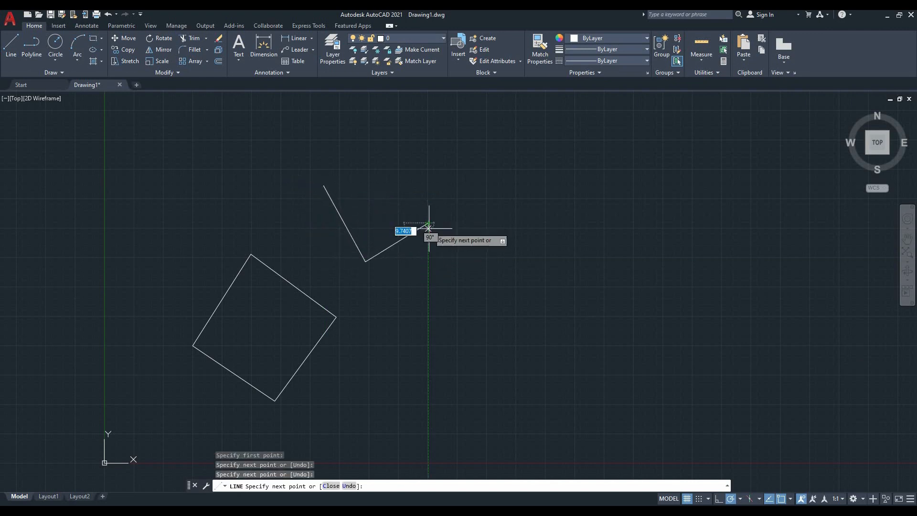
click(428, 228)
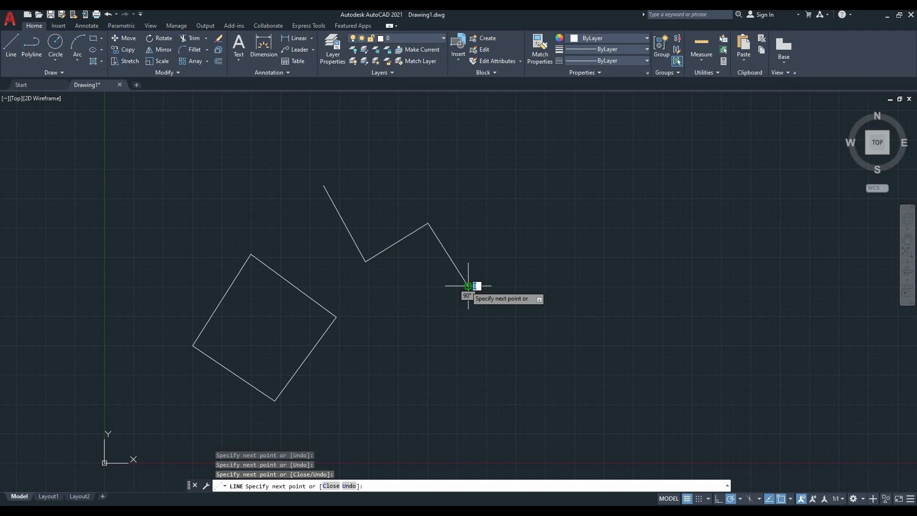
key(Escape)
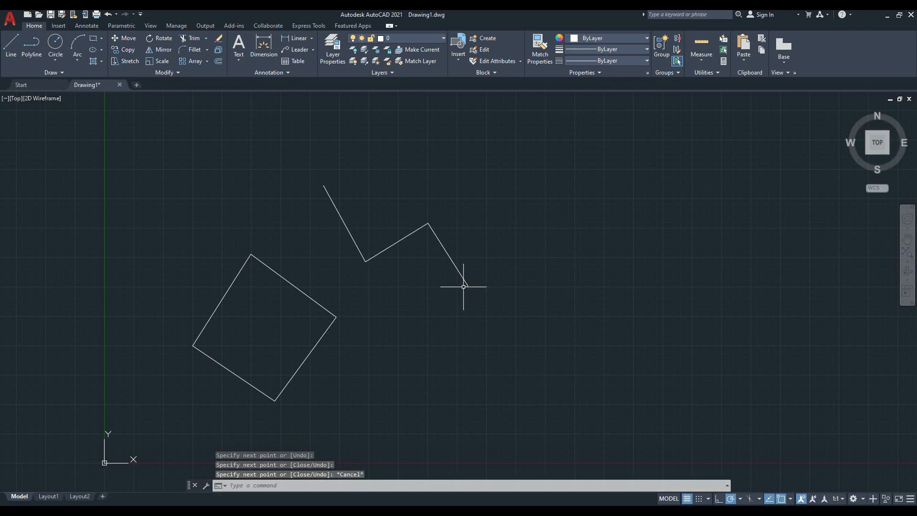
mouse_move(458, 287)
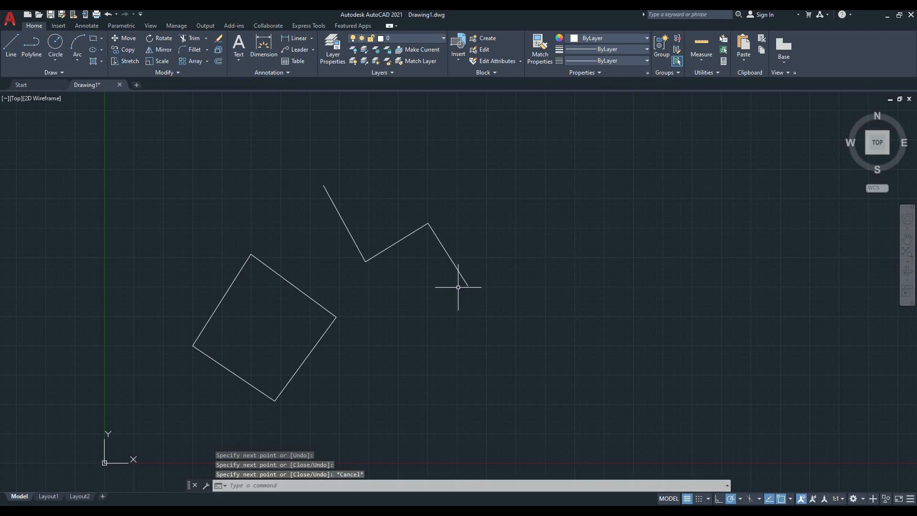
mouse_move(471, 284)
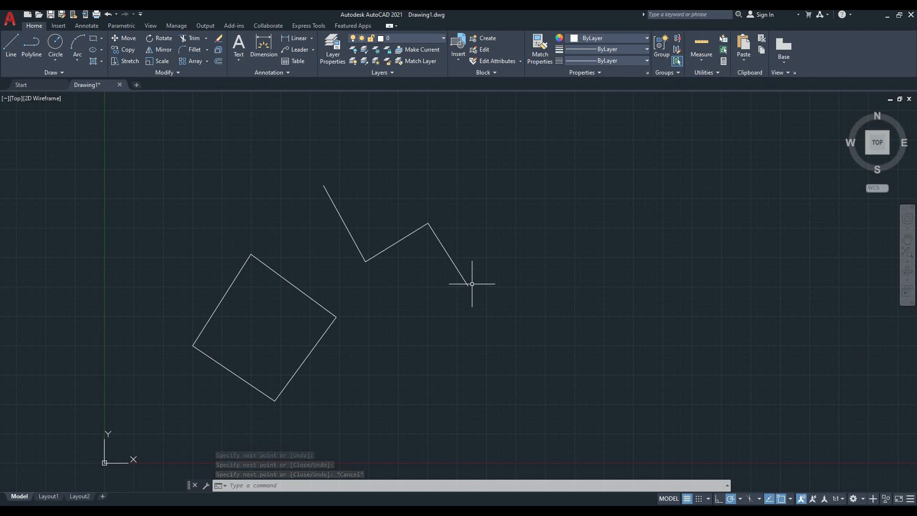
key(Escape)
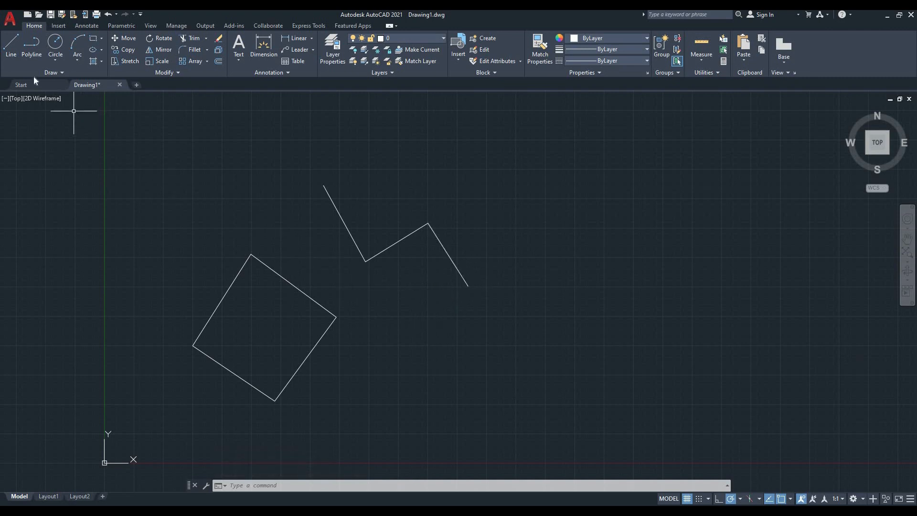
click(10, 49)
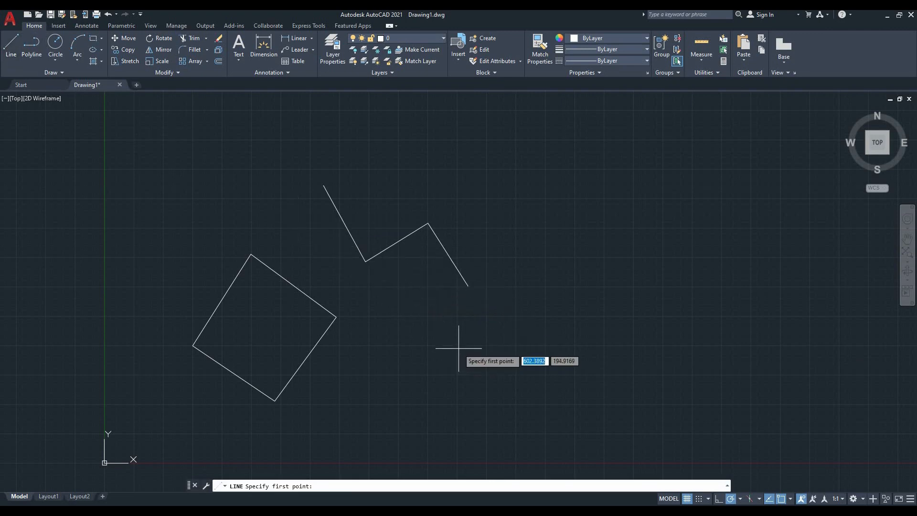
Step: Draw a horizontal 1000-unit line starting below the zigzag using polar tracking
click(459, 345)
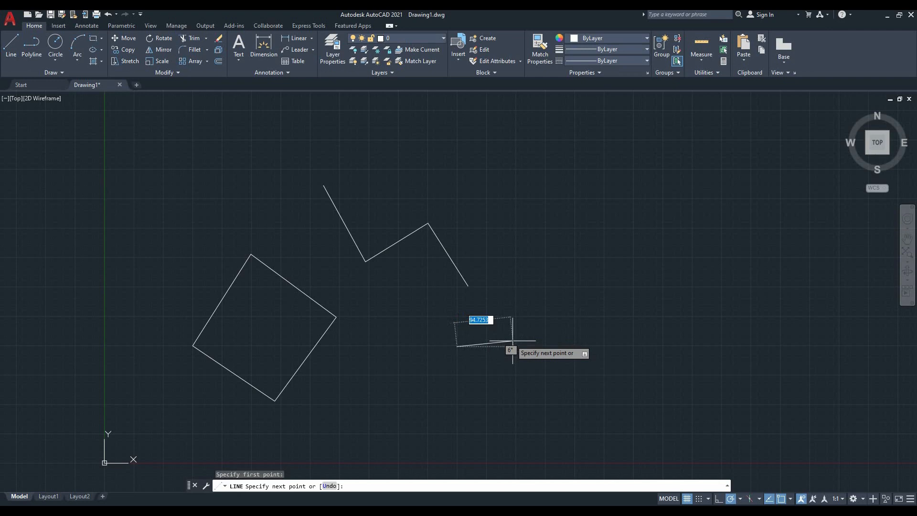
mouse_move(514, 345)
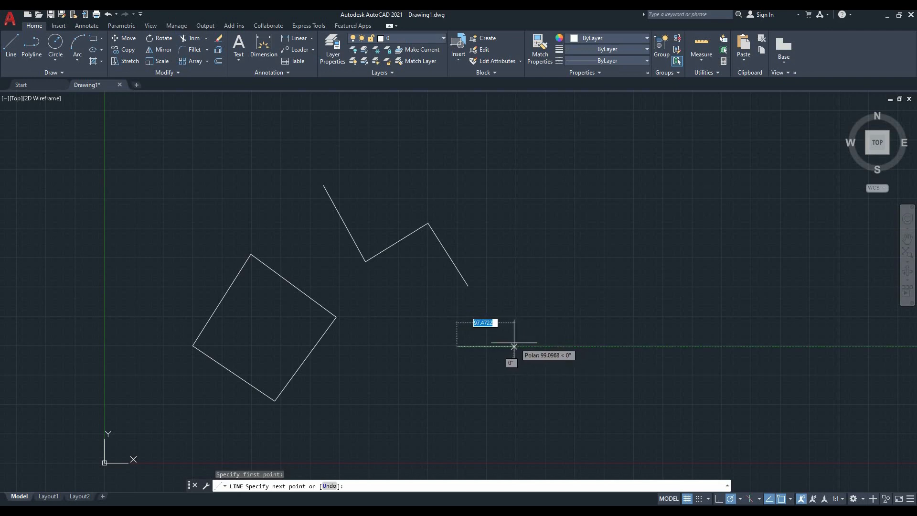
mouse_move(546, 346)
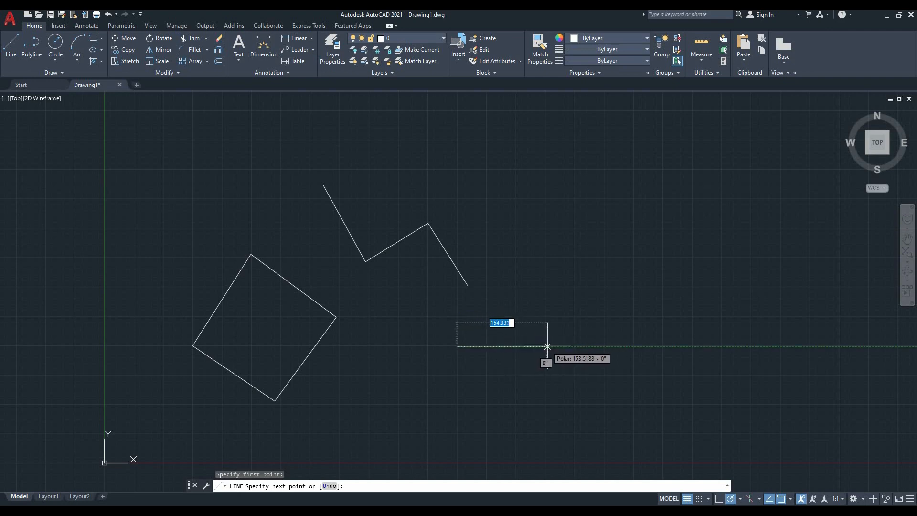
mouse_move(566, 346)
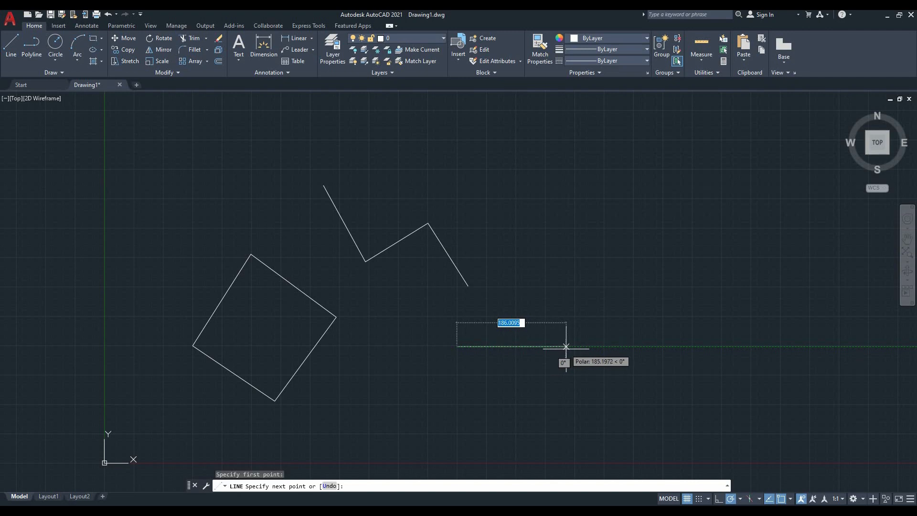
mouse_move(566, 345)
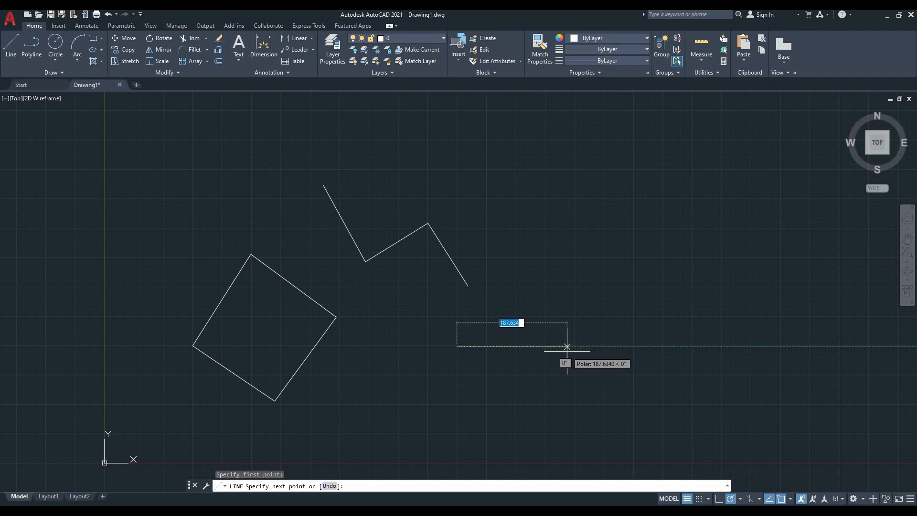
mouse_move(565, 346)
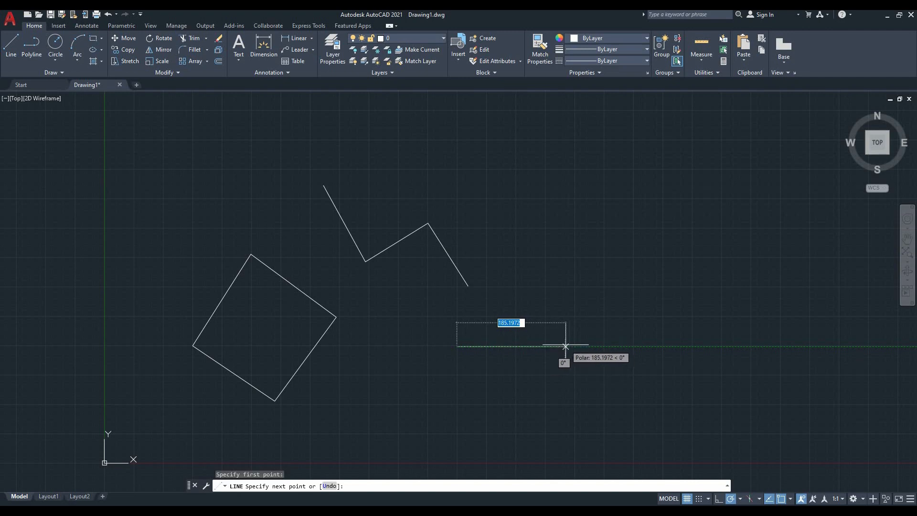
mouse_move(564, 345)
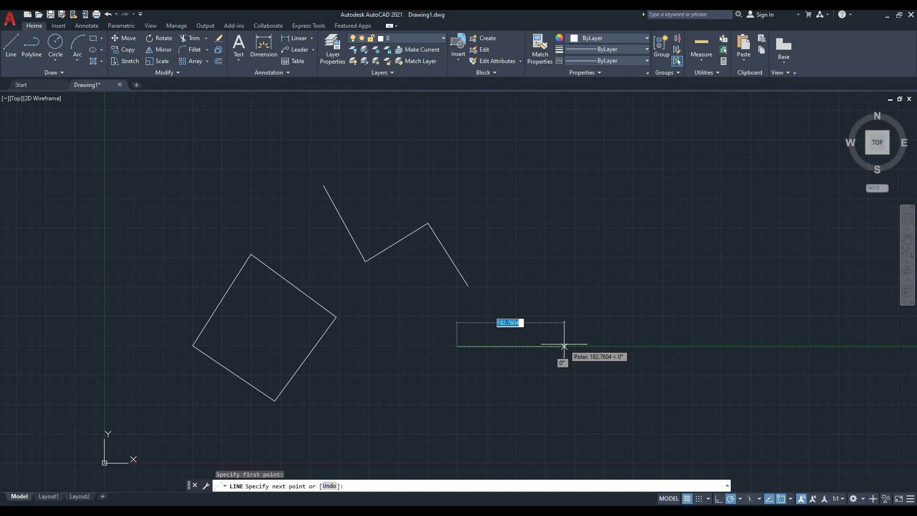
mouse_move(564, 348)
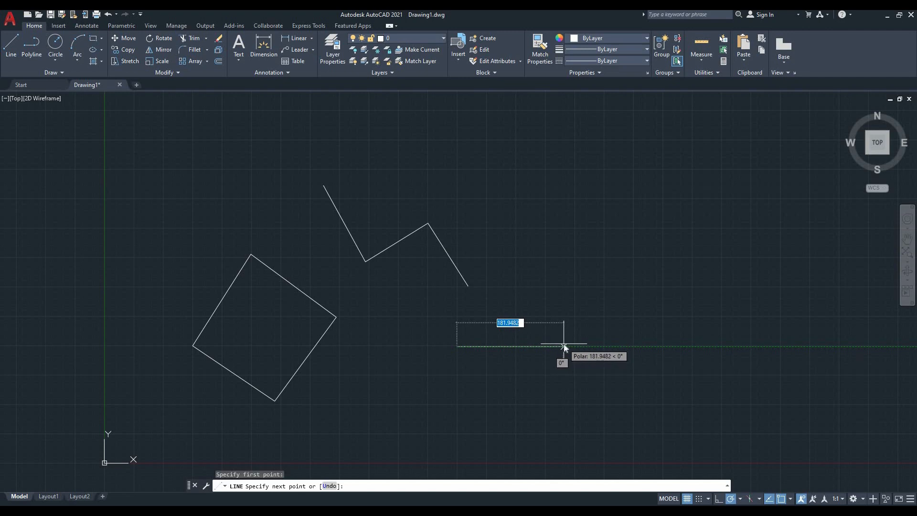
text(1000)
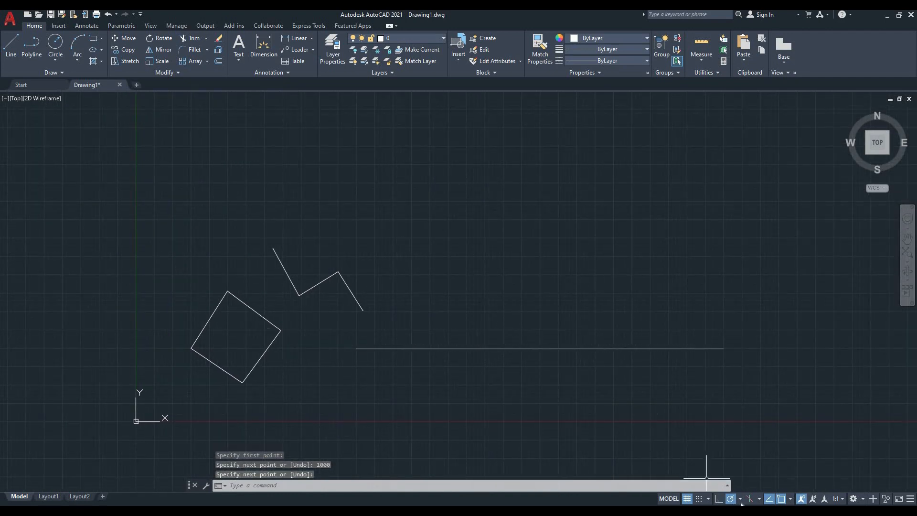
mouse_move(732, 499)
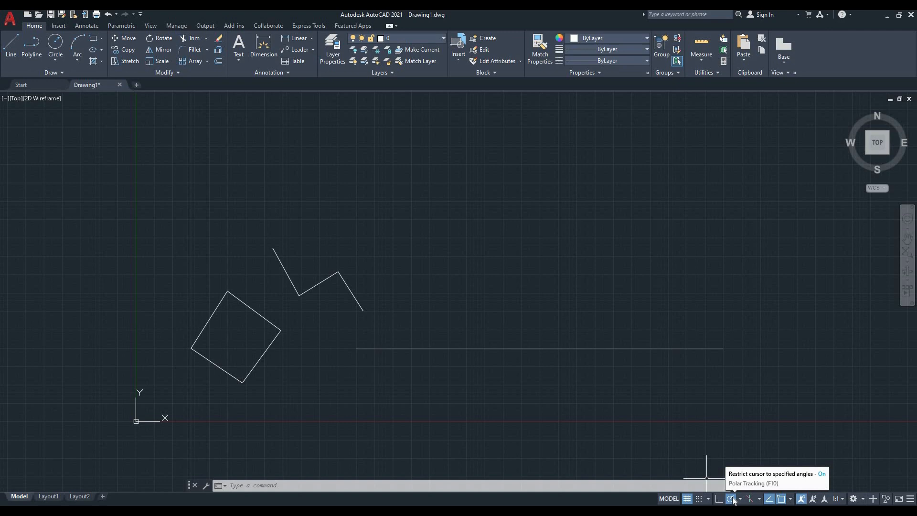
mouse_move(567, 370)
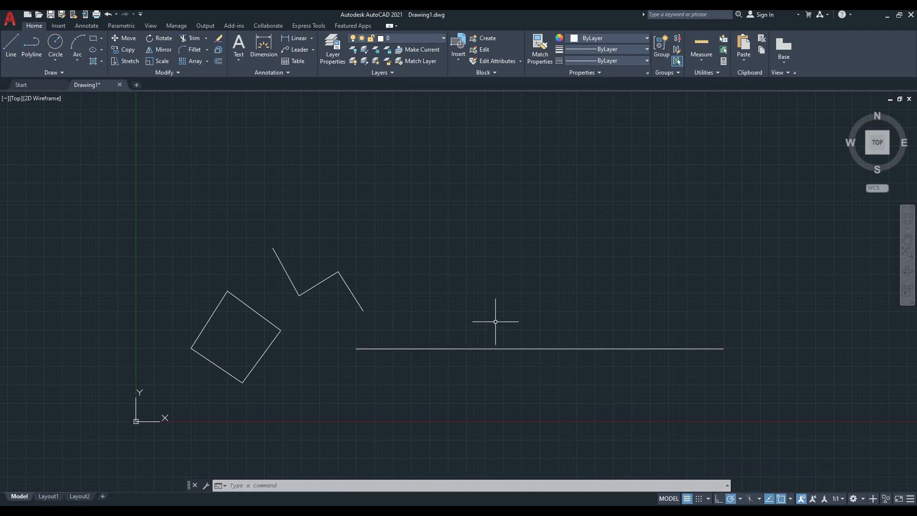
mouse_move(380, 259)
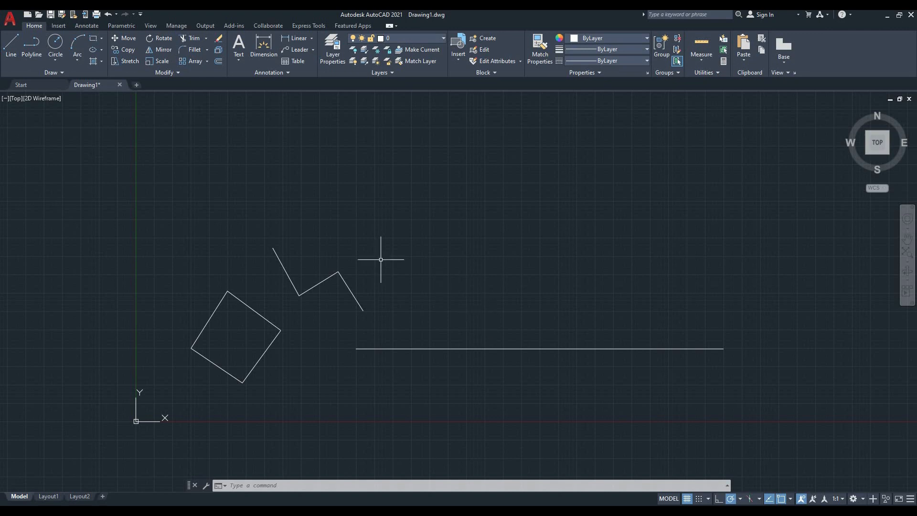
mouse_move(172, 171)
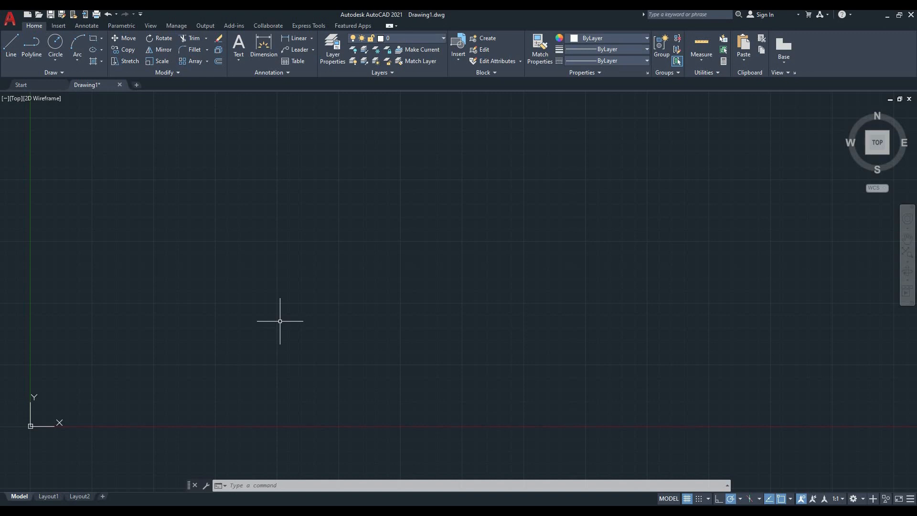
mouse_move(272, 320)
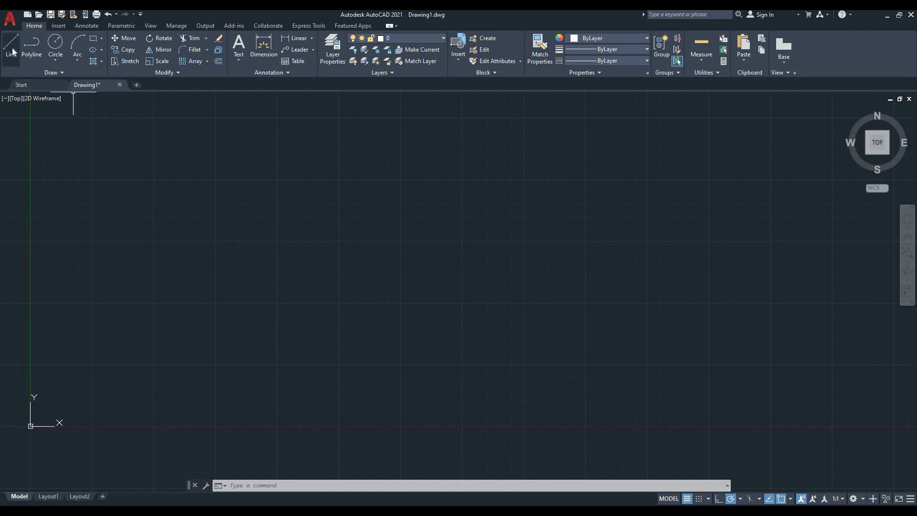
Step: Draw a 100-unit line at a 35-degree angle from a picked start point
click(9, 44)
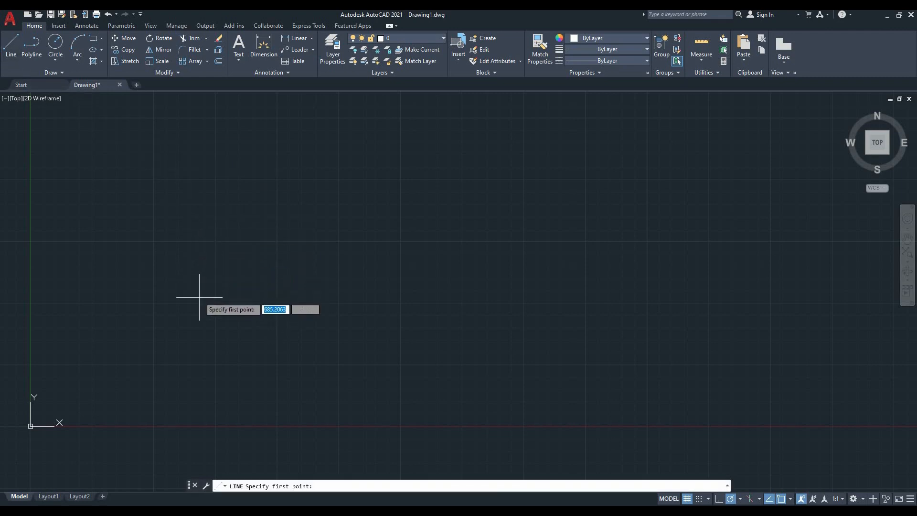
mouse_move(196, 304)
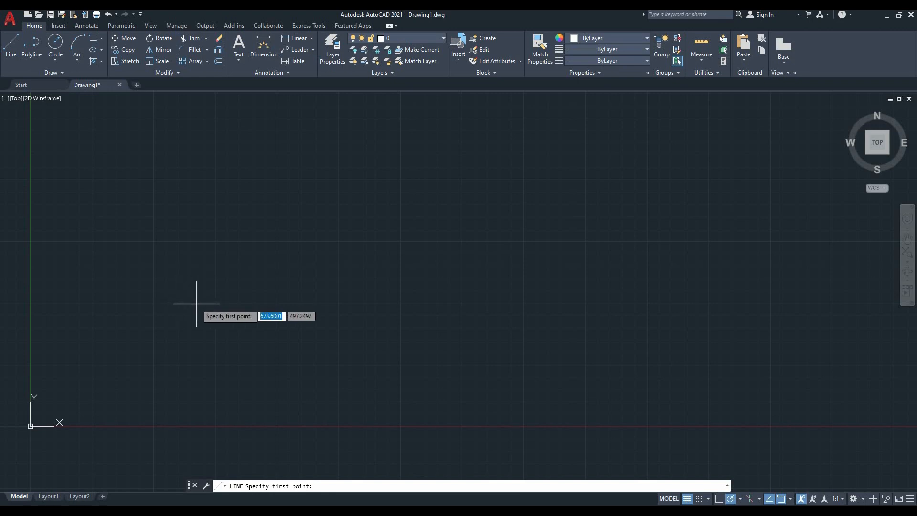
mouse_move(217, 304)
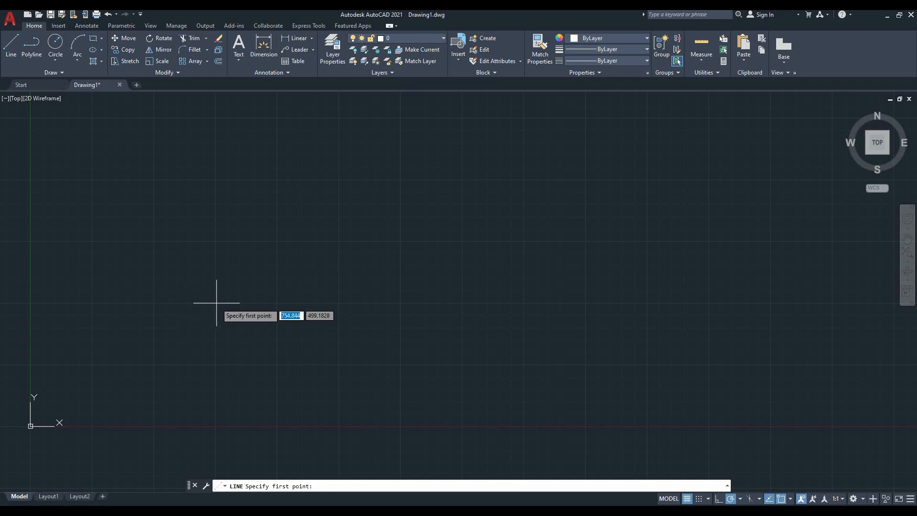
click(216, 303)
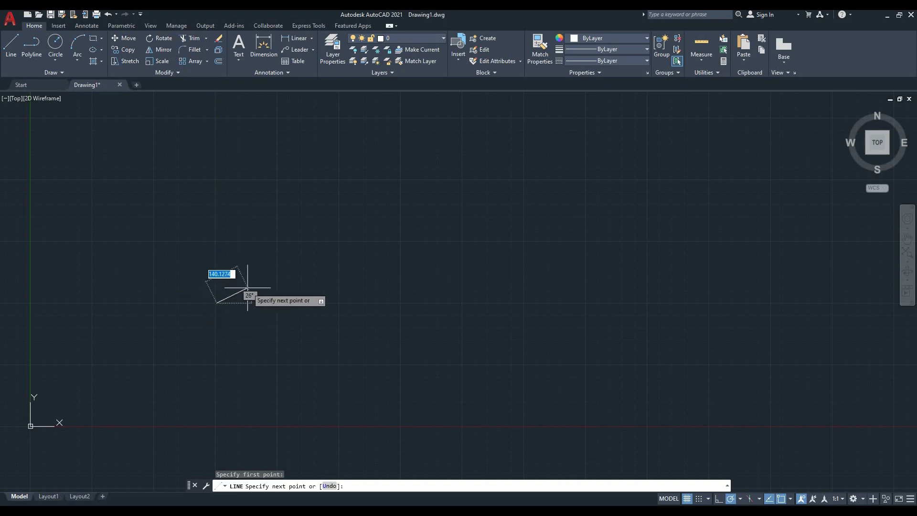
text(10)
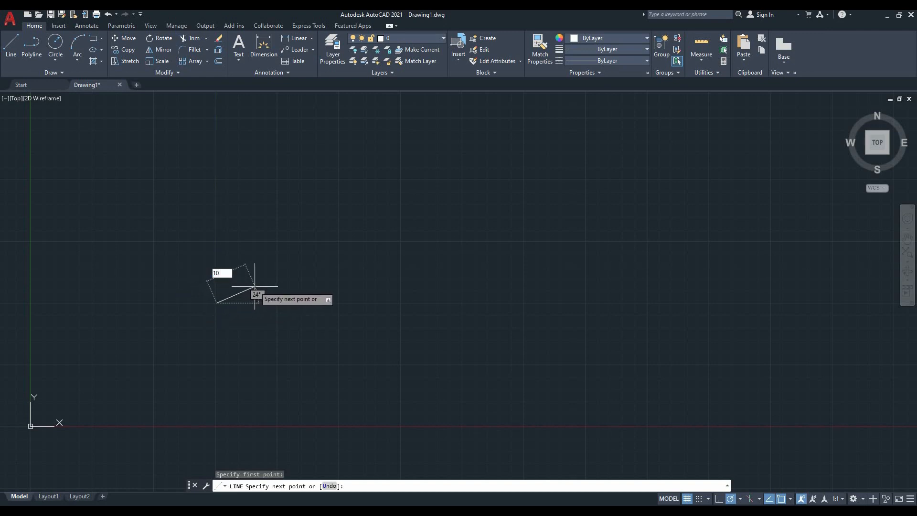
text(0)
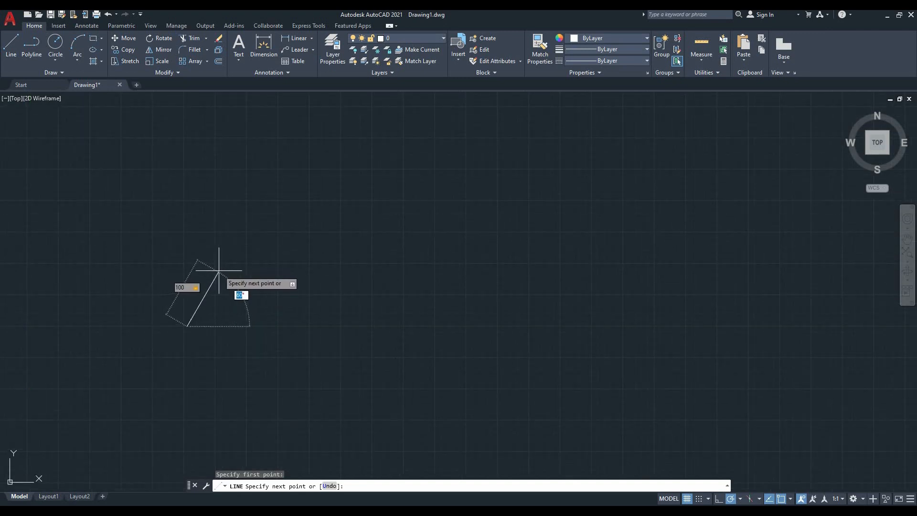
text(35)
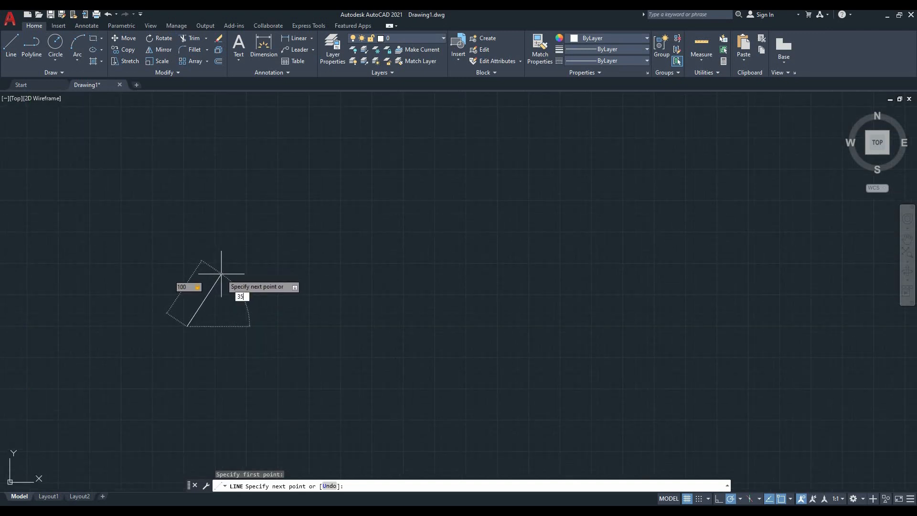
key(Return)
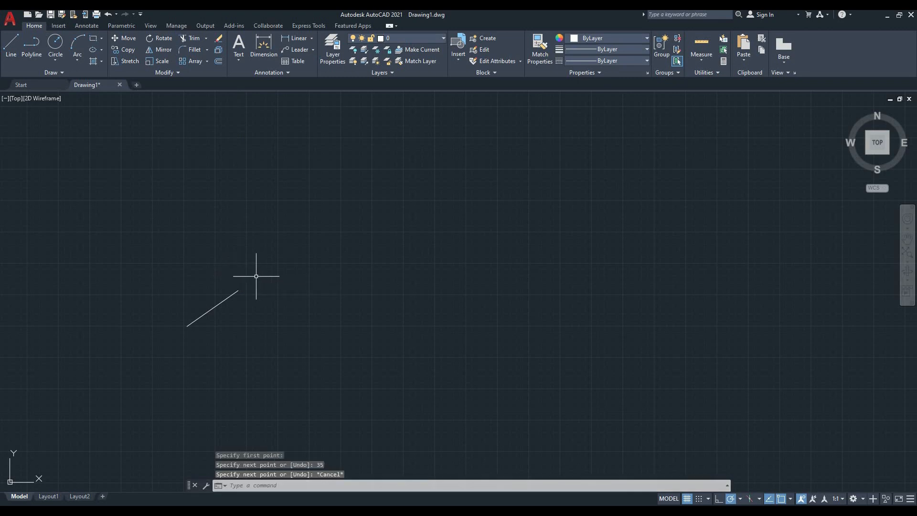
mouse_move(258, 297)
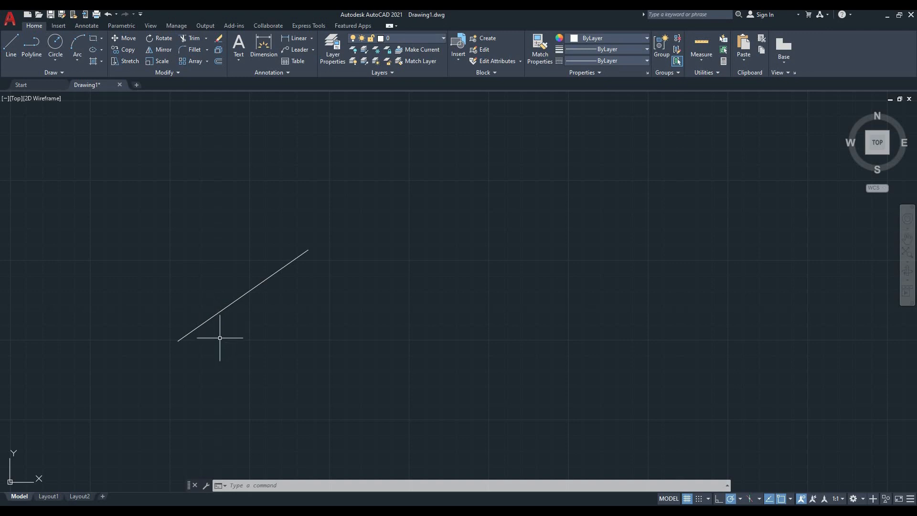
mouse_move(214, 321)
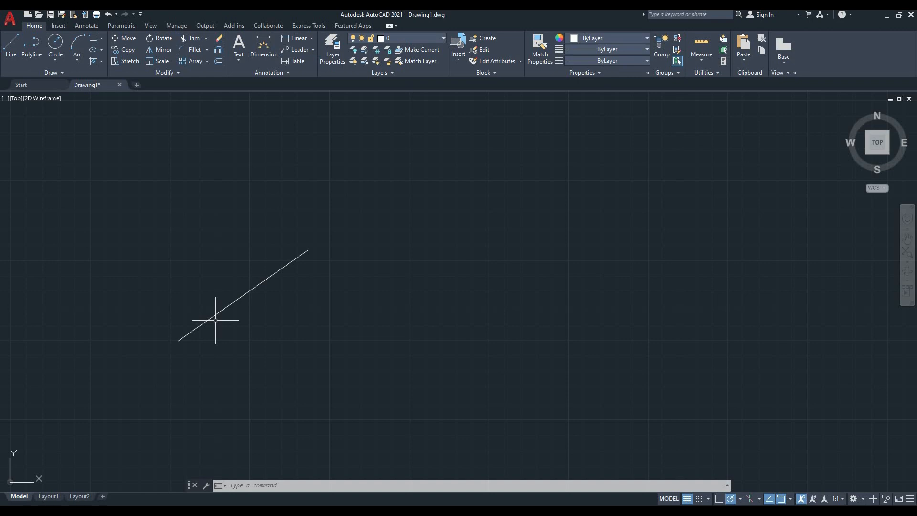
mouse_move(222, 320)
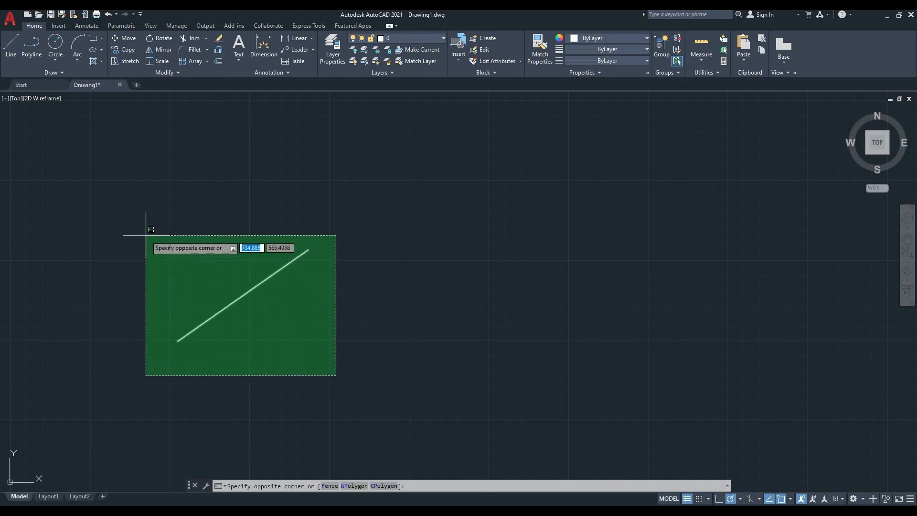
Step: Erase the diagonal 100-unit line with a selection window, leaving the drawing empty
click(149, 237)
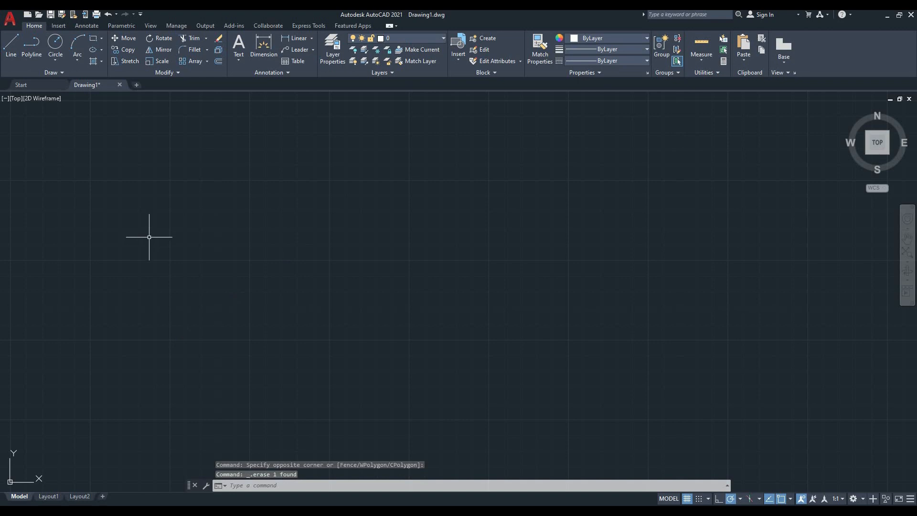
mouse_move(93, 123)
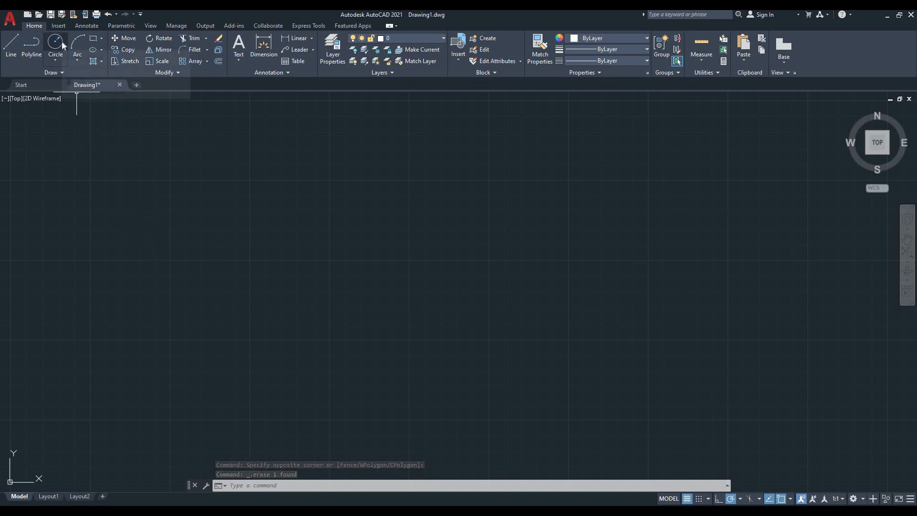
mouse_move(55, 47)
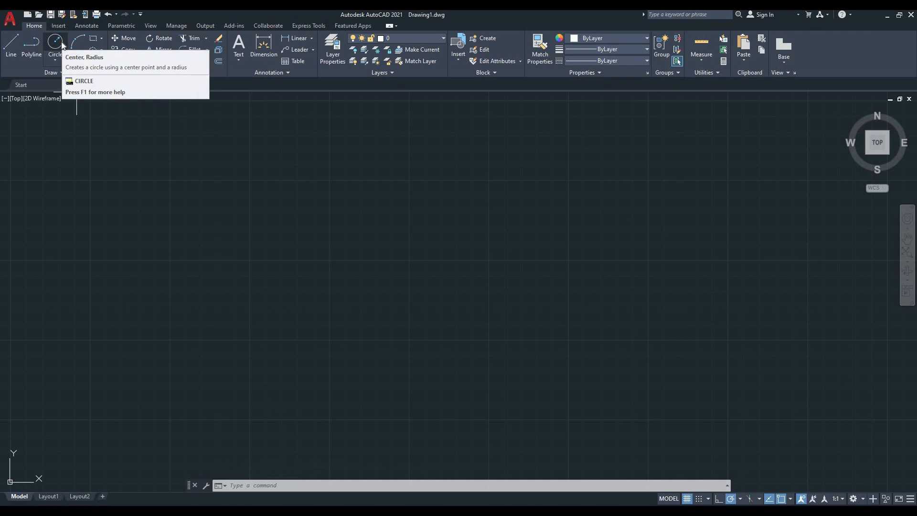
mouse_move(55, 46)
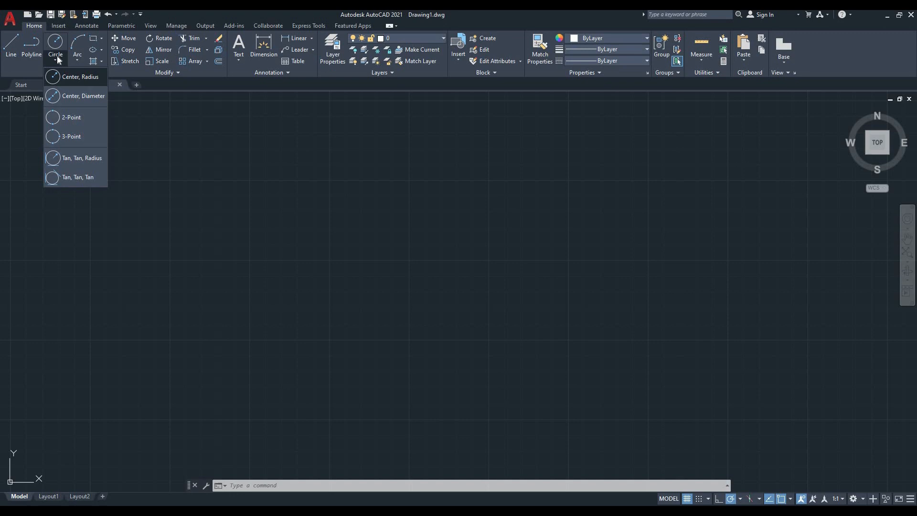
mouse_move(214, 145)
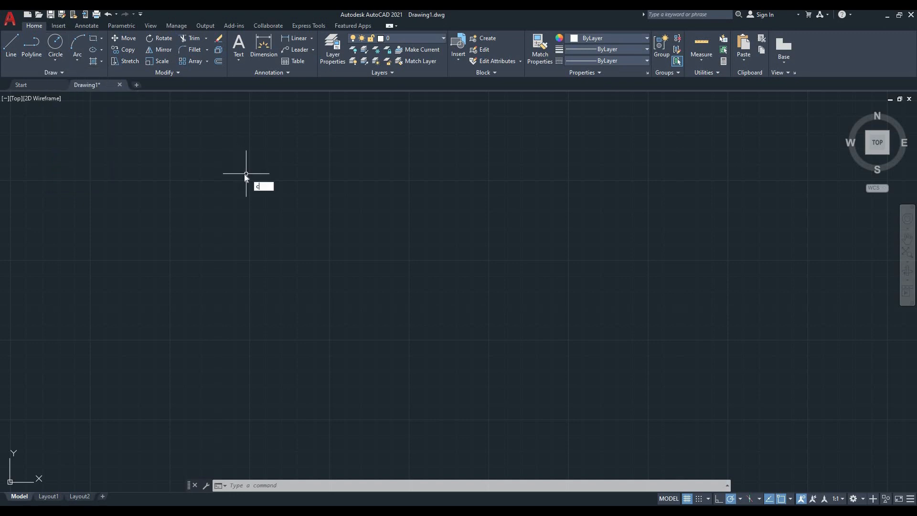
text(c)
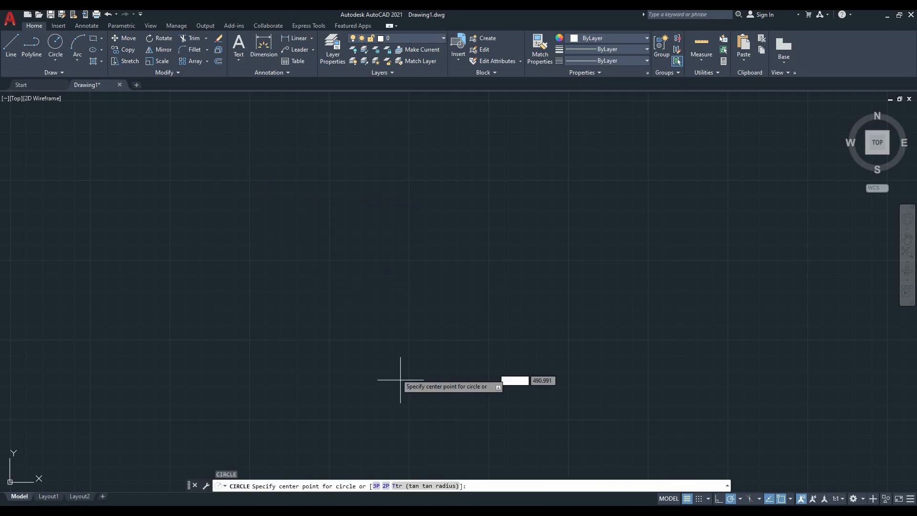
mouse_move(388, 407)
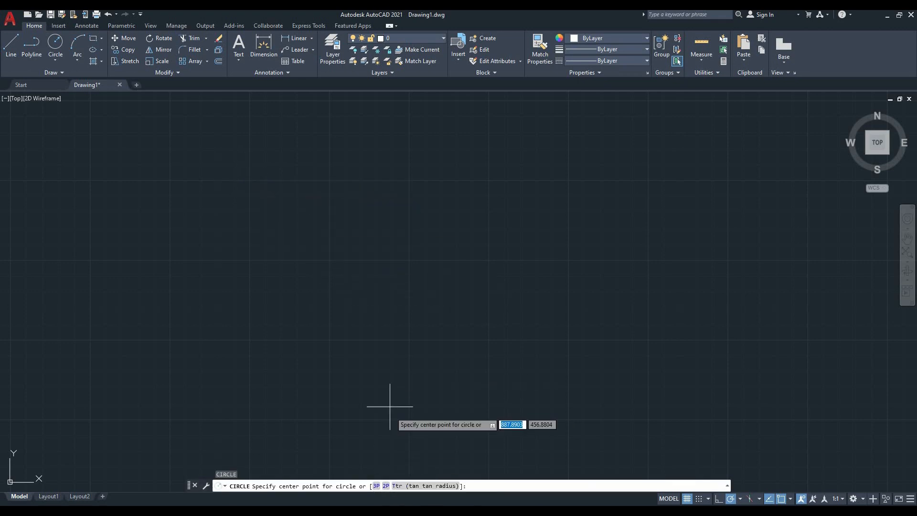
key(Escape)
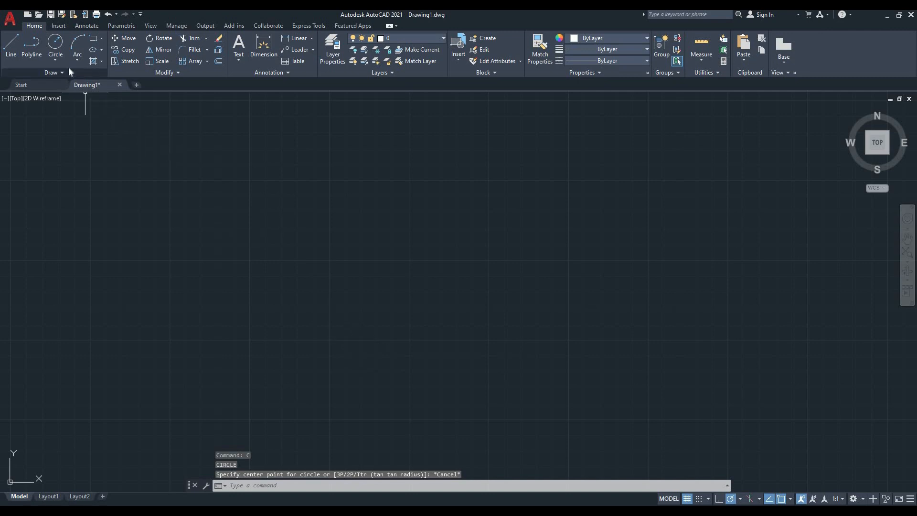
click(55, 48)
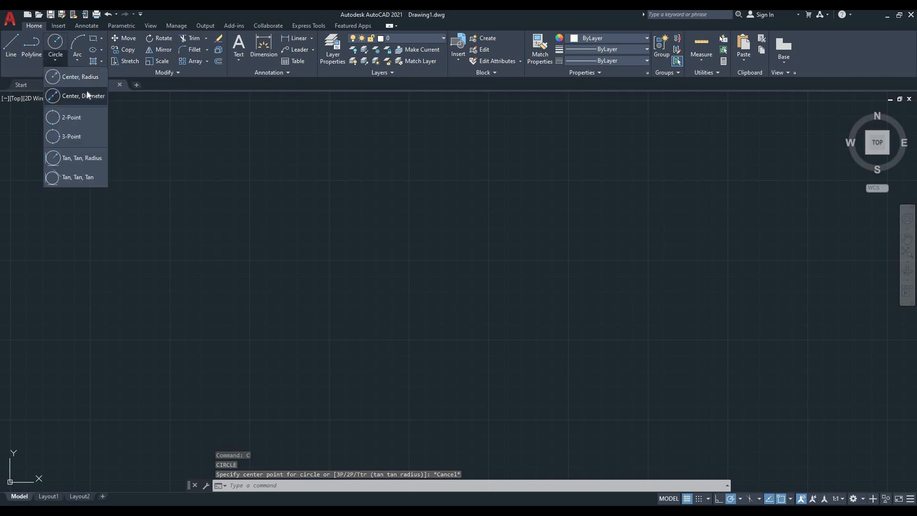
mouse_move(83, 96)
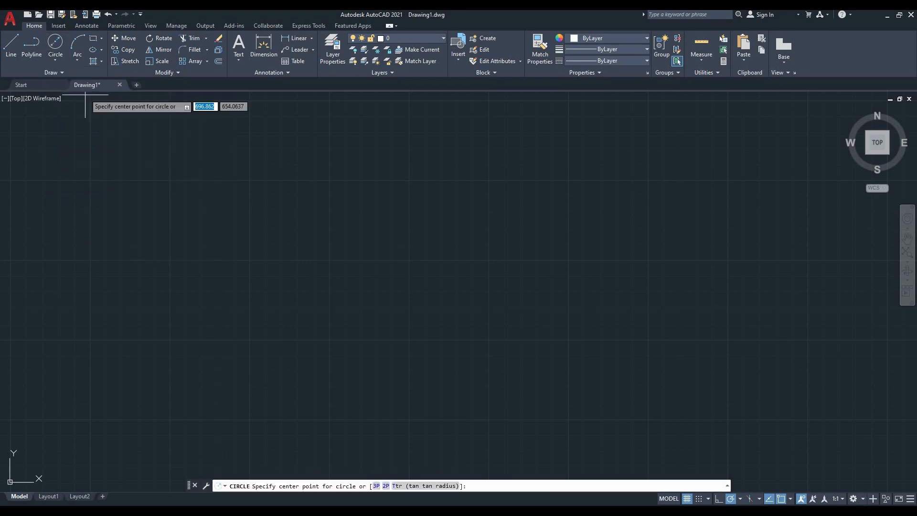
mouse_move(330, 259)
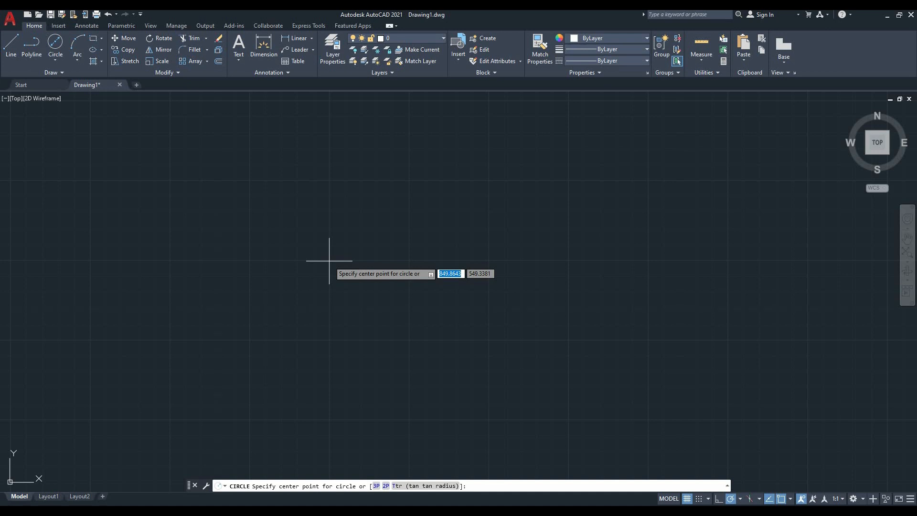
Step: Place a Center-Diameter circle of diameter 100 left of the drawing's middle
click(329, 260)
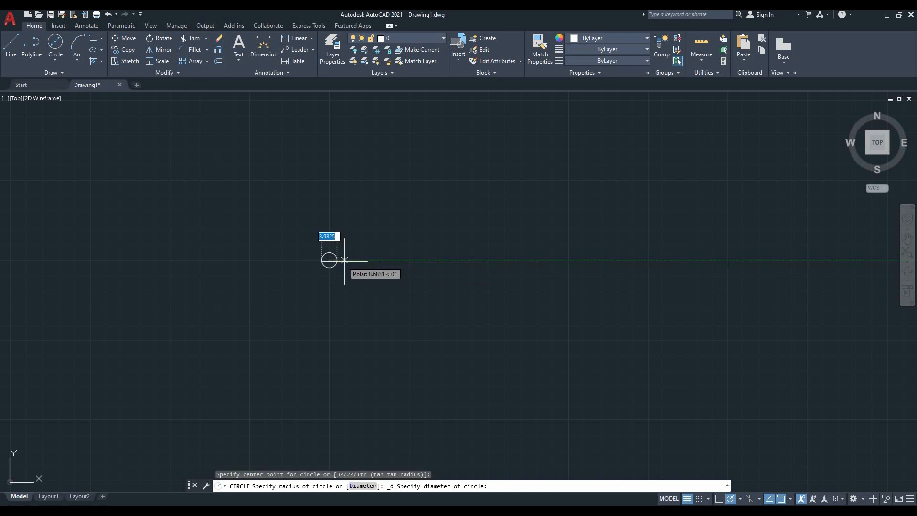
mouse_move(364, 260)
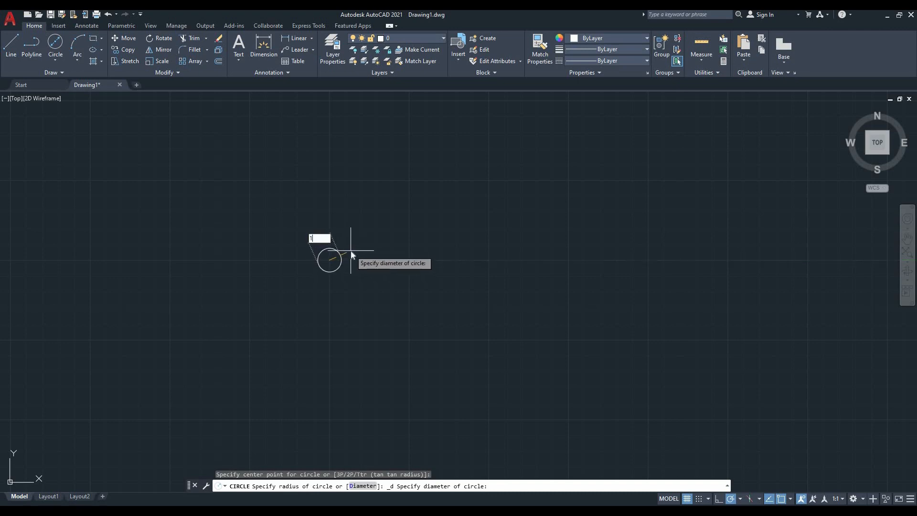
text(00)
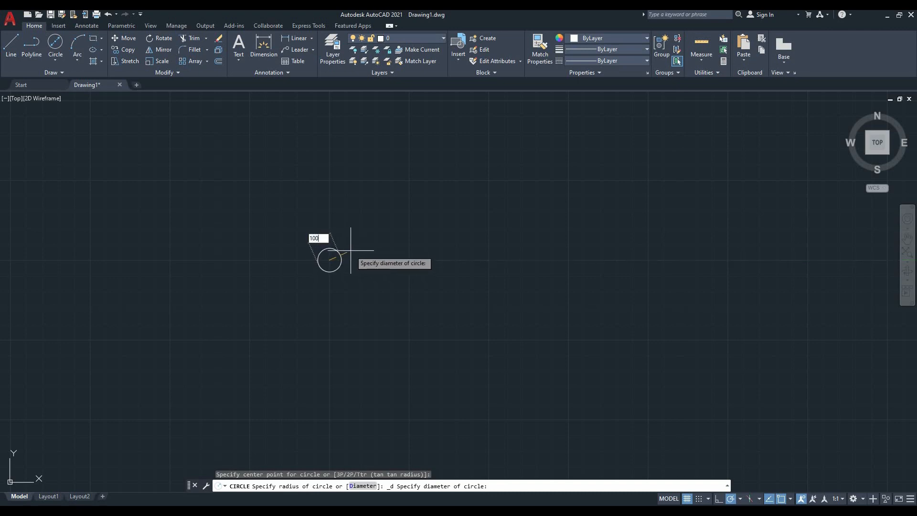
key(Return)
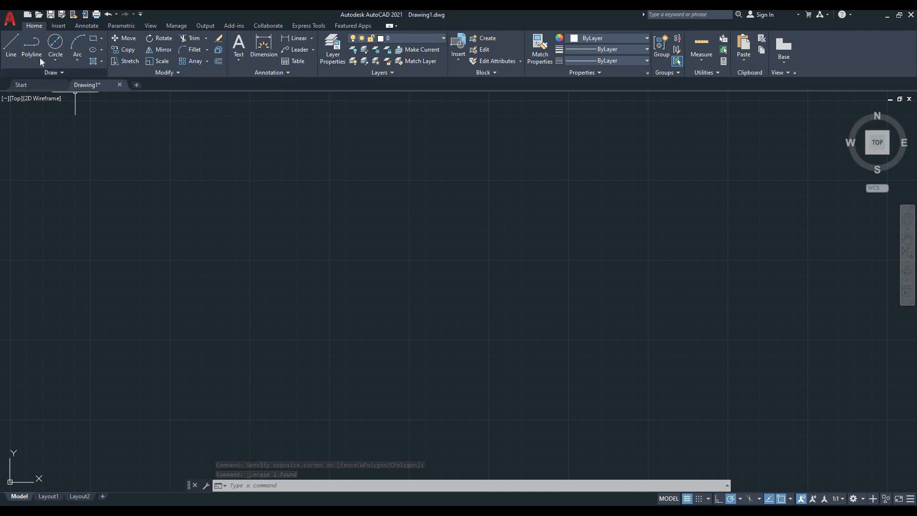
mouse_move(31, 47)
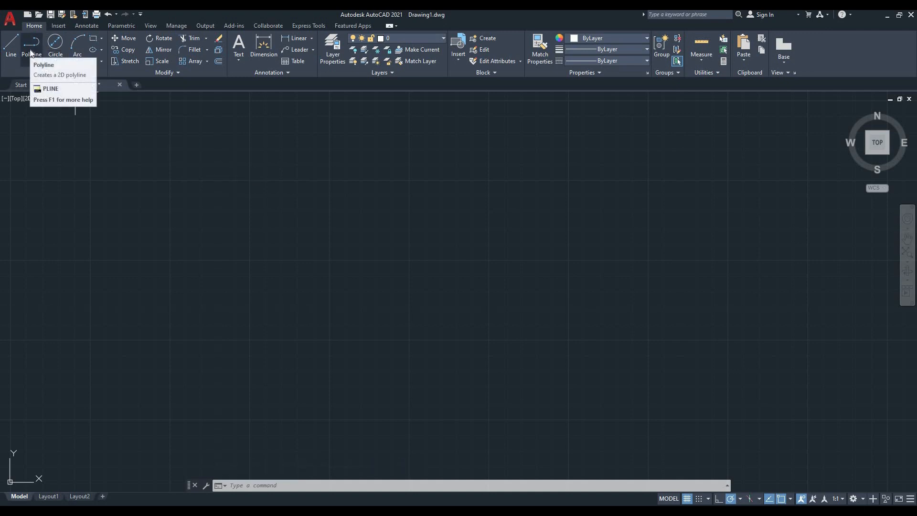
mouse_move(30, 47)
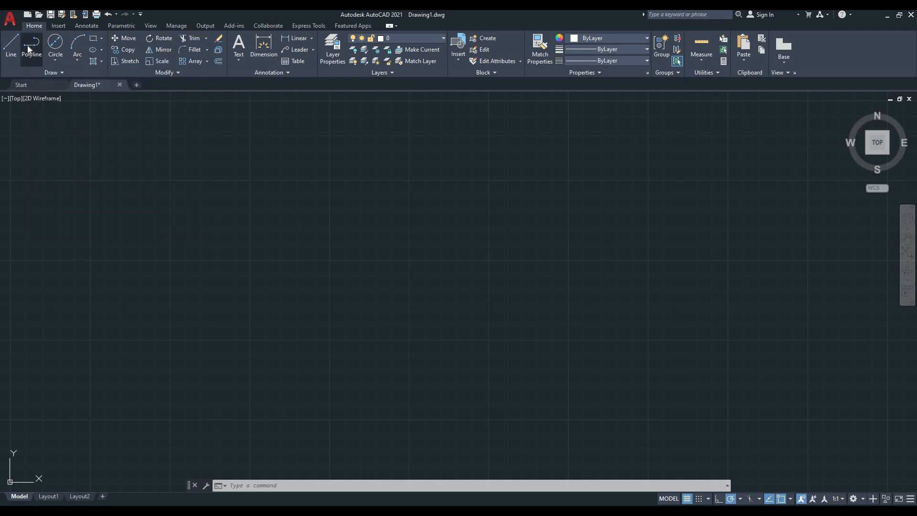
Step: Draw a polyline from a lower corner up to its topmost corner near the centre
click(31, 48)
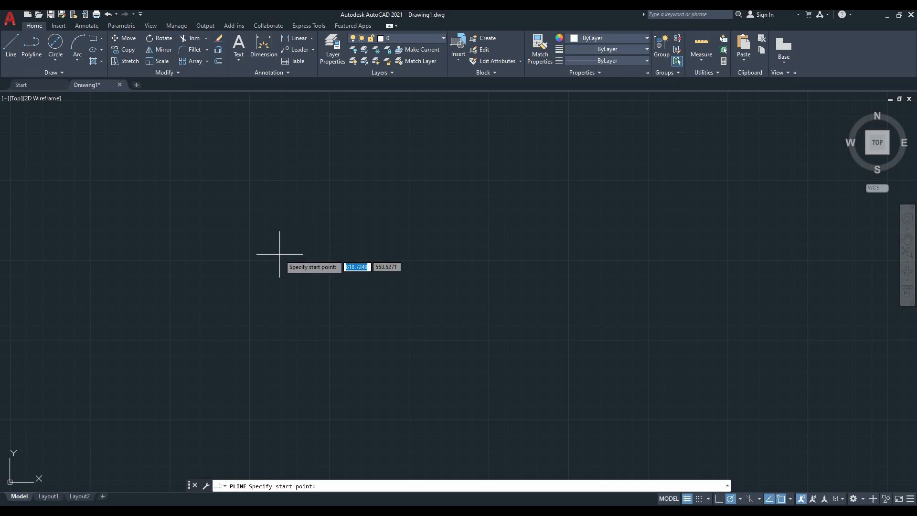
mouse_move(287, 224)
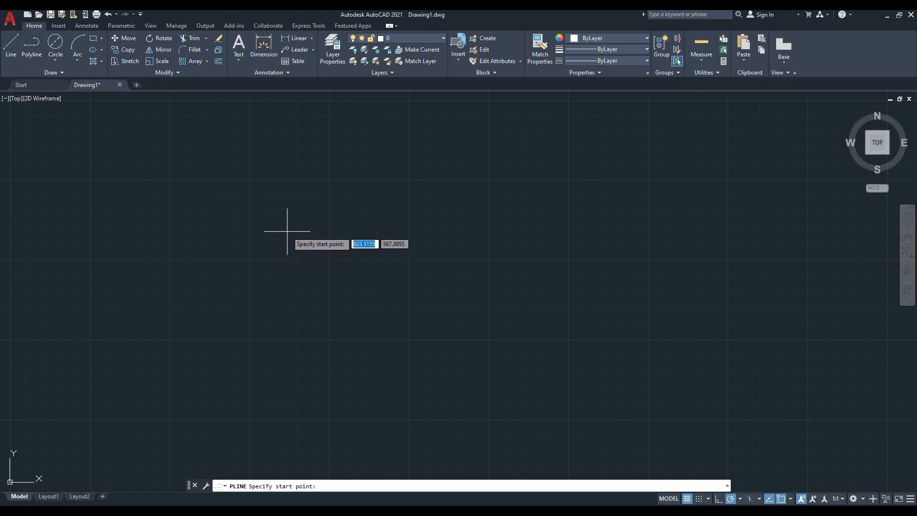
mouse_move(287, 225)
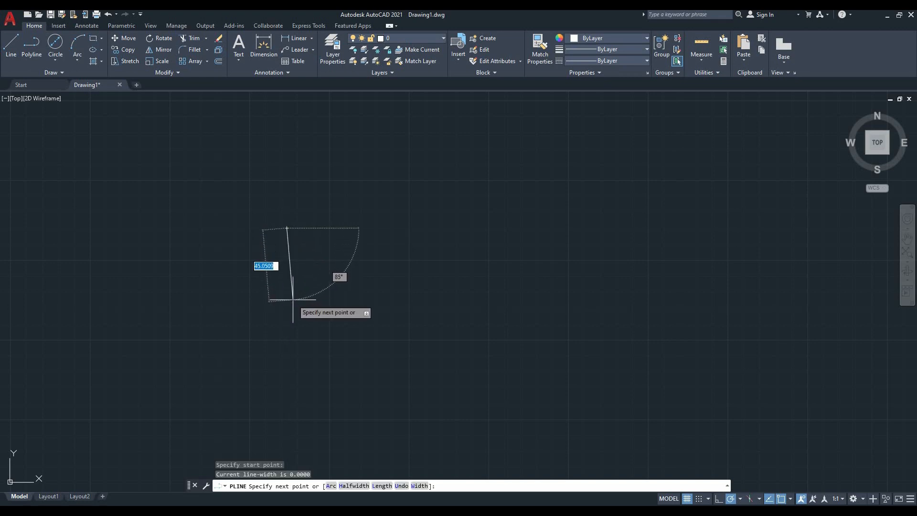
click(385, 334)
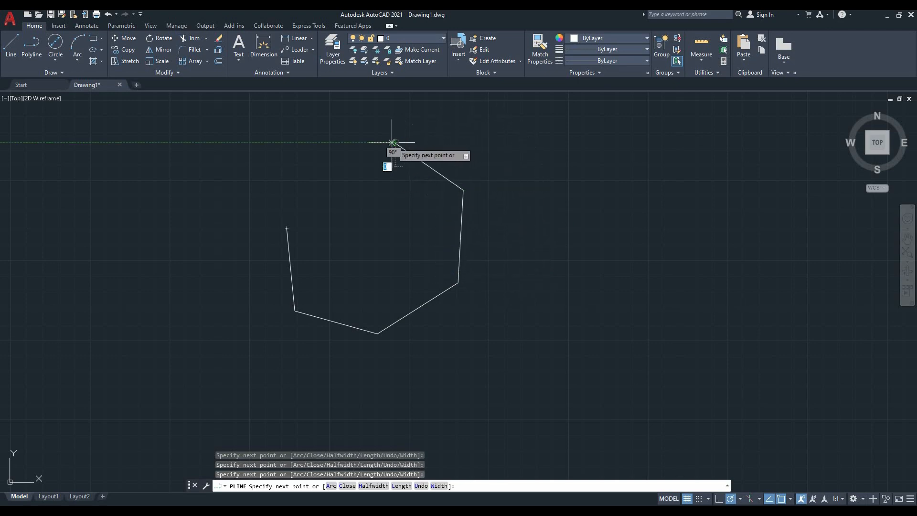
click(391, 142)
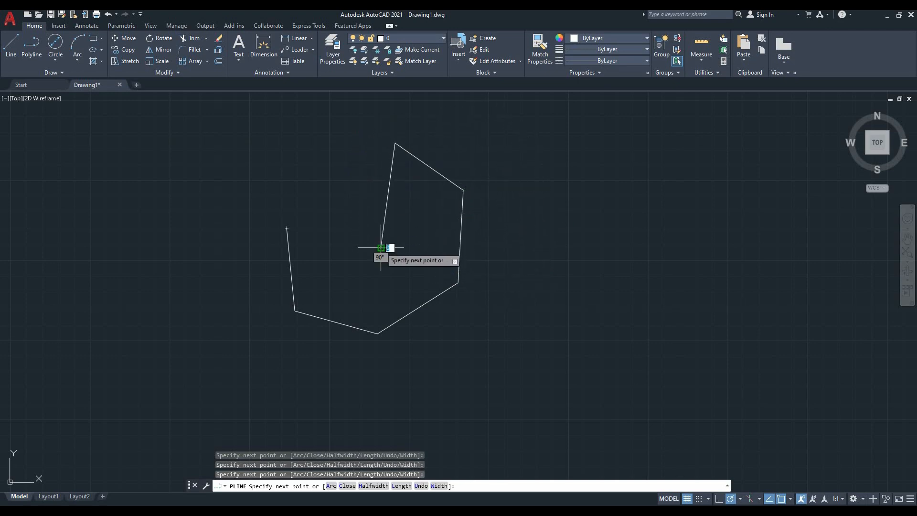
mouse_move(350, 228)
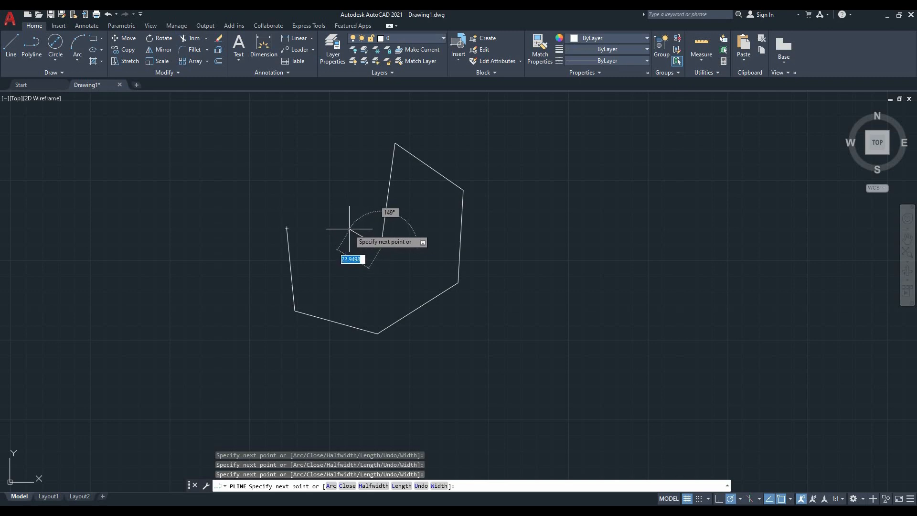
mouse_move(341, 228)
text(cl)
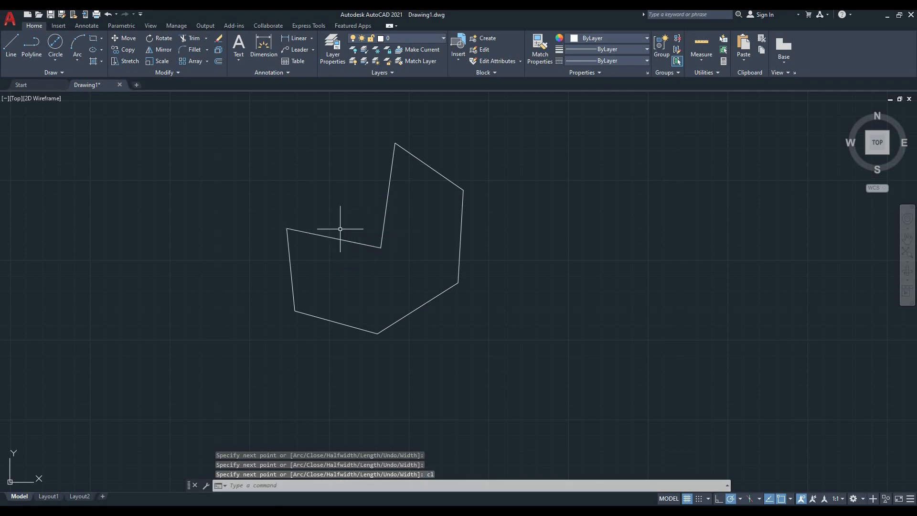
mouse_move(347, 228)
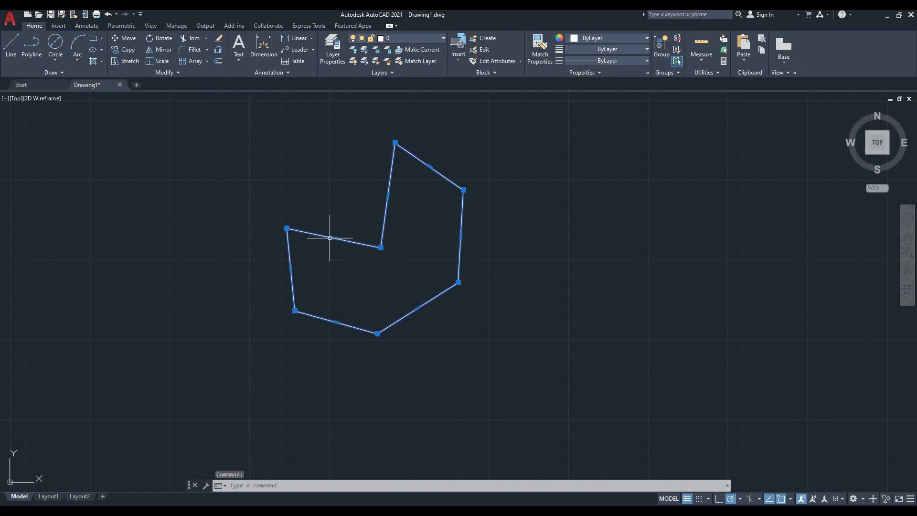
mouse_move(313, 186)
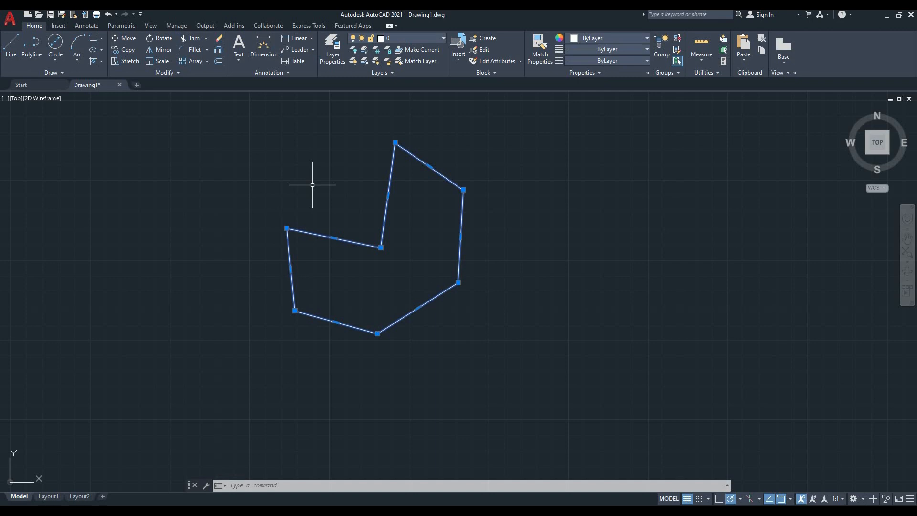
Step: Erase the closed notched polyline so the drawing is empty
key(Escape)
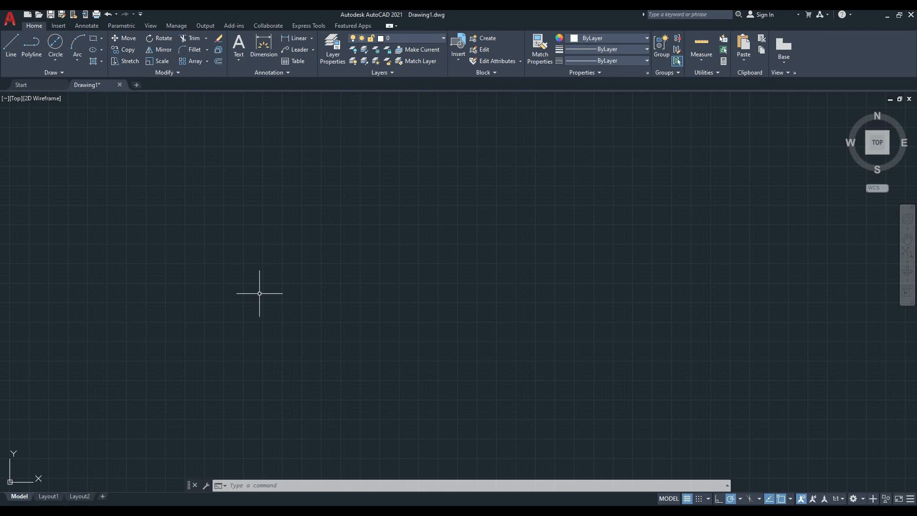
mouse_move(204, 246)
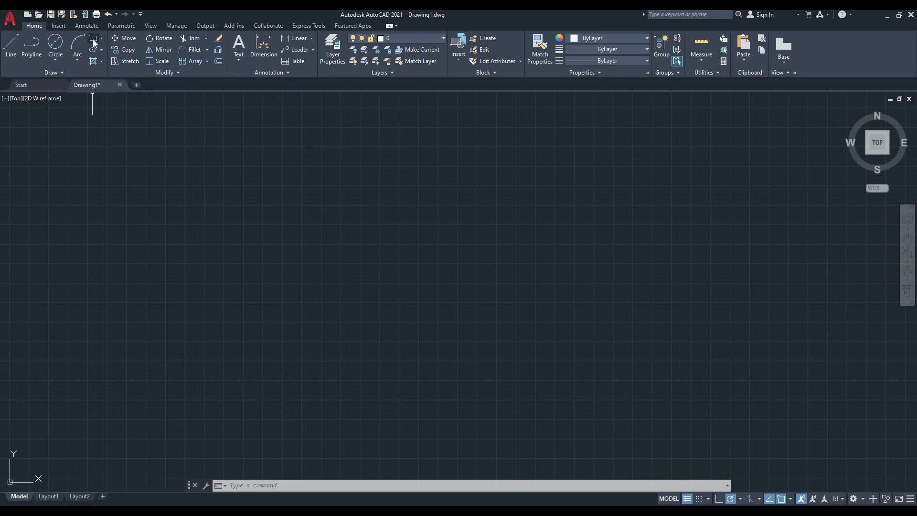
mouse_move(91, 42)
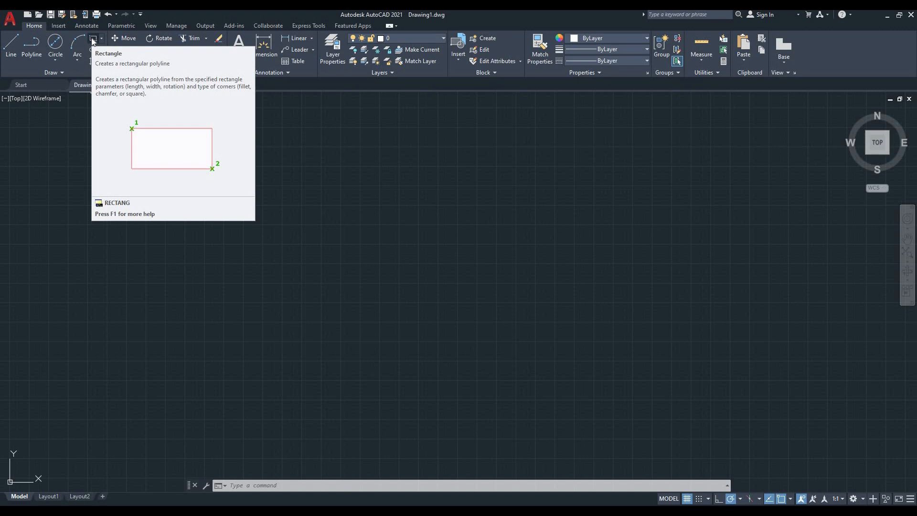
Step: Start the Rectangle command so it asks for a first corner point
click(91, 41)
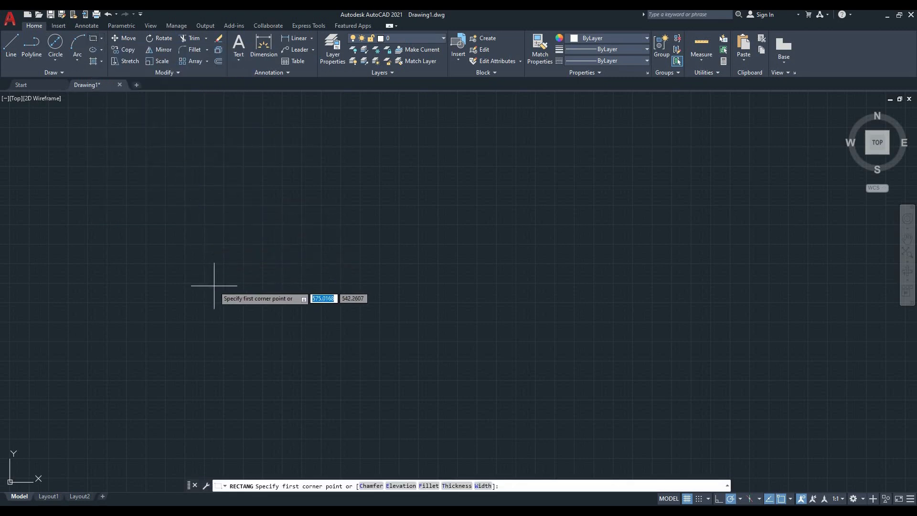
mouse_move(211, 372)
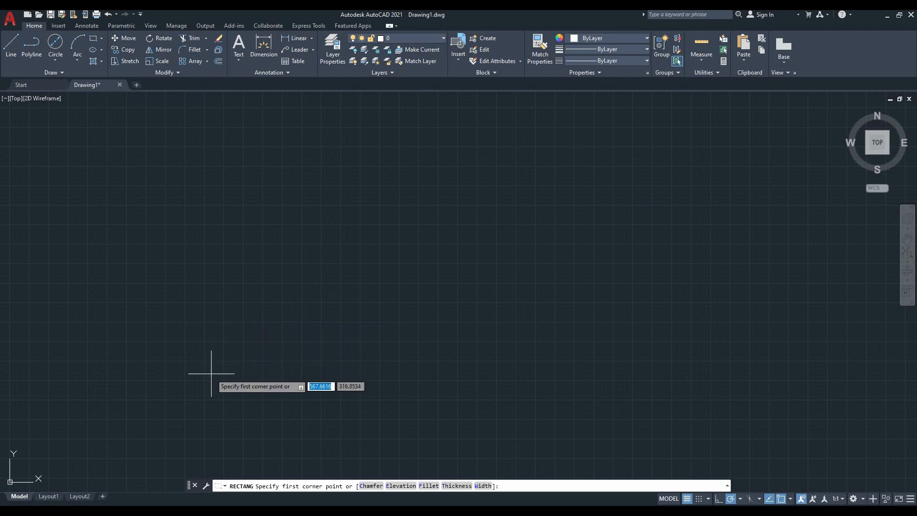
mouse_move(263, 321)
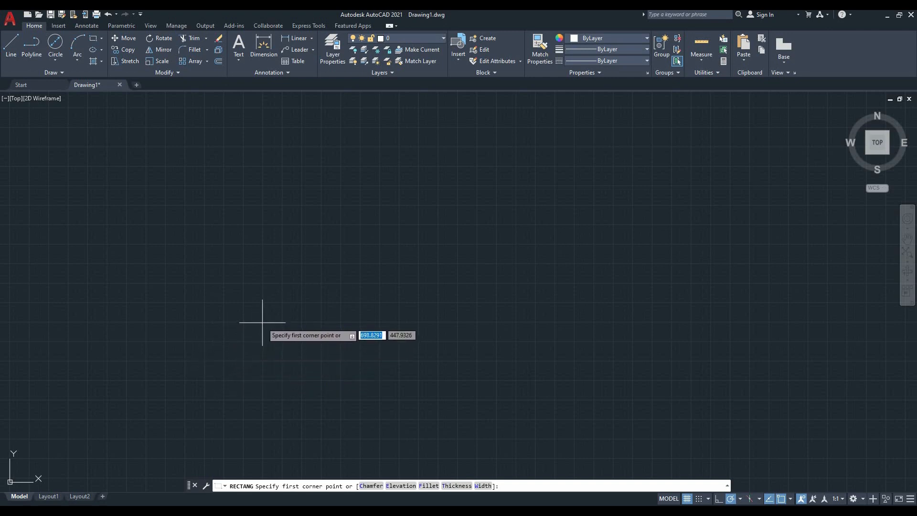
Step: Draw a rectangle 700 long by 500 wide from a picked first corner
click(261, 307)
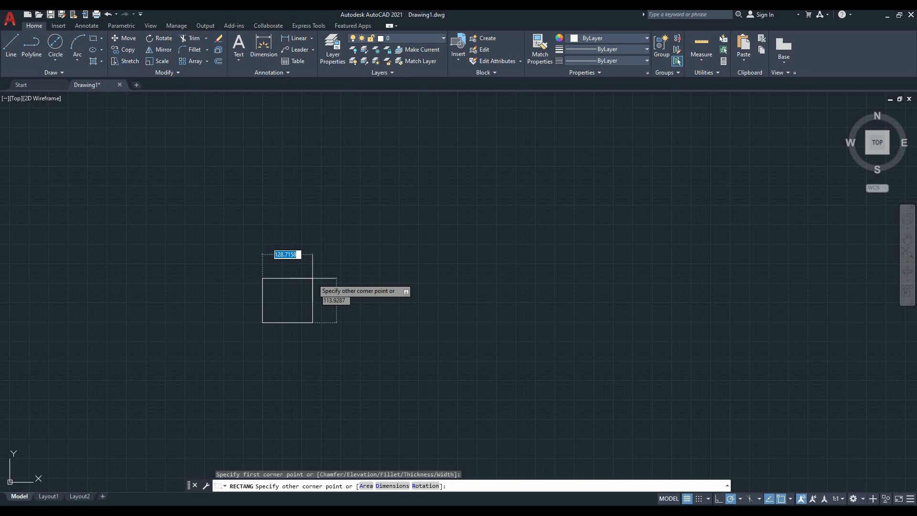
text(700)
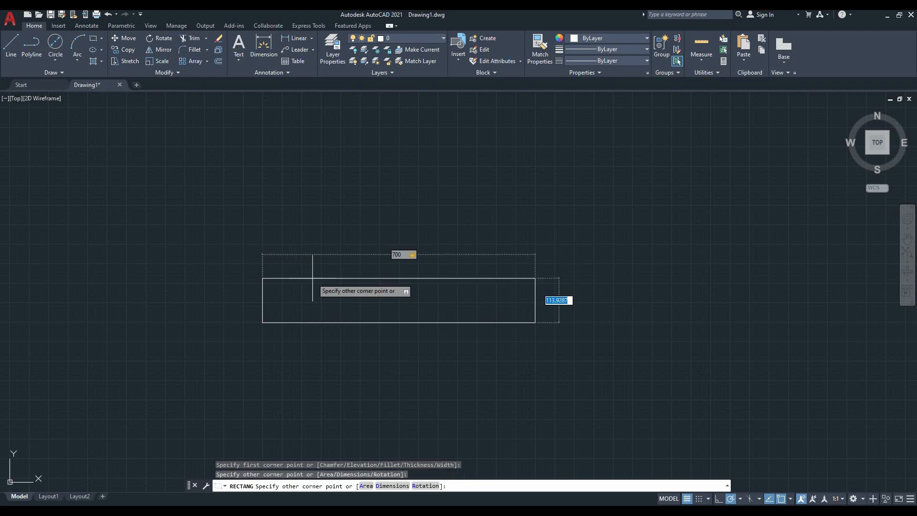
mouse_move(313, 283)
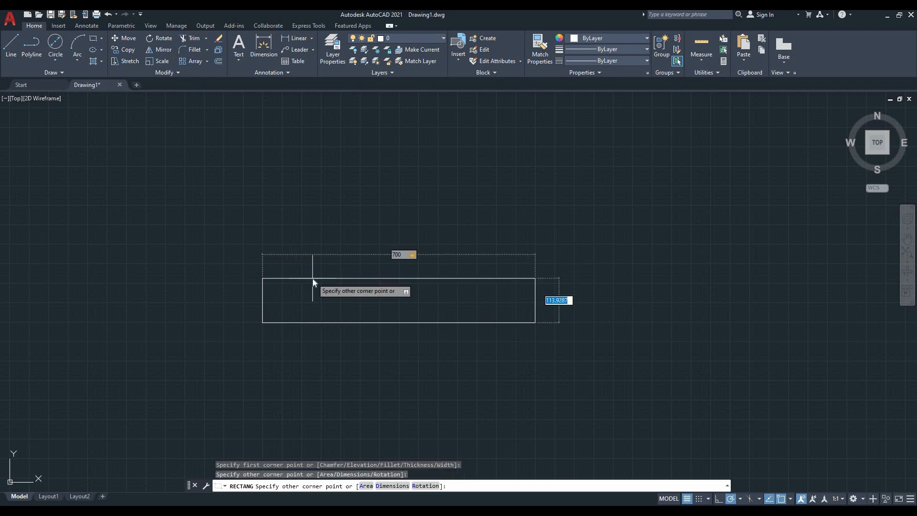
text(500)
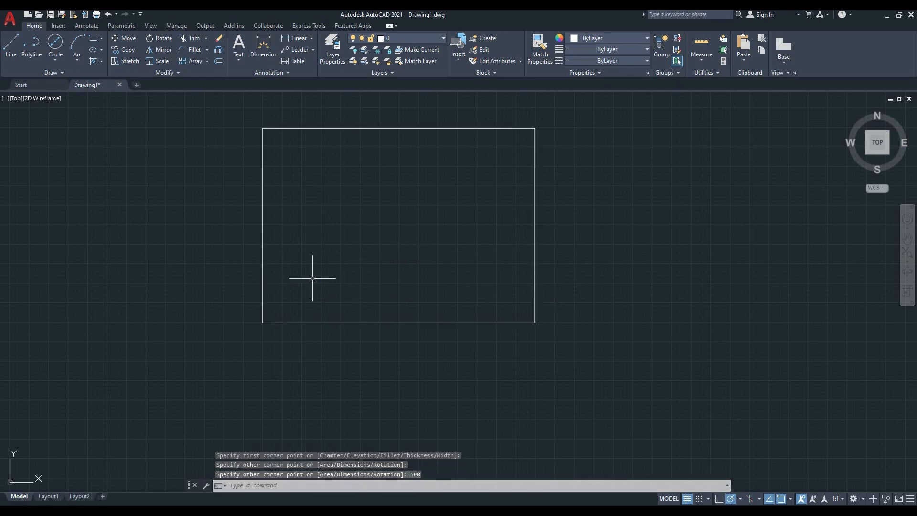
mouse_move(315, 264)
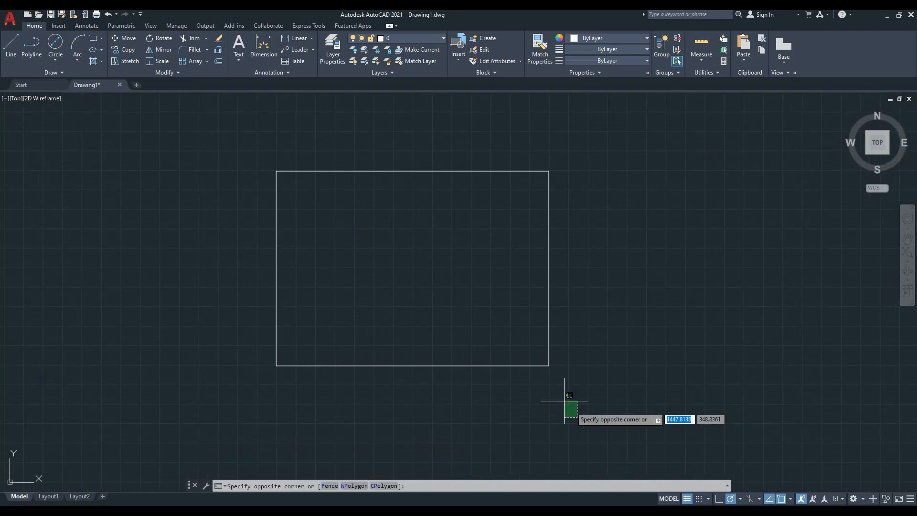
Step: Erase the 700 by 500 rectangle with a selection window
click(247, 153)
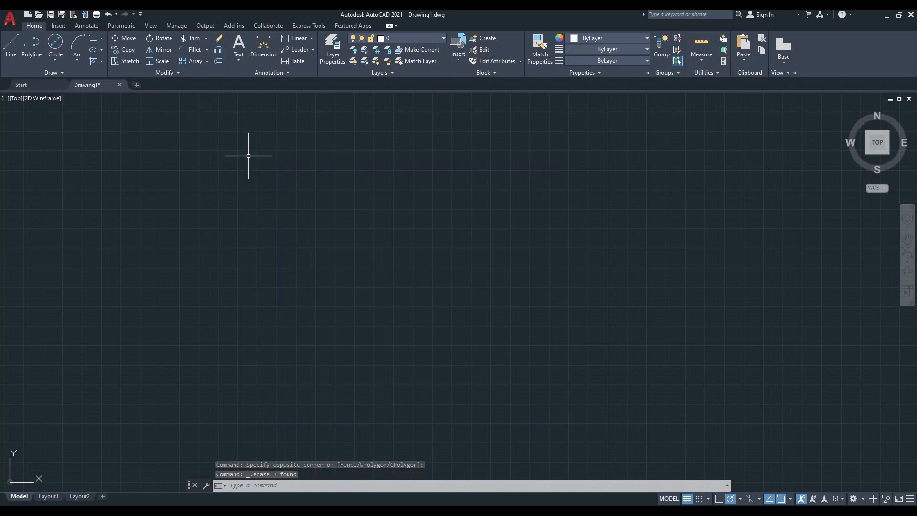
mouse_move(173, 111)
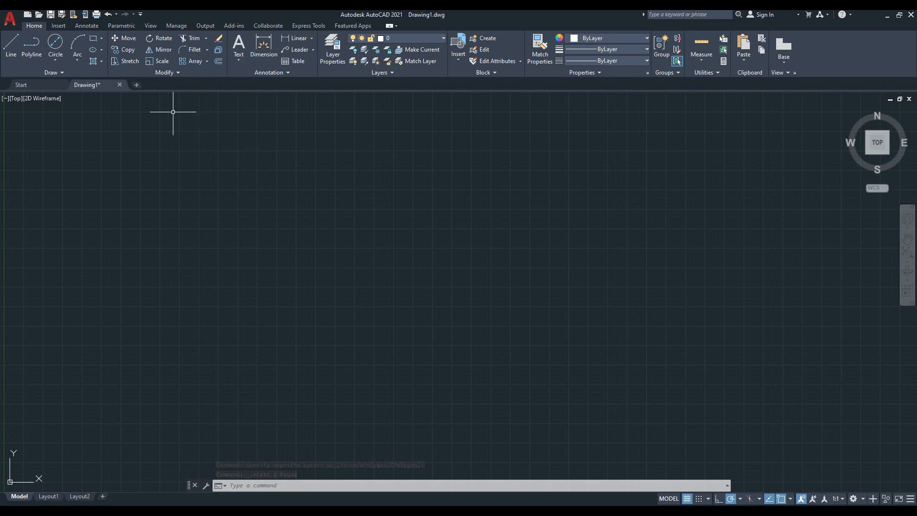
mouse_move(77, 47)
text(a)
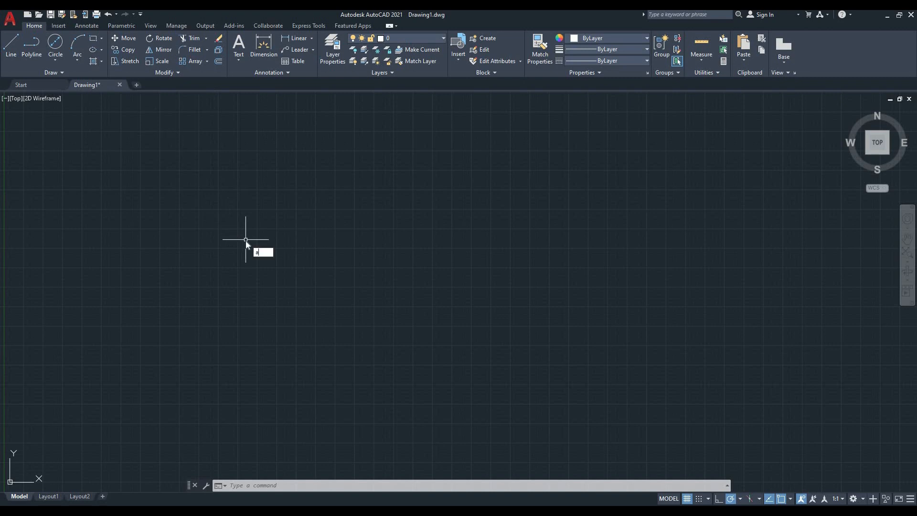
Step: Cancel a first Arc attempt and start a 3-Point arc from the Arc dropdown
click(76, 49)
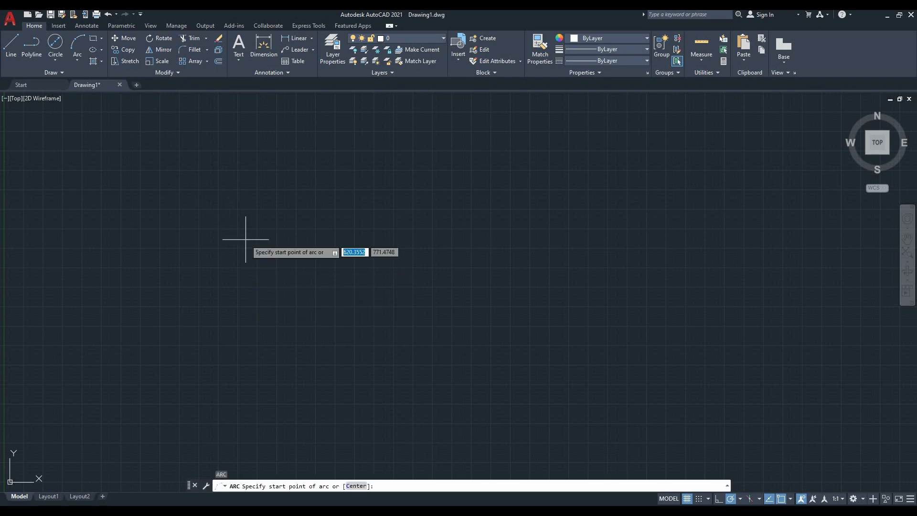
key(Escape)
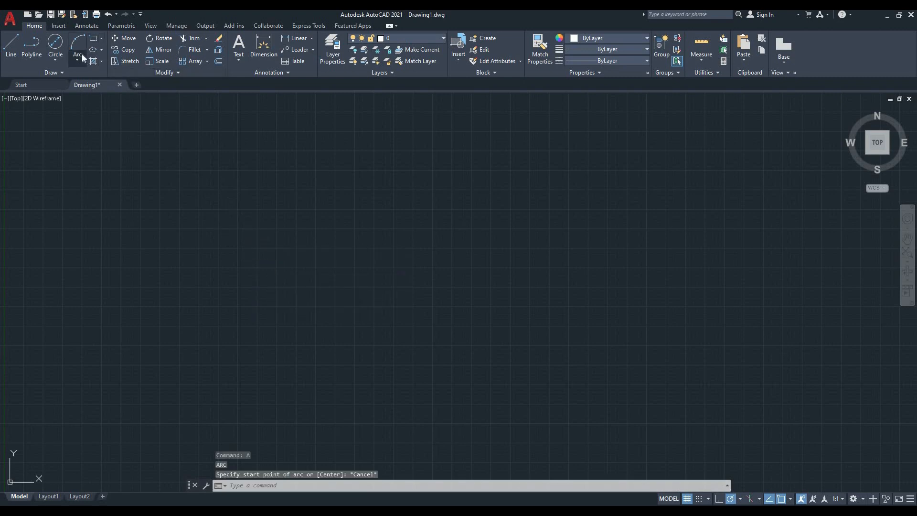
click(84, 61)
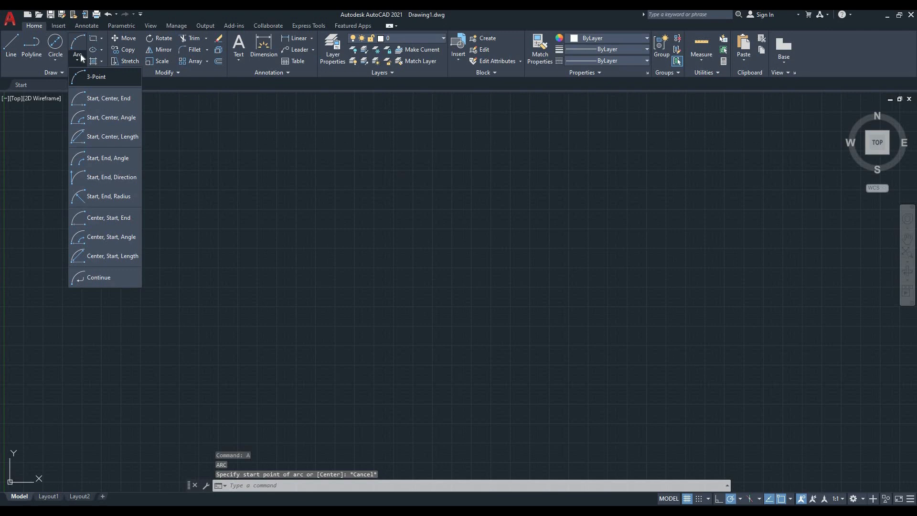
mouse_move(87, 80)
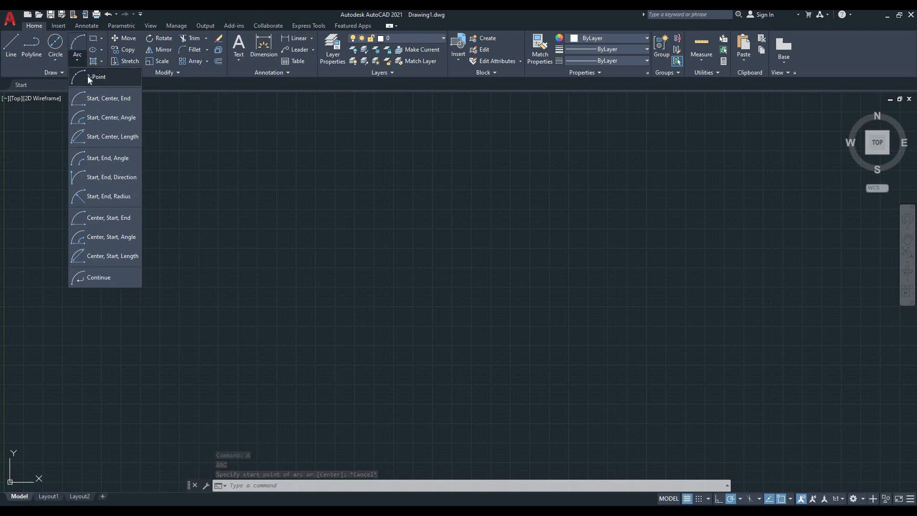
click(96, 76)
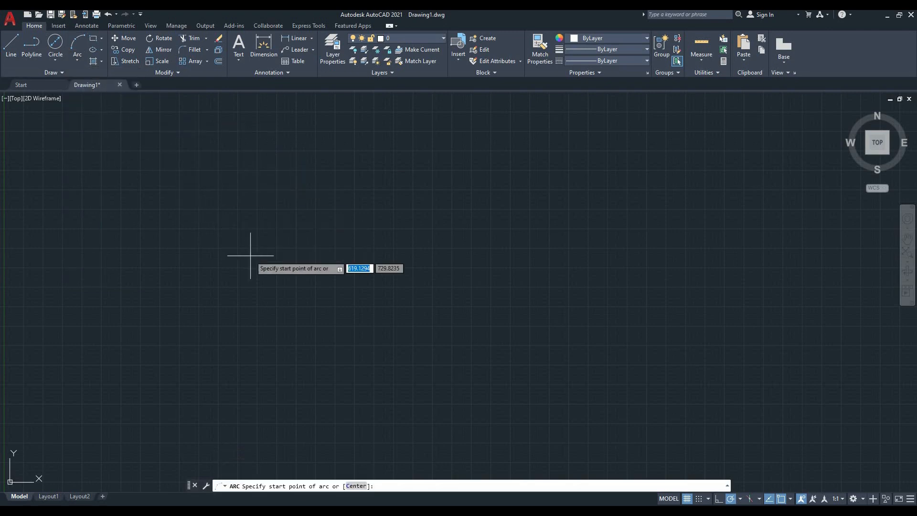
Step: Draw a three-point arc, then repeat ARC for a second arc curving down to its right
click(250, 256)
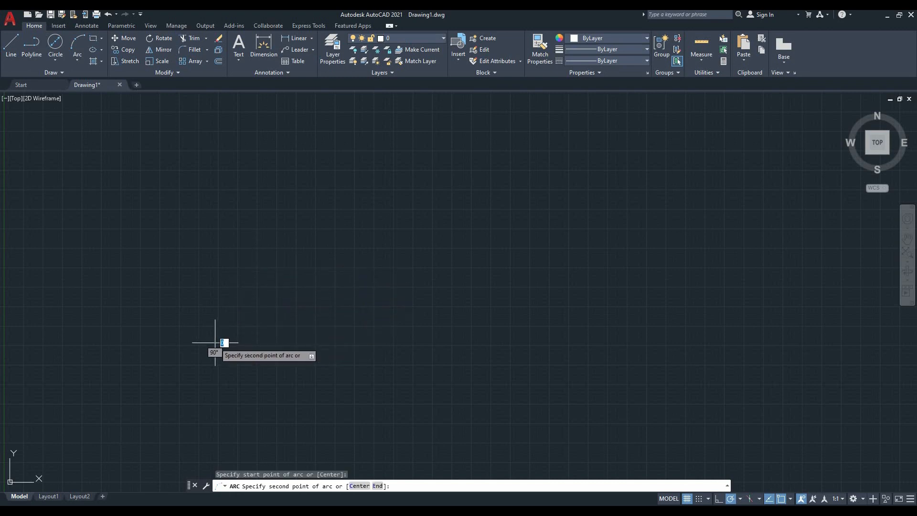
click(215, 343)
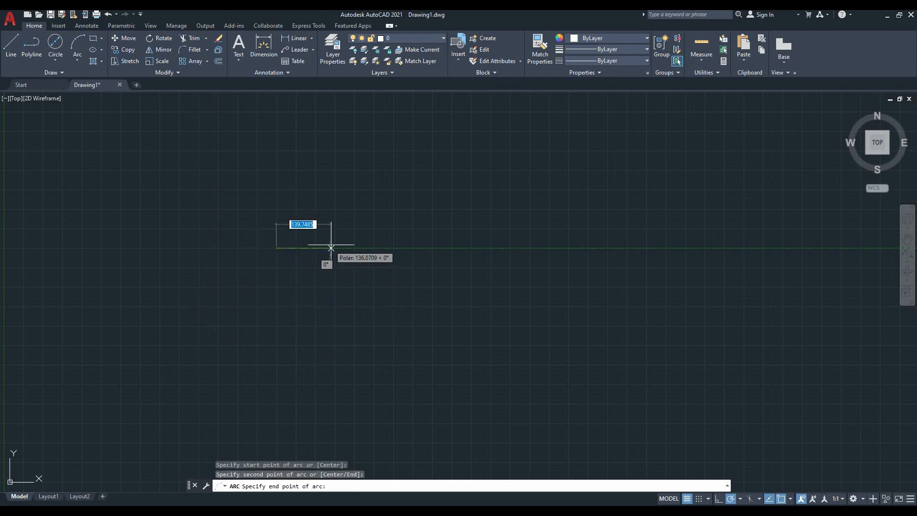
mouse_move(408, 249)
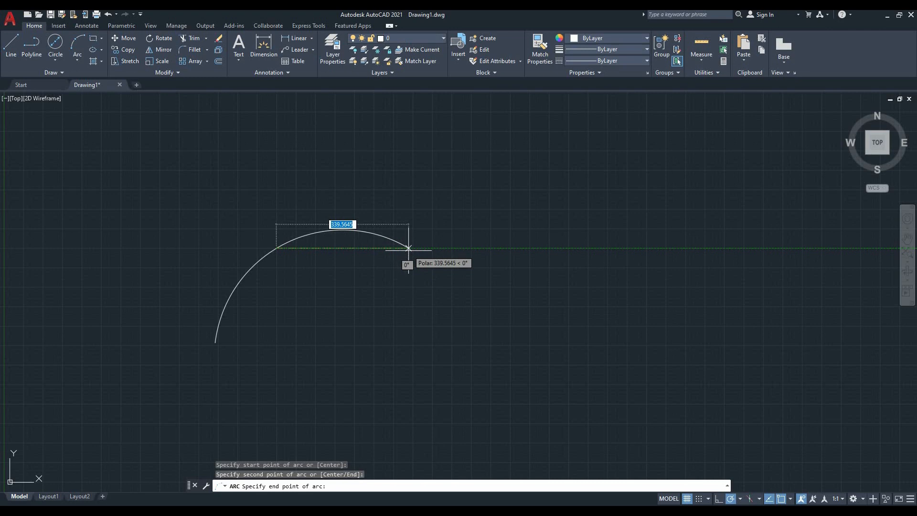
click(408, 249)
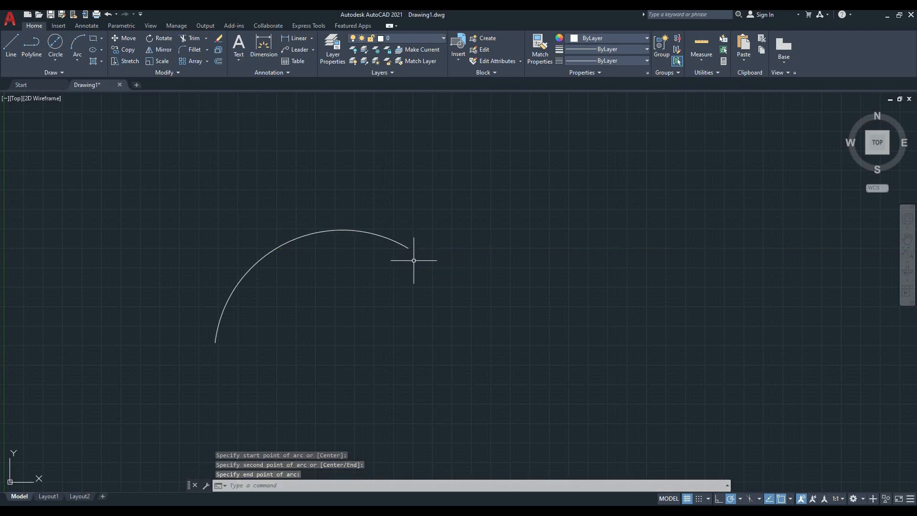
mouse_move(398, 314)
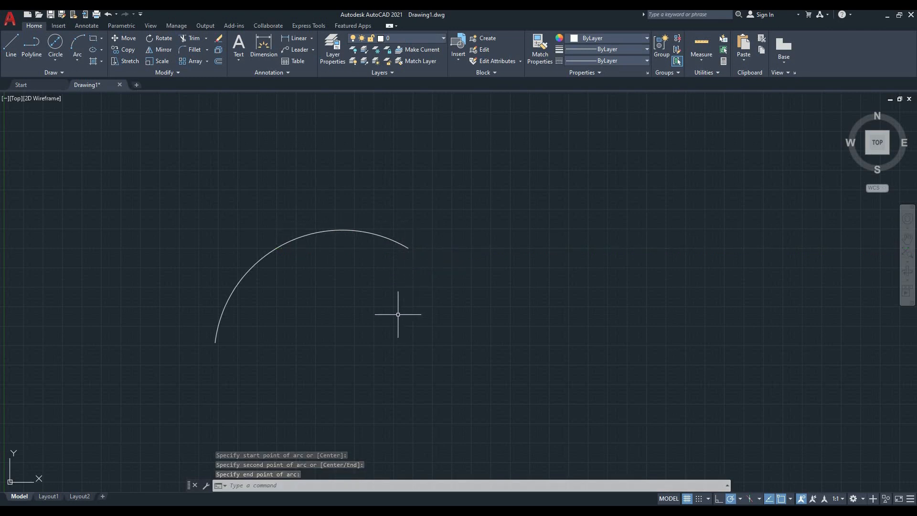
text(ARC Specify end point of arc:)
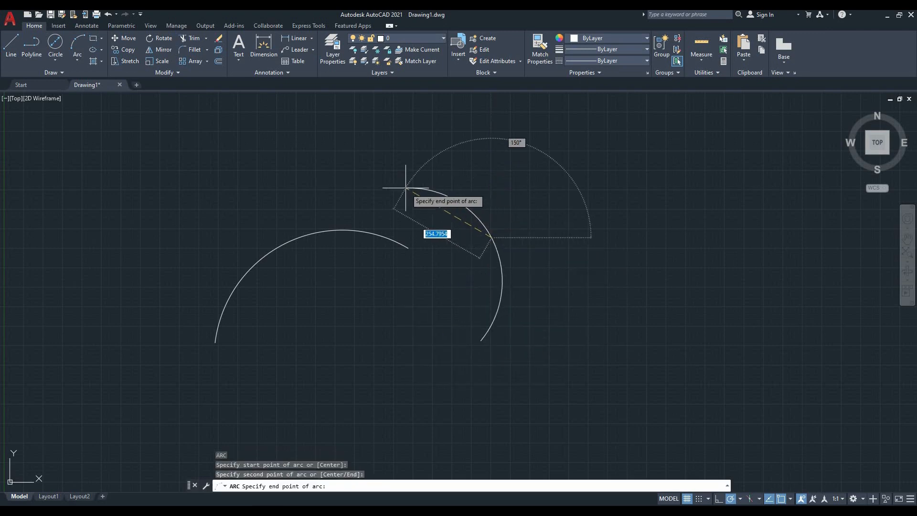
click(327, 178)
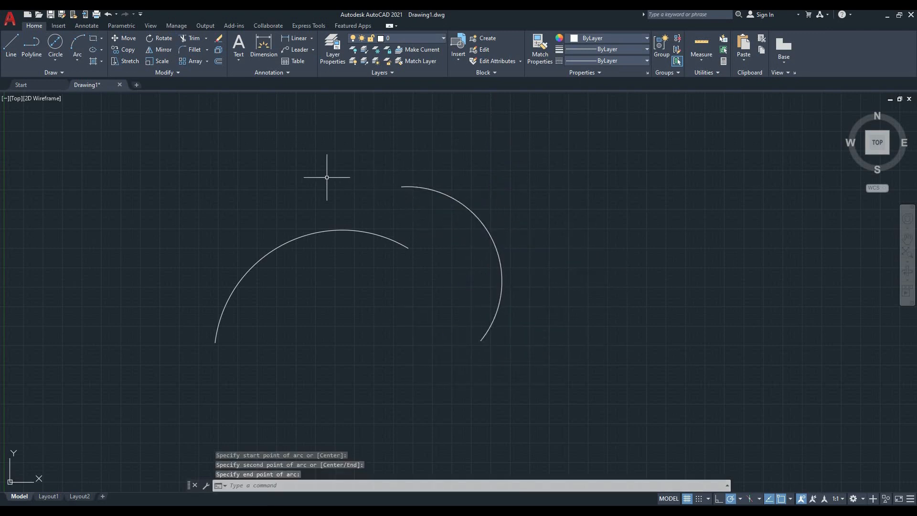